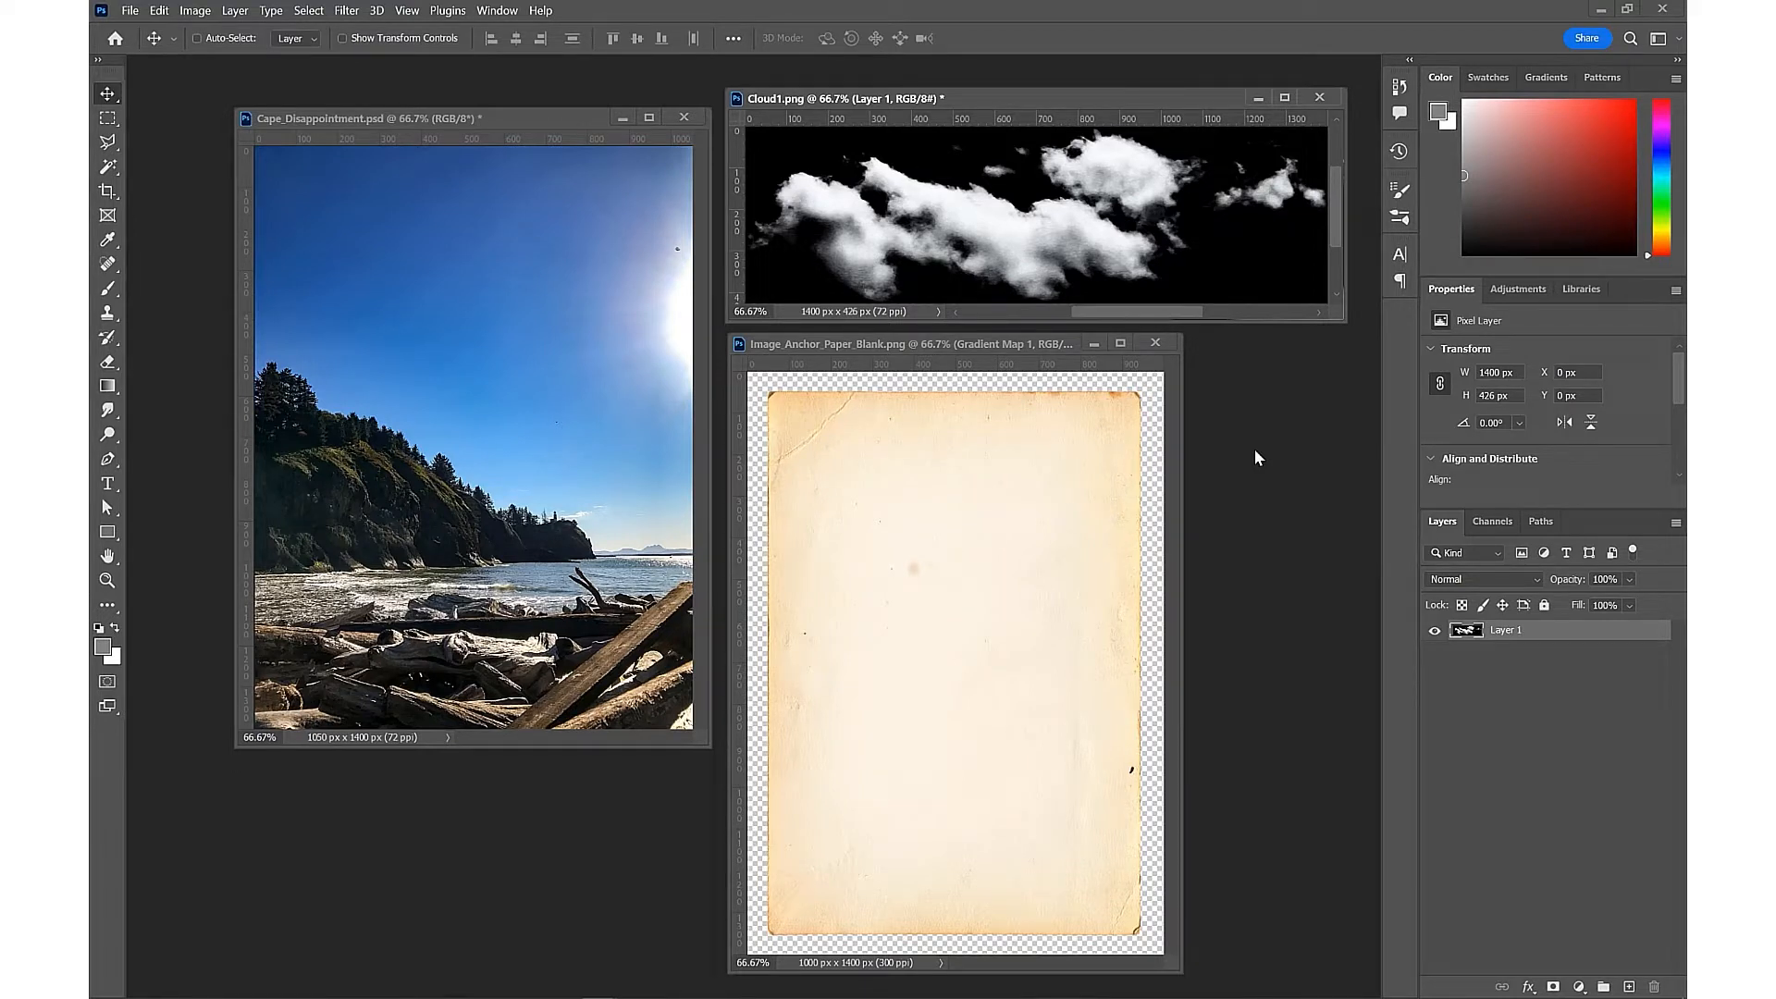
{"action": "mouse_move", "coordinate": [805, 281]}
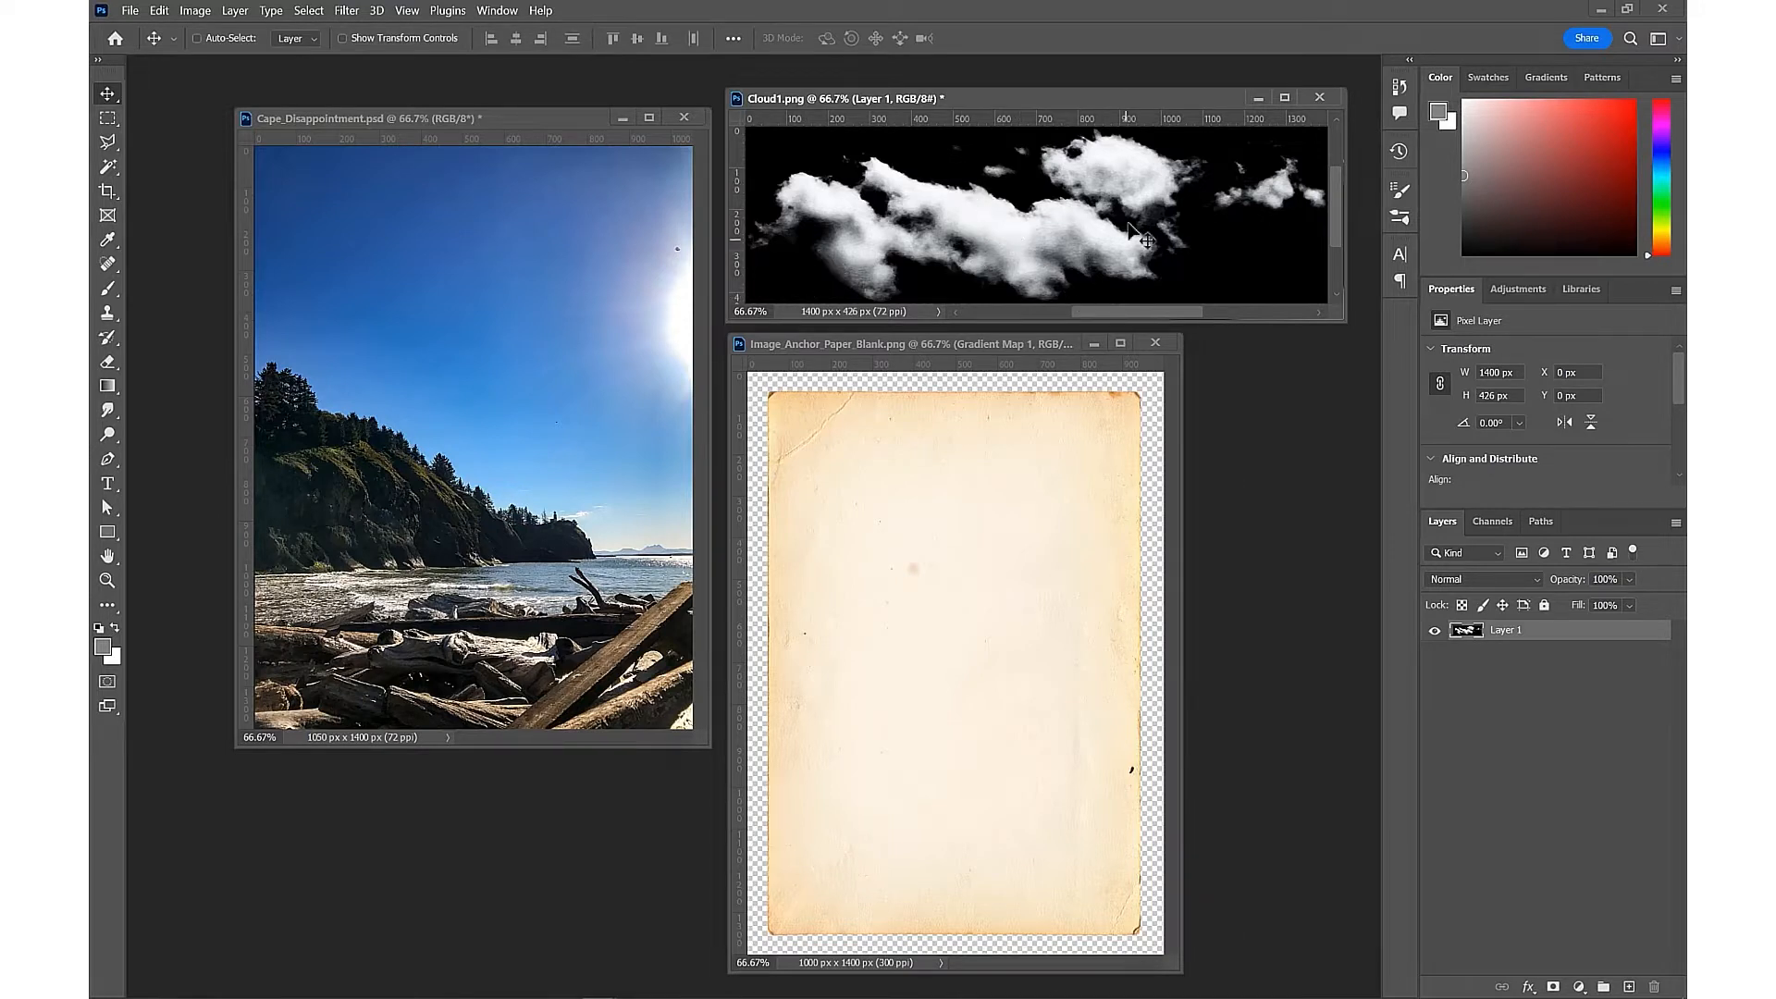
{"action": "mouse_move", "coordinate": [945, 553]}
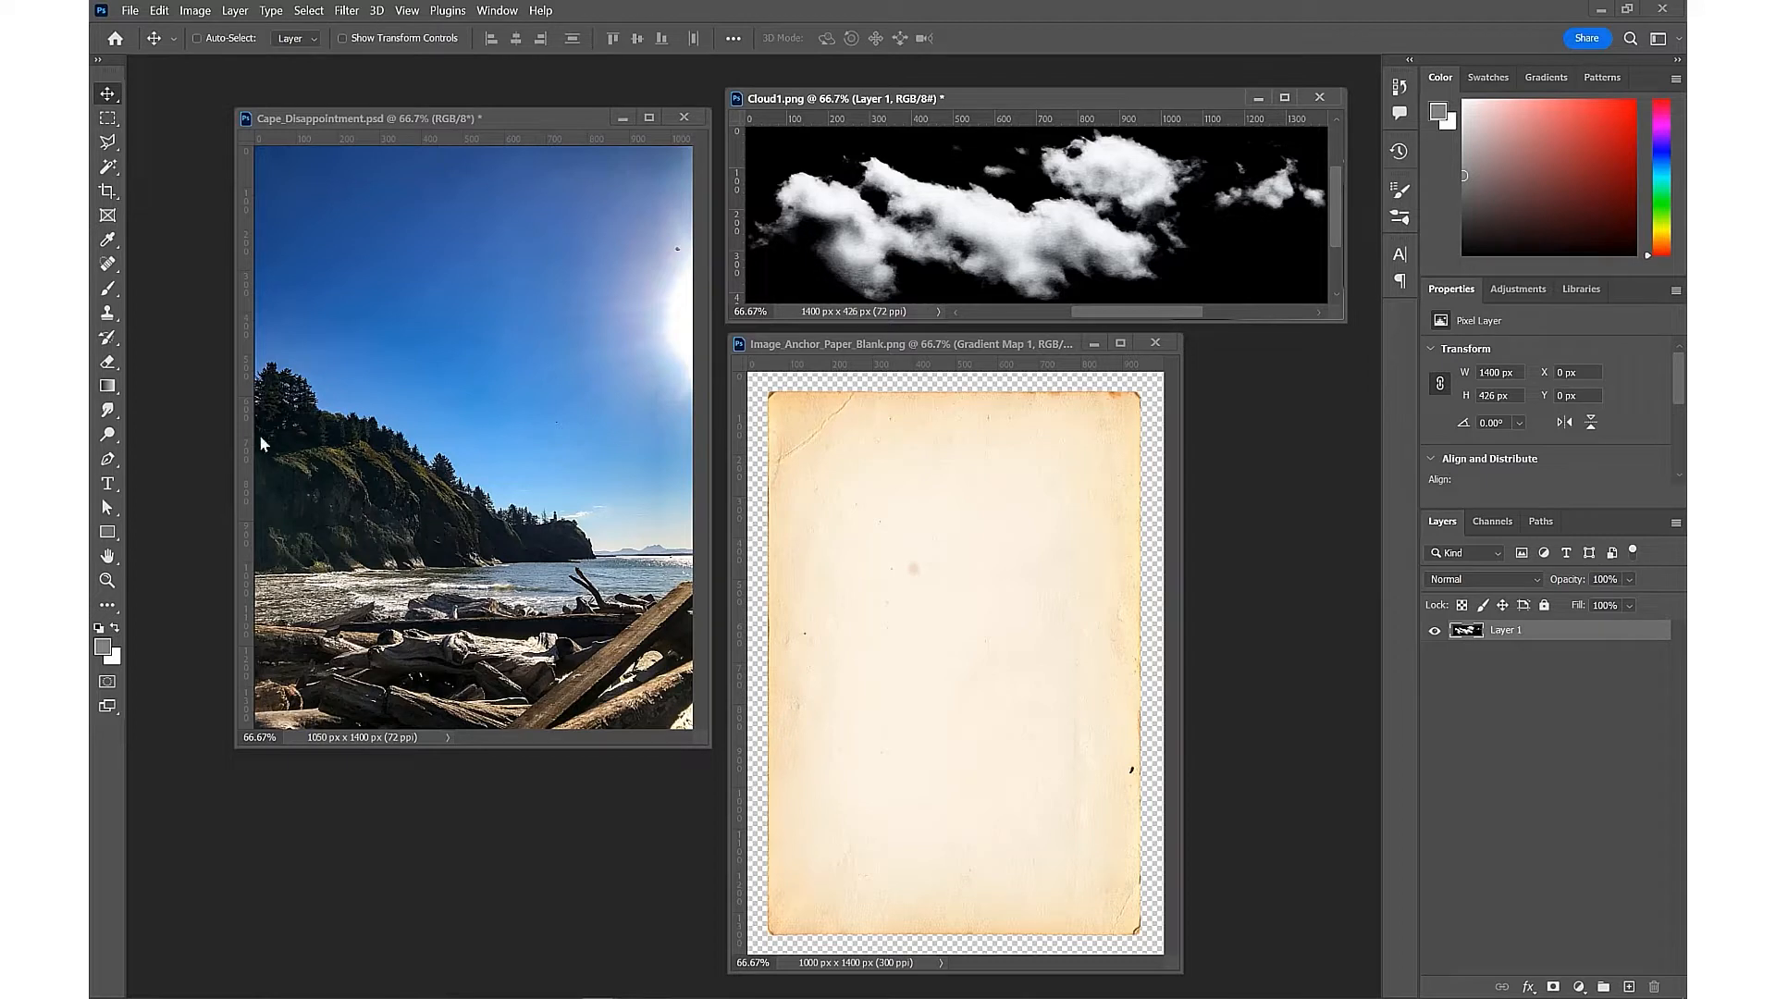
{"action": "mouse_move", "coordinate": [409, 511]}
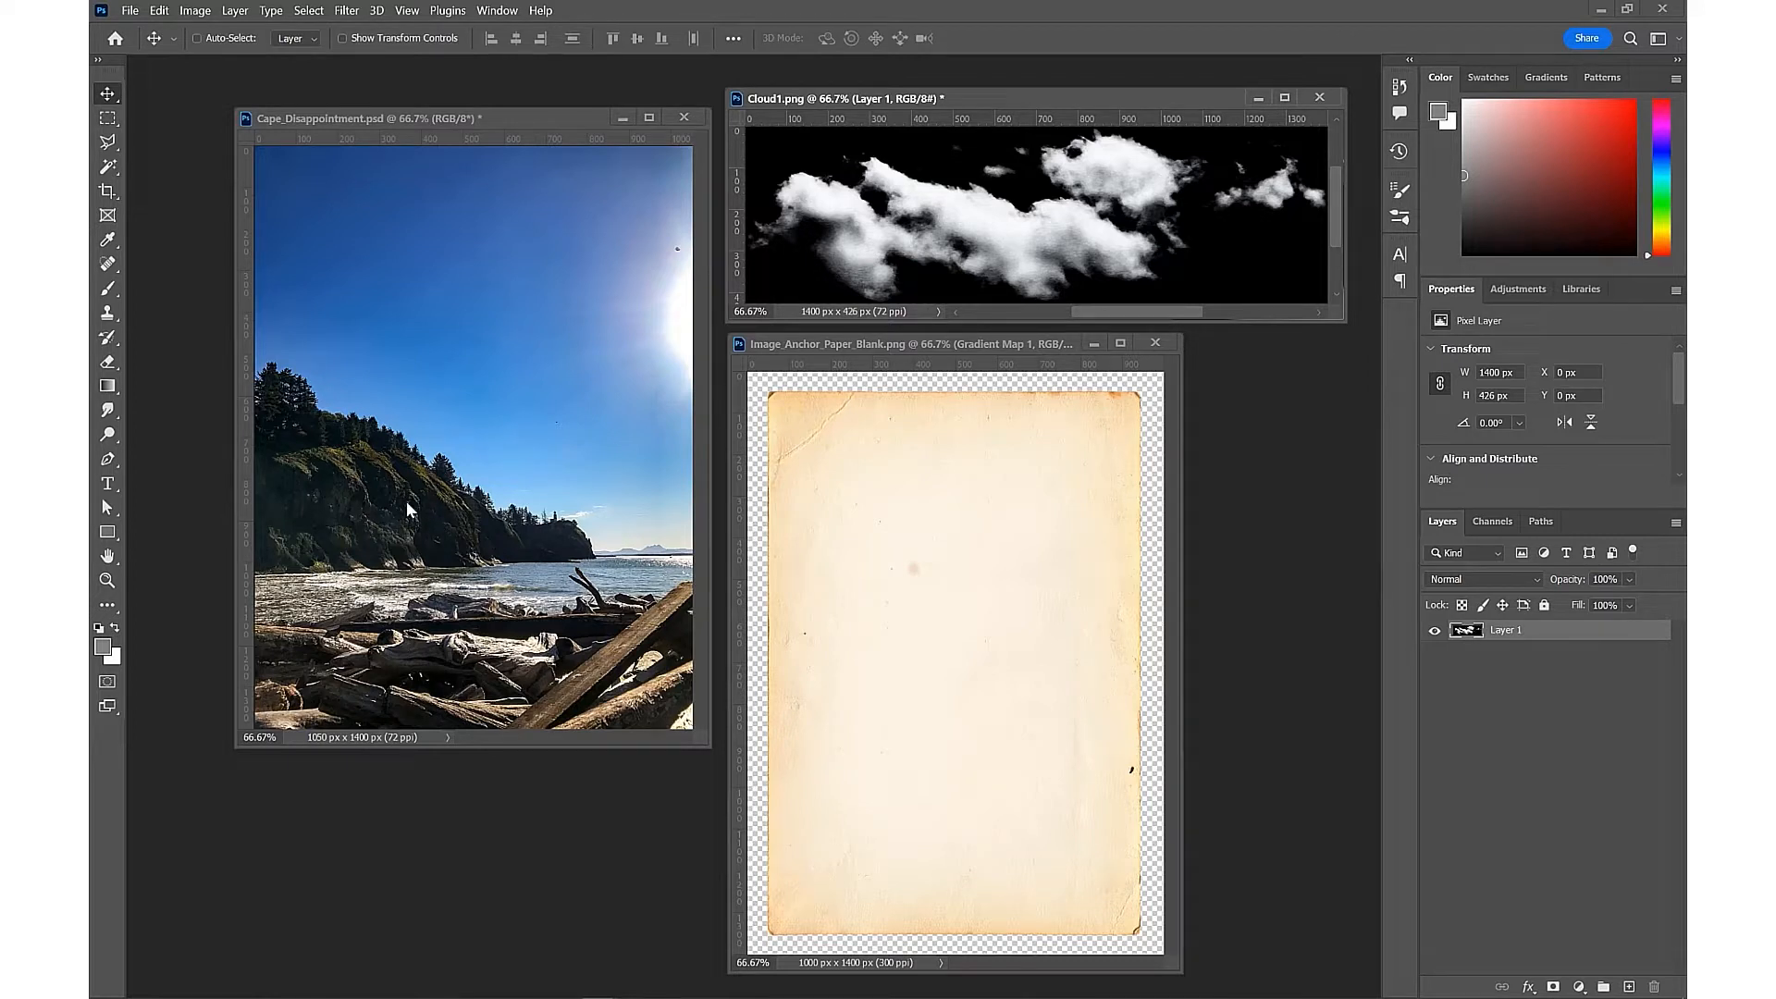
{"action": "mouse_move", "coordinate": [357, 459]}
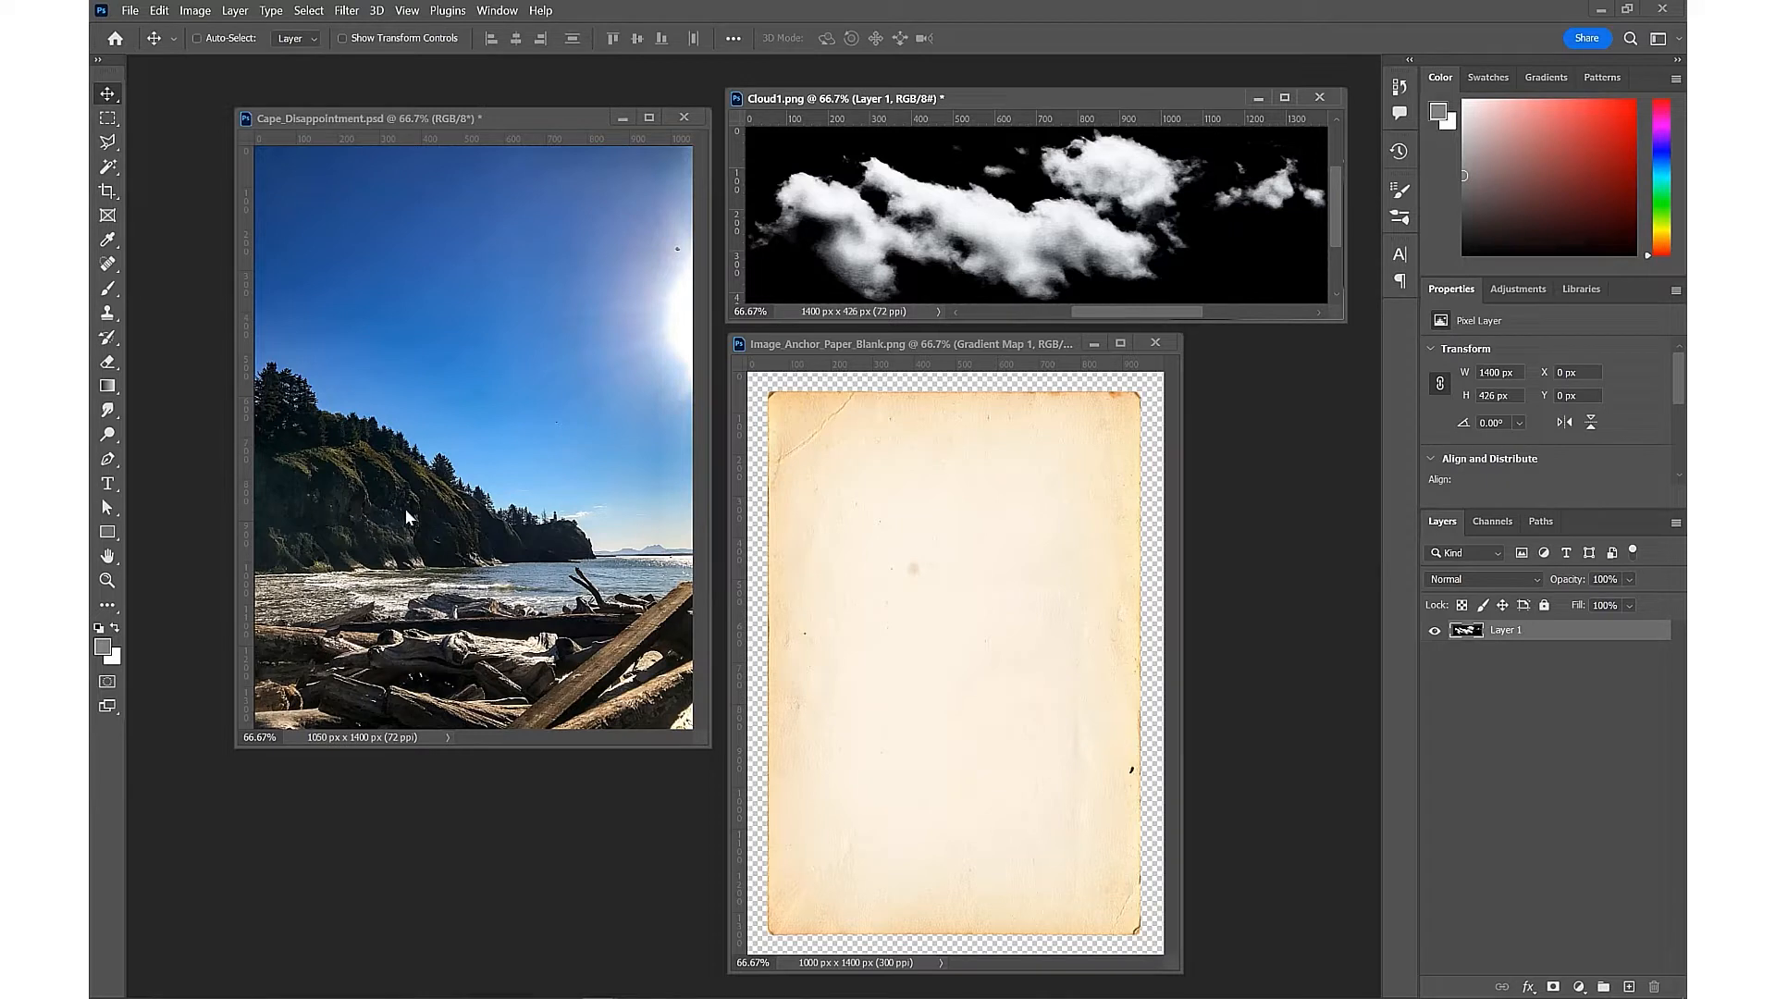
{"action": "mouse_move", "coordinate": [385, 516]}
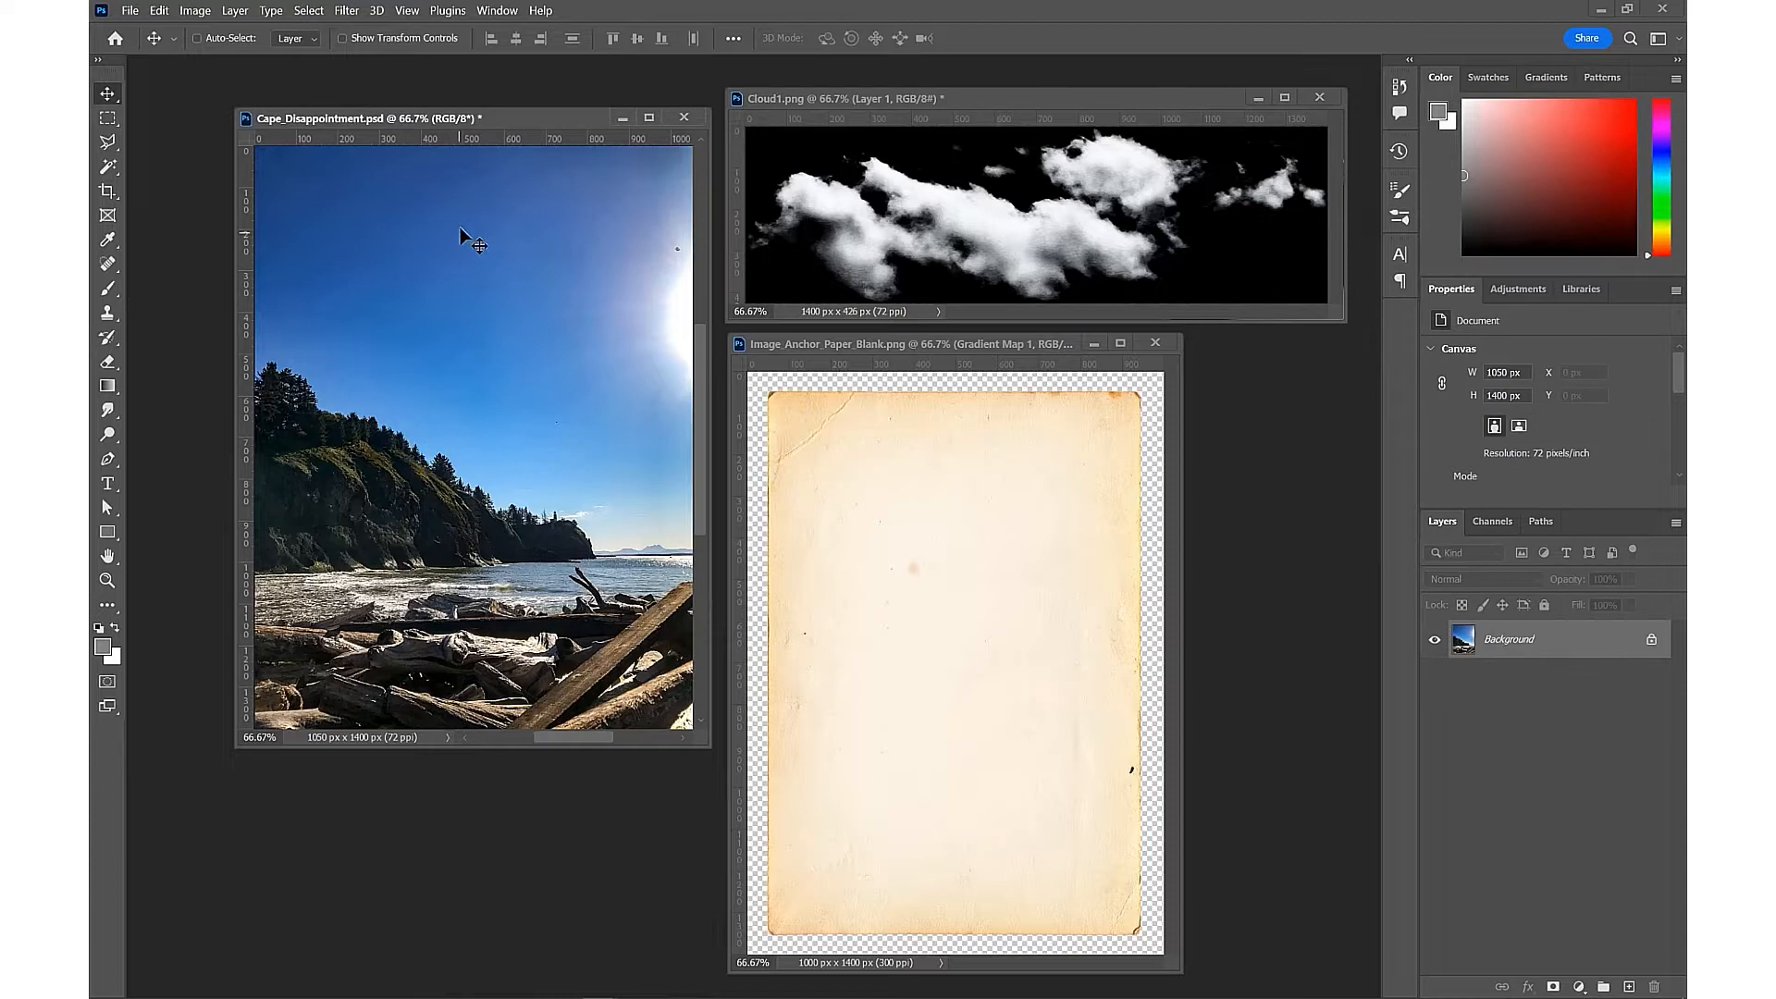
Apply a Shadows/Highlights adjustment with Shadows 18% and Highlights 4% to the coast photo
{"action": "left_click", "coordinate": [195, 11]}
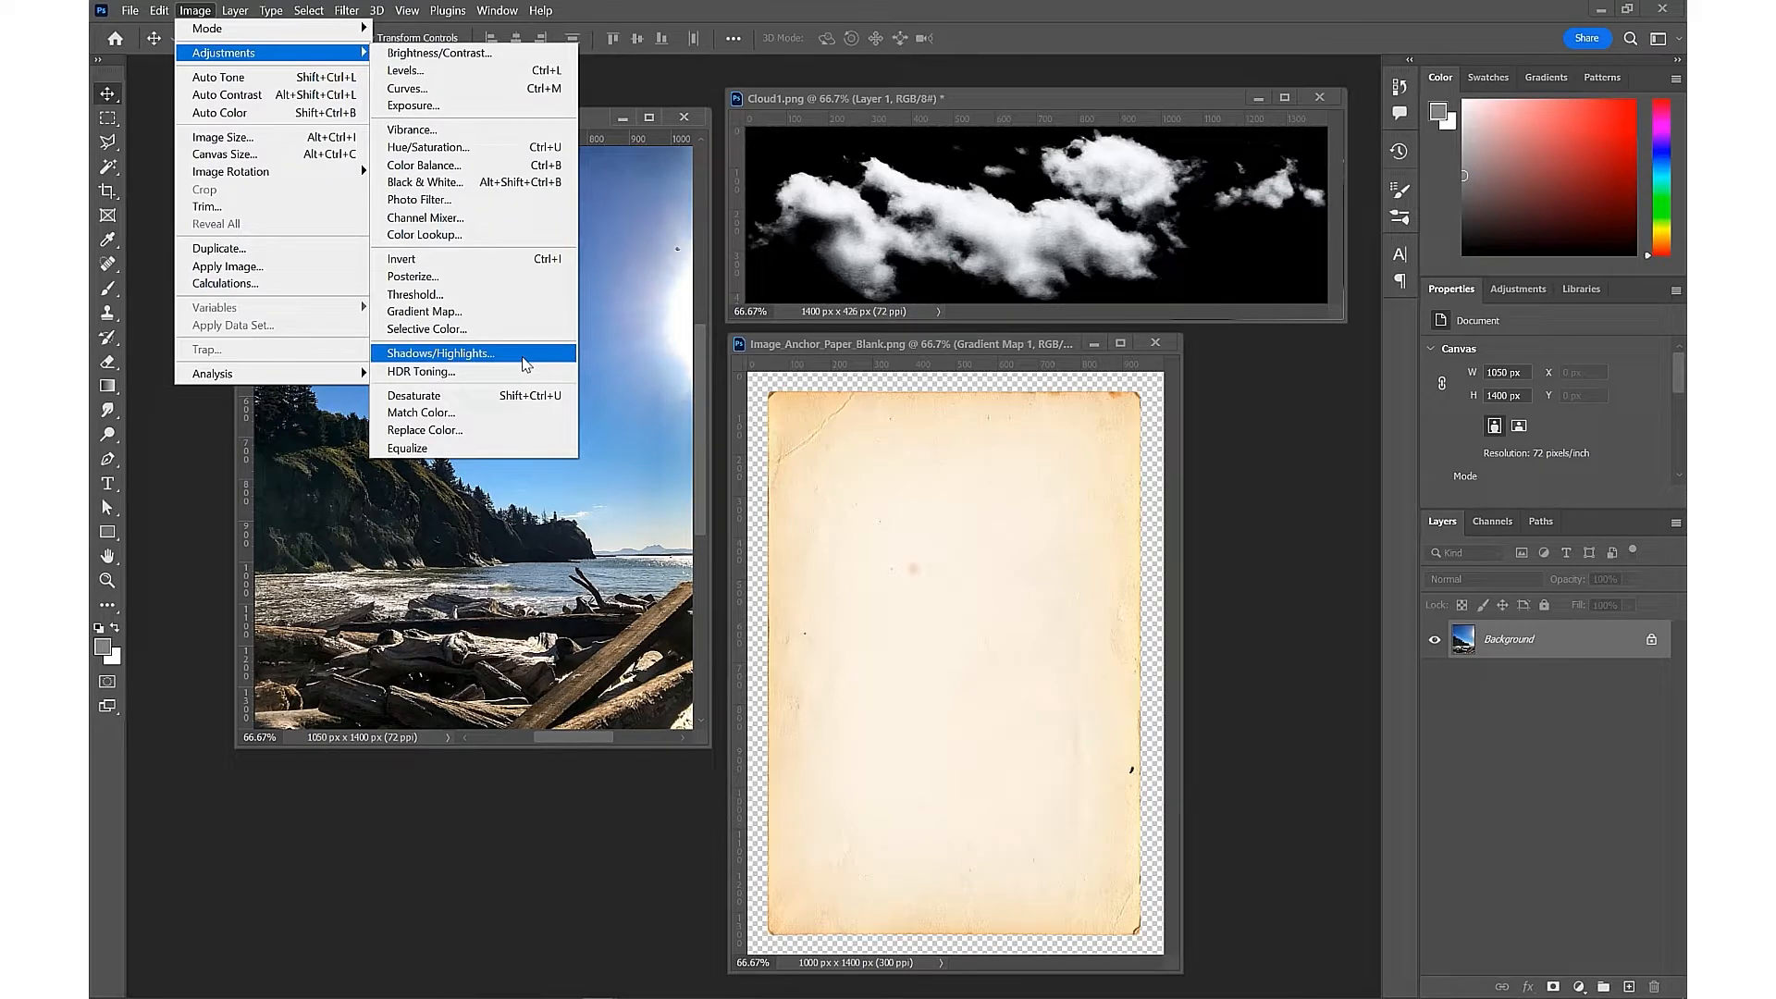
{"action": "left_click", "coordinate": [441, 351]}
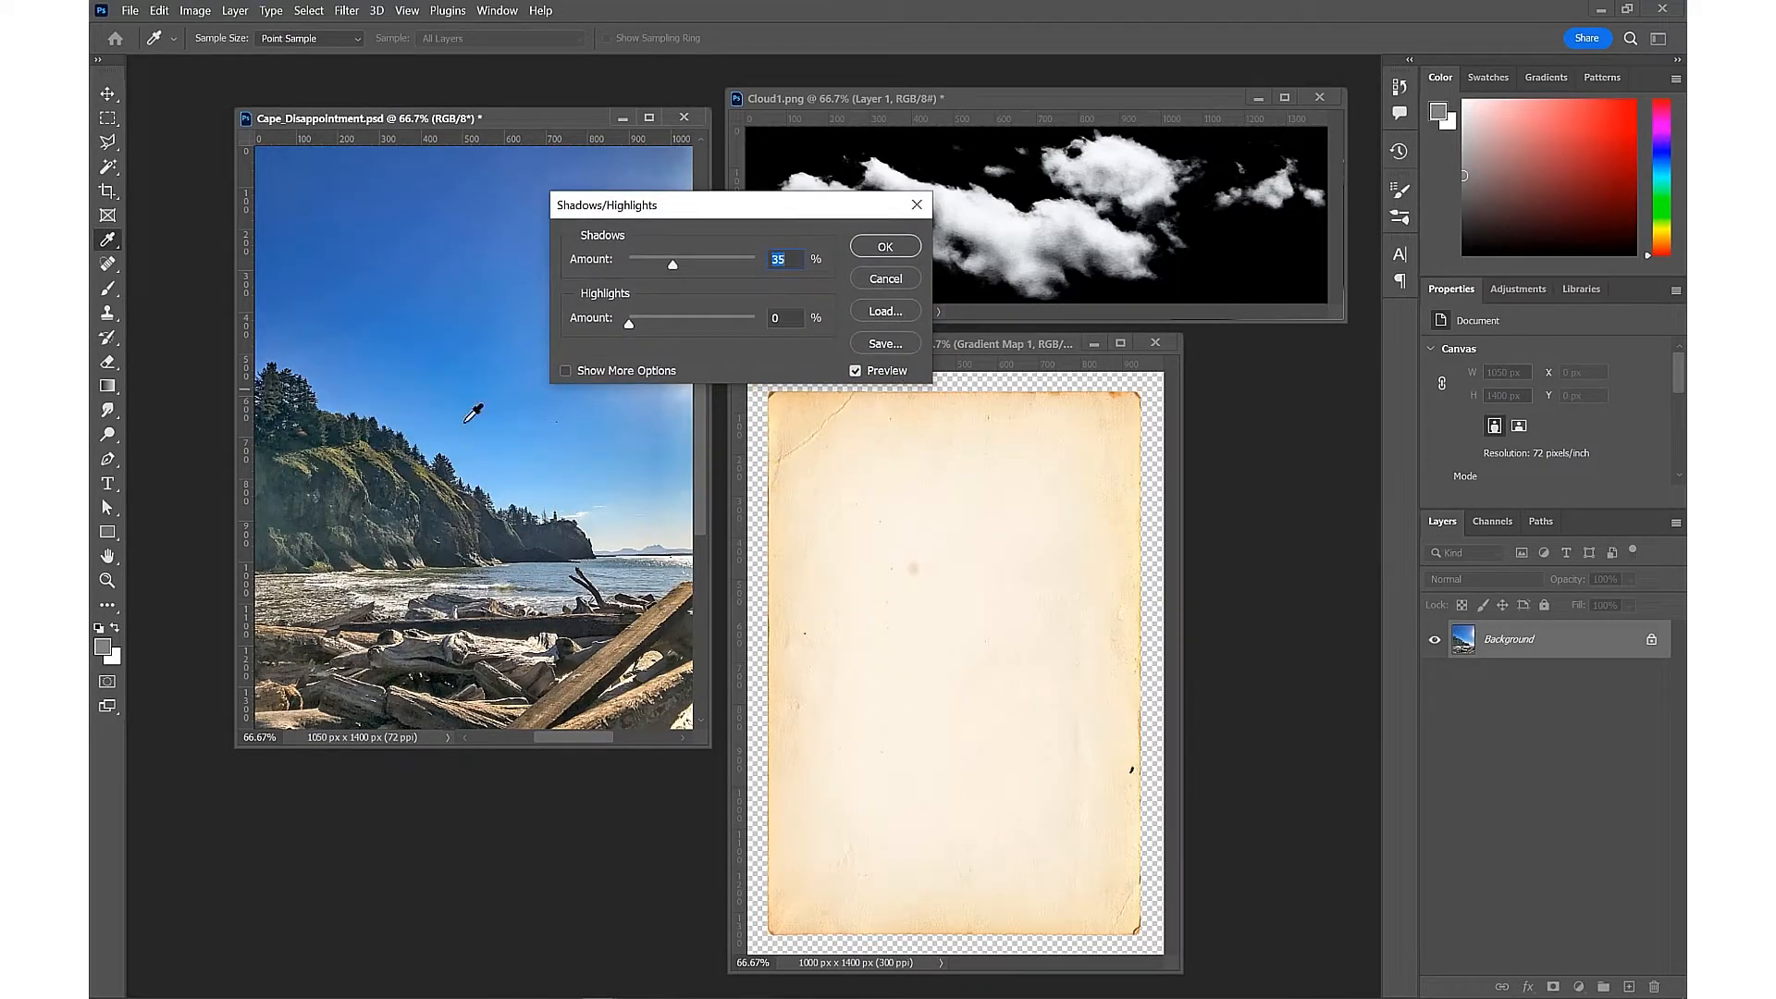
{"action": "mouse_move", "coordinate": [420, 399]}
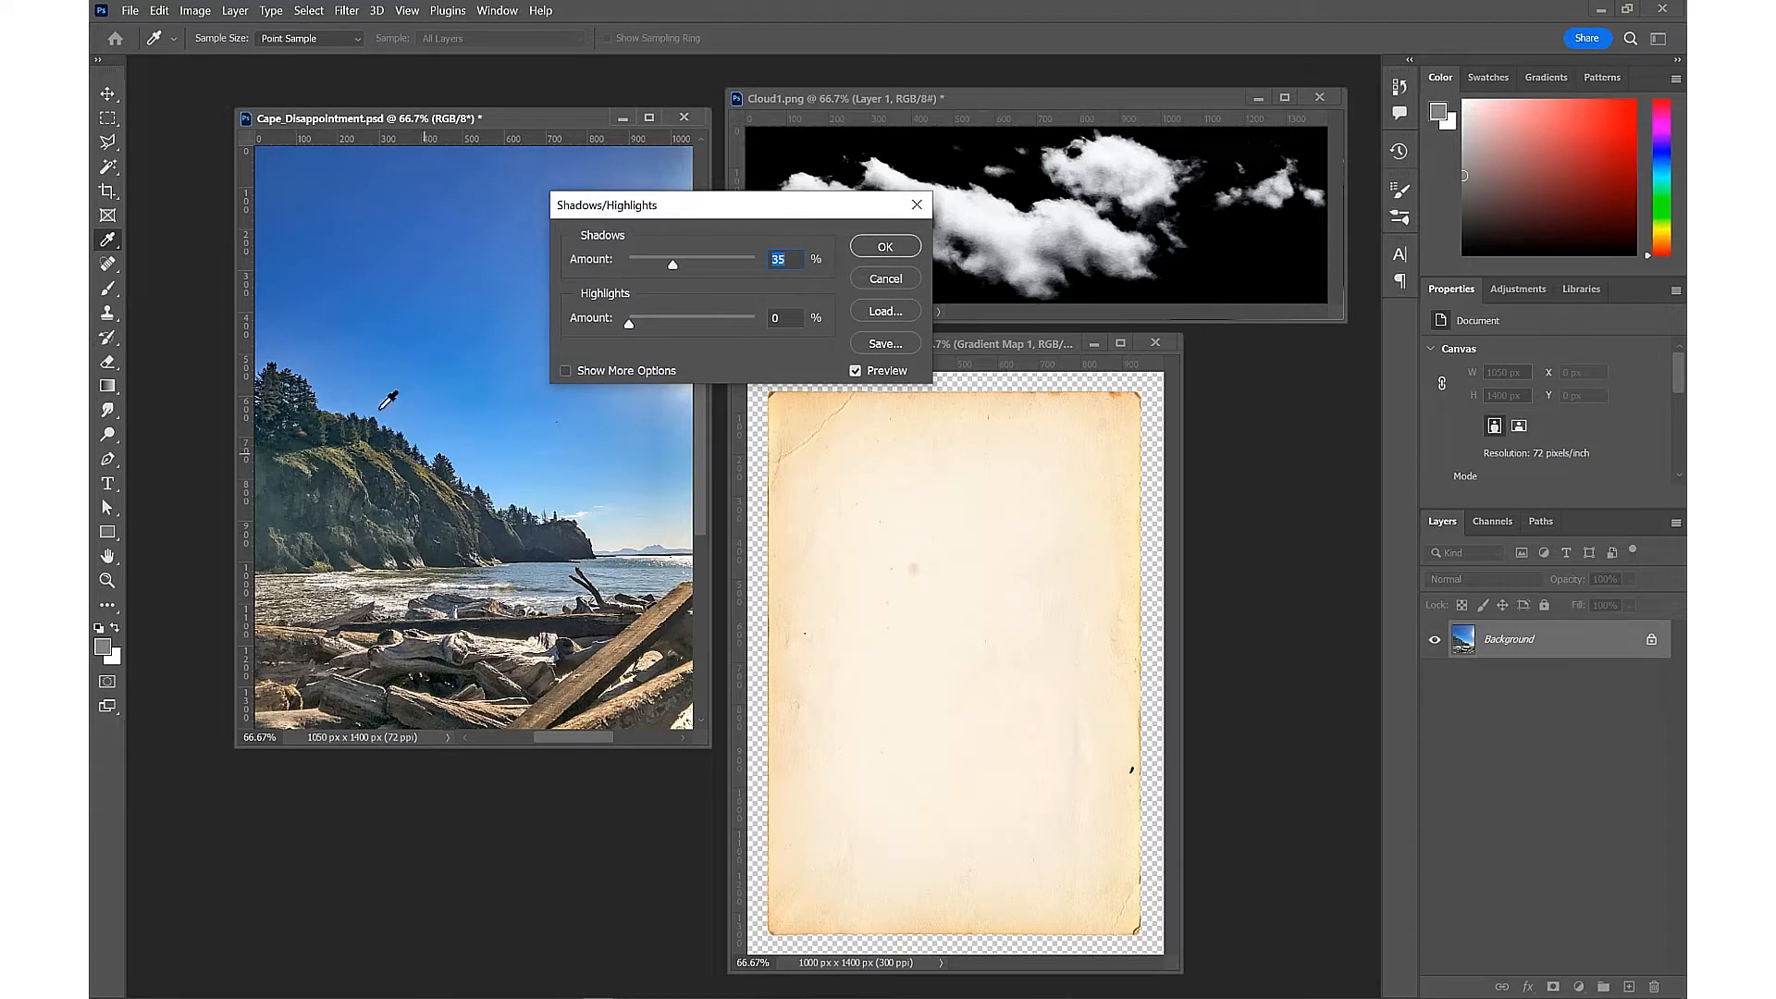
{"action": "mouse_move", "coordinate": [788, 383]}
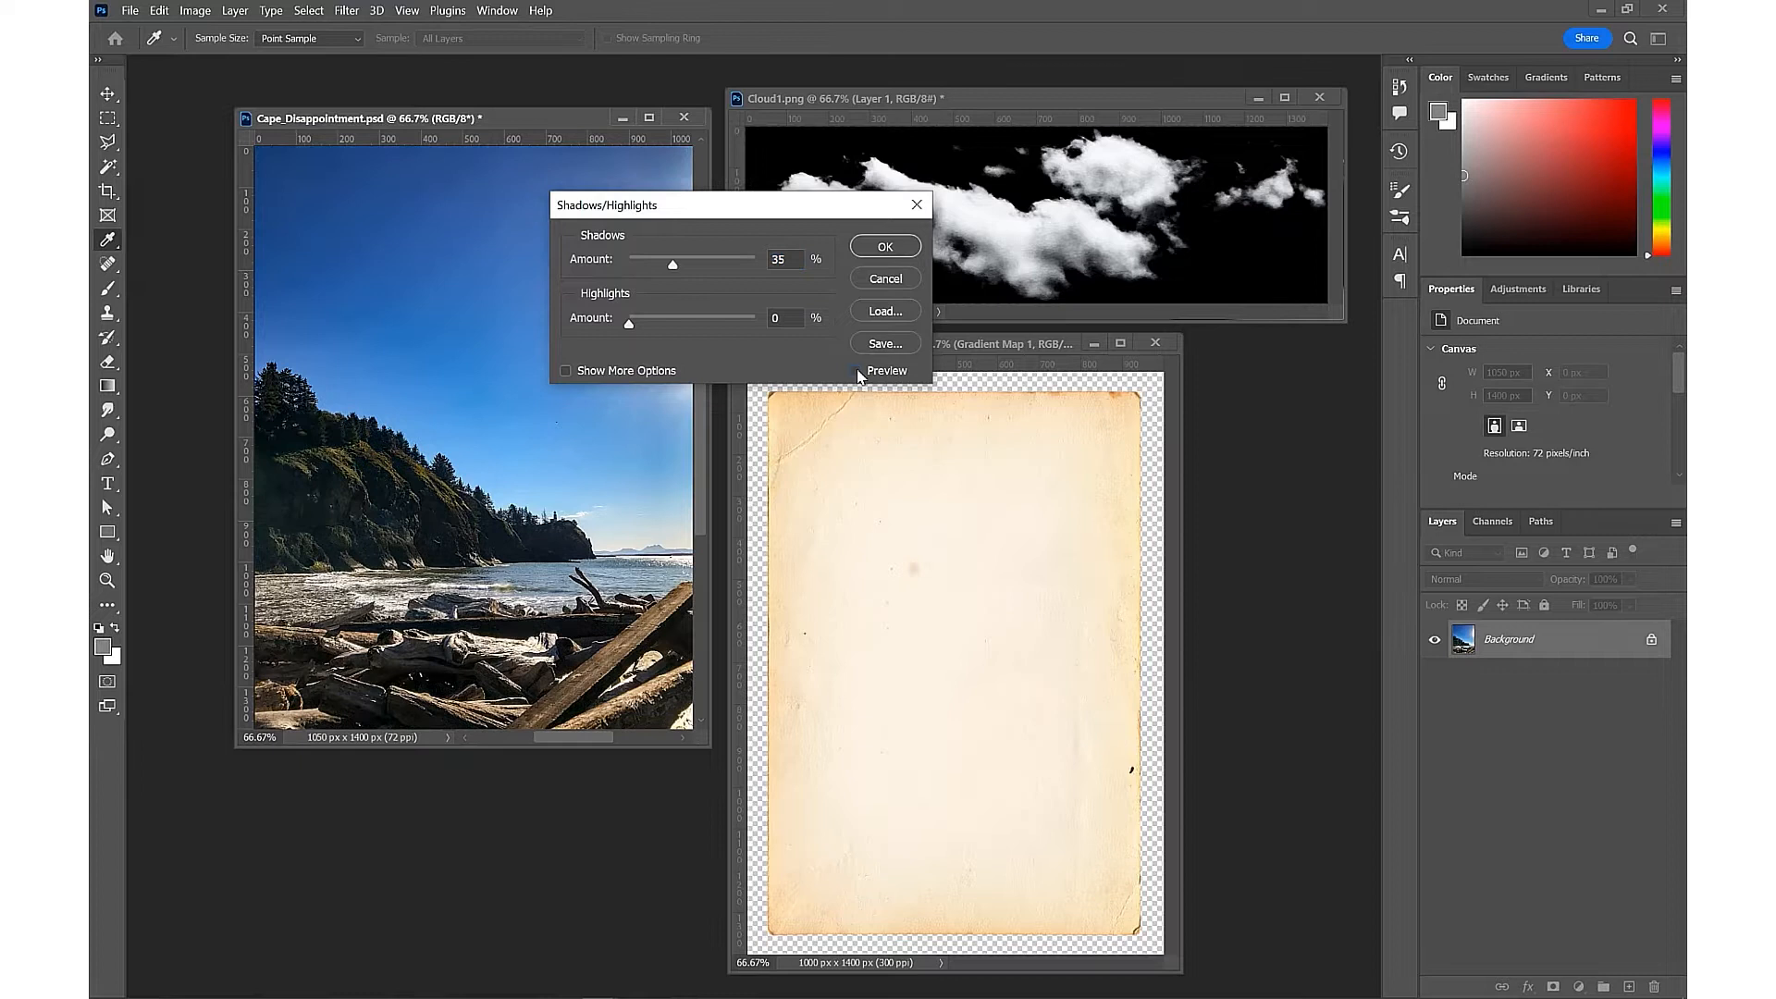
{"action": "left_click", "coordinate": [856, 370]}
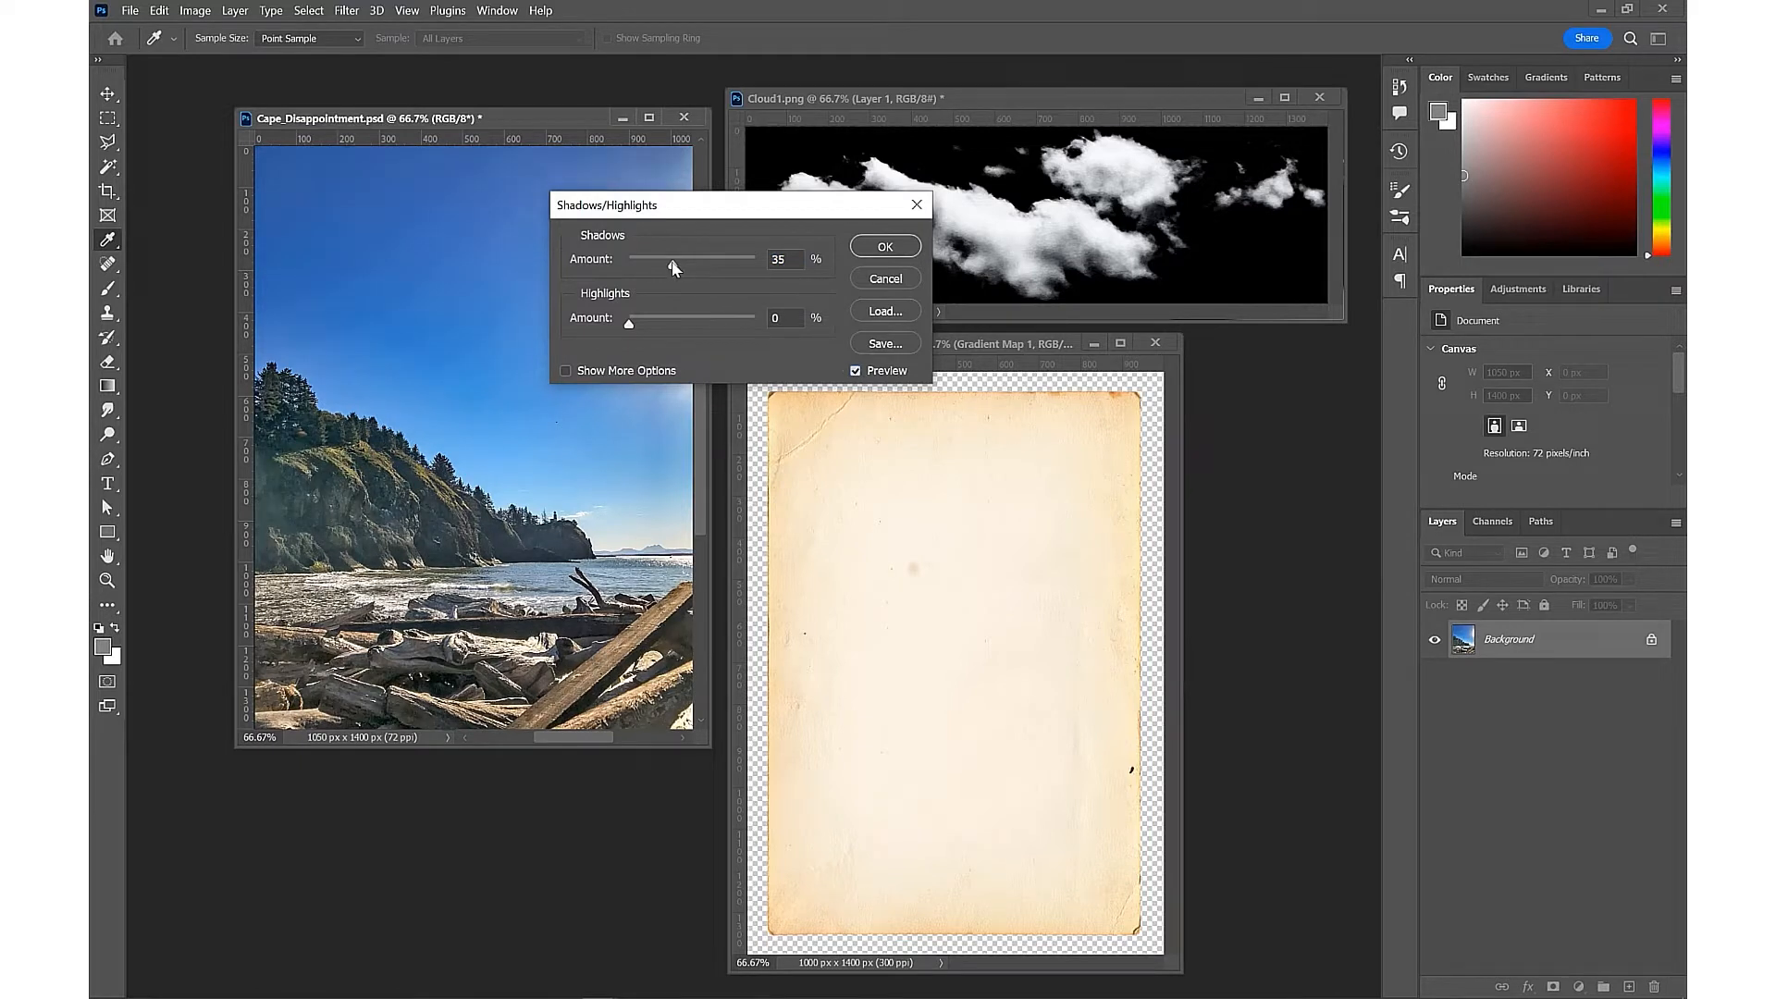
{"action": "left_click_drag", "start_coordinate": [673, 266], "coordinate": [655, 266]}
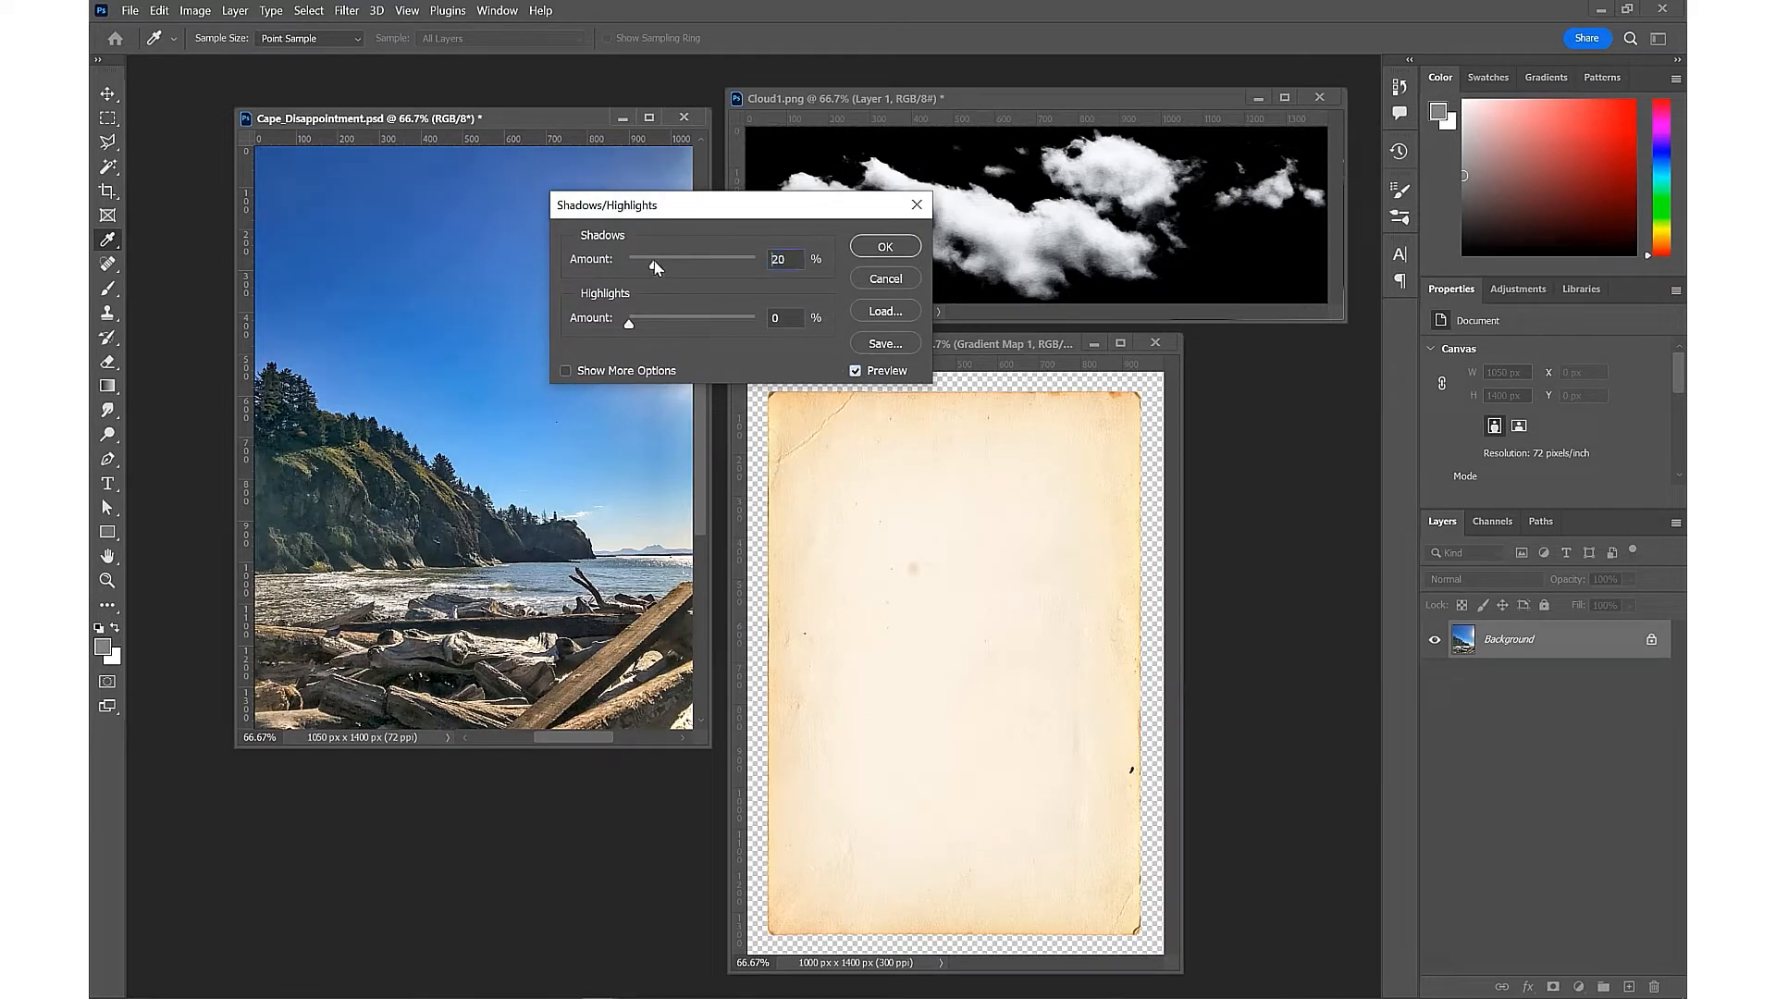
{"action": "left_click_drag", "start_coordinate": [703, 265], "coordinate": [649, 265]}
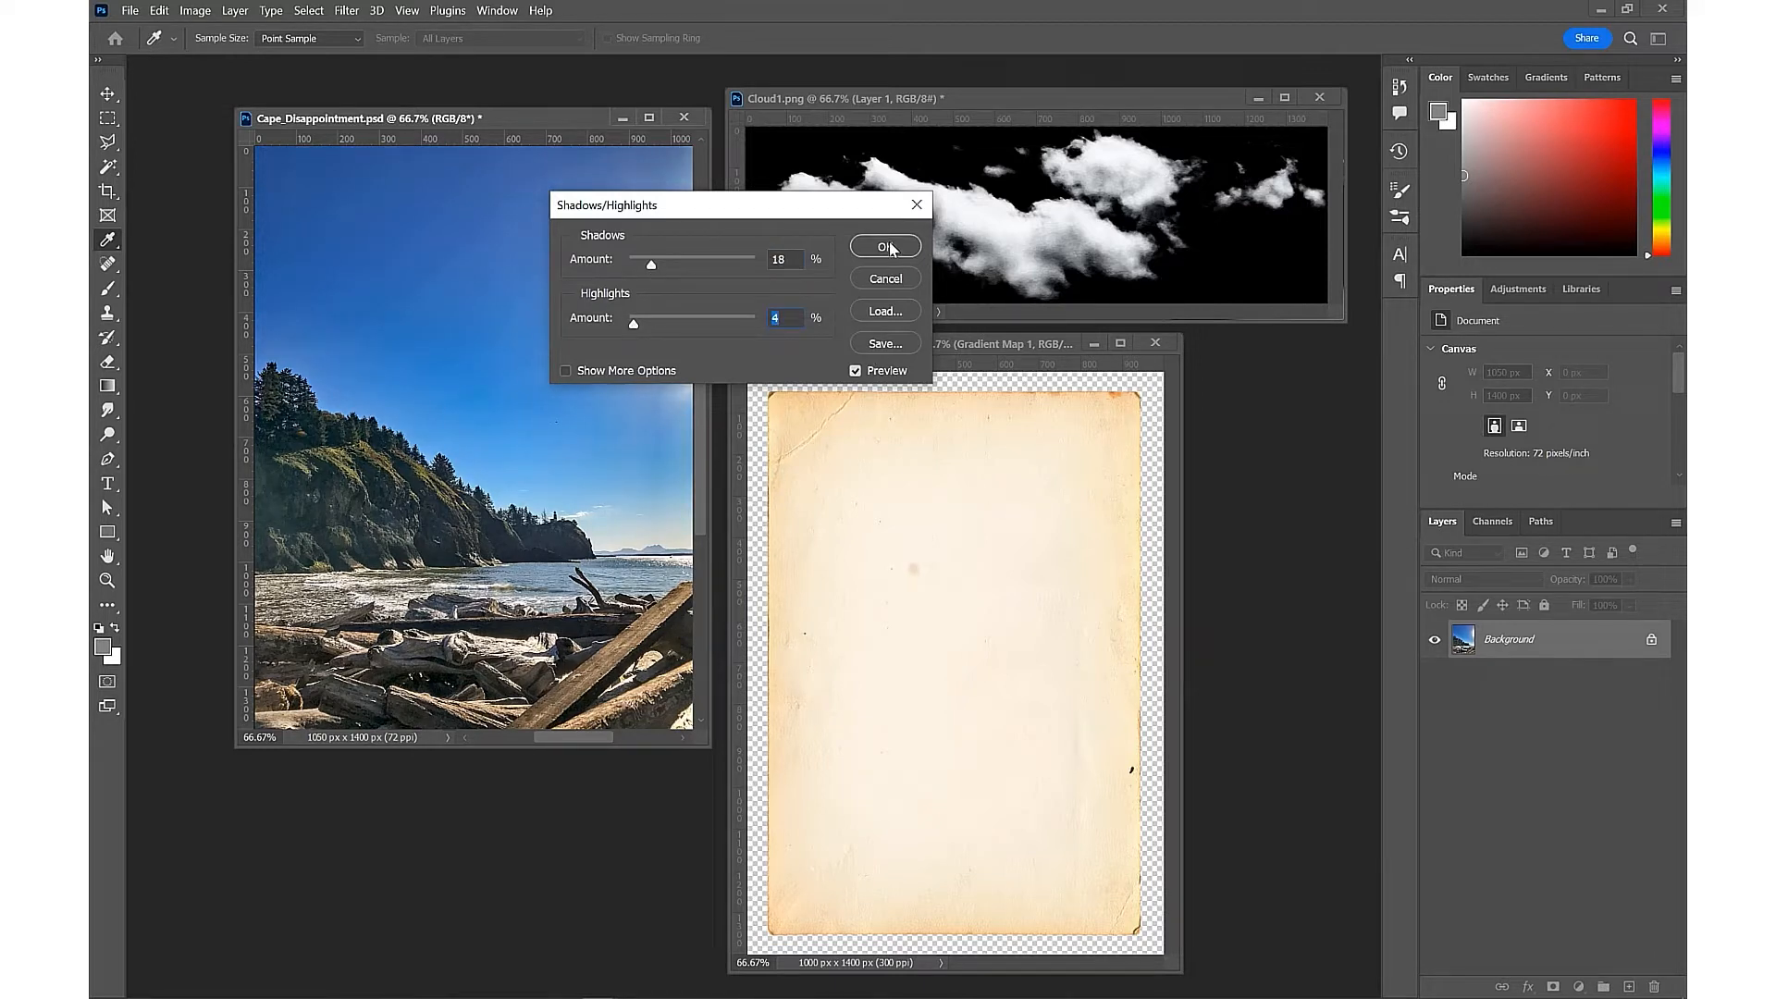
{"action": "left_click", "coordinate": [886, 246]}
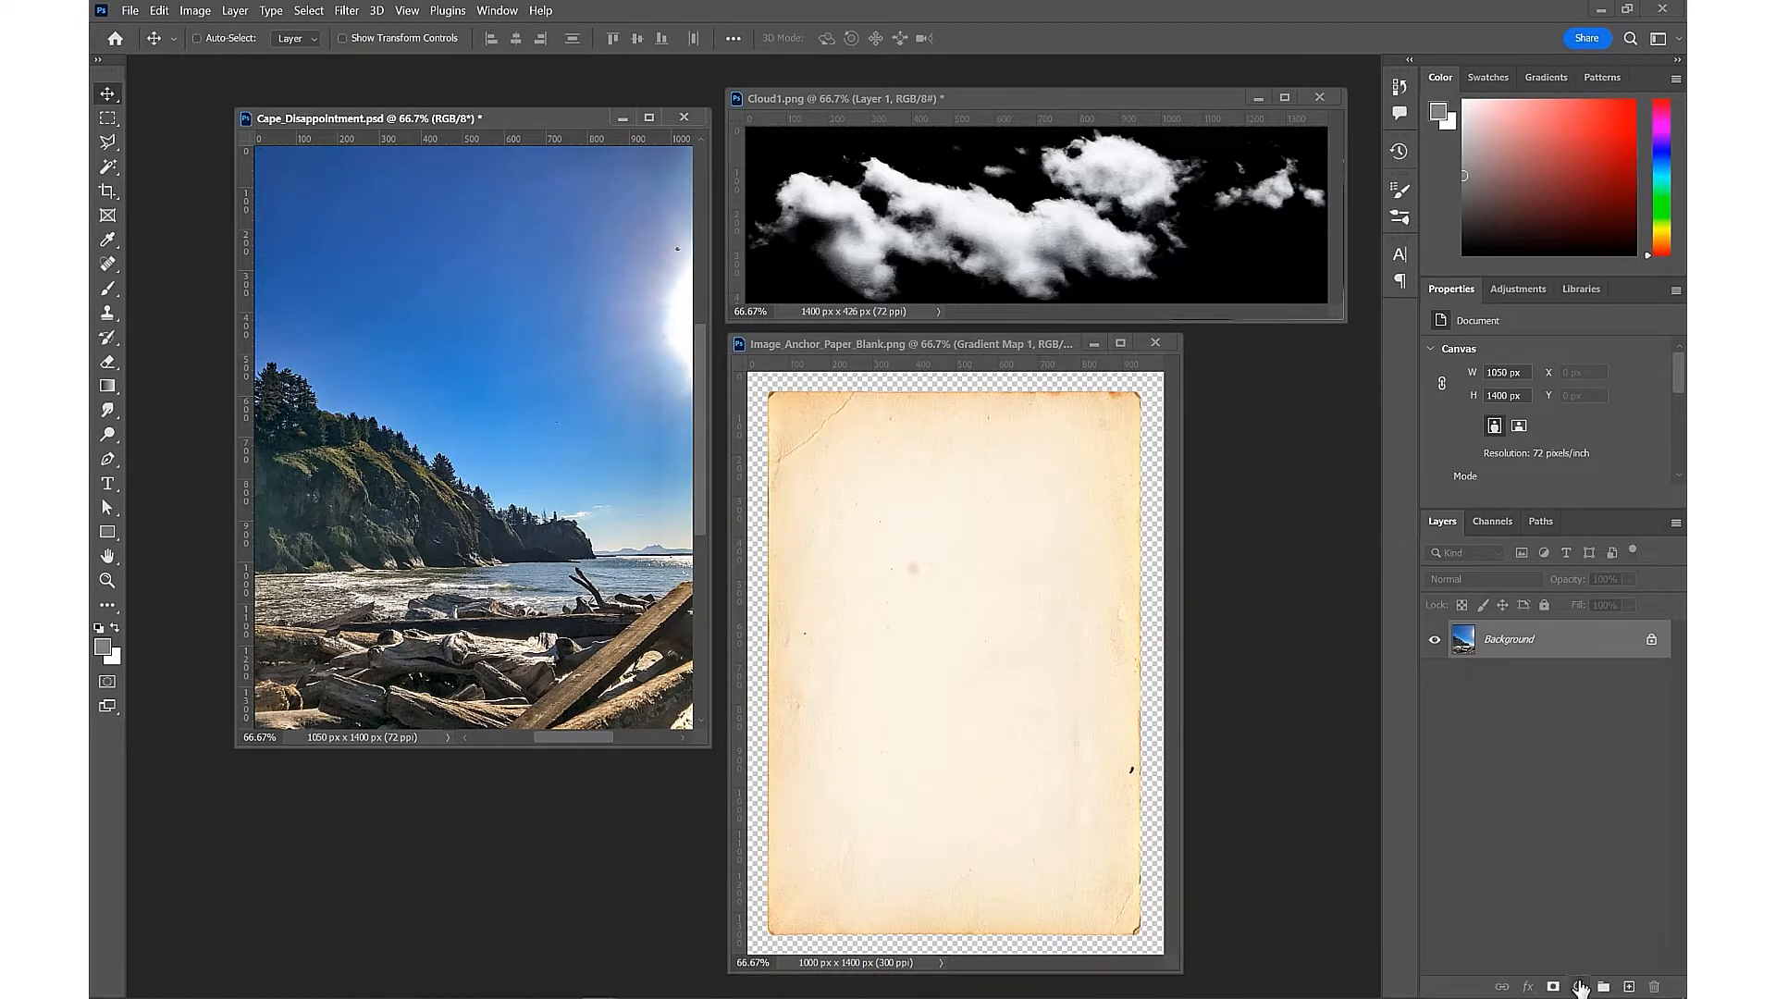
Add a Curves layer with an S-shaped RGB curve for contrast and merge it into Background
{"action": "left_click", "coordinate": [1578, 986]}
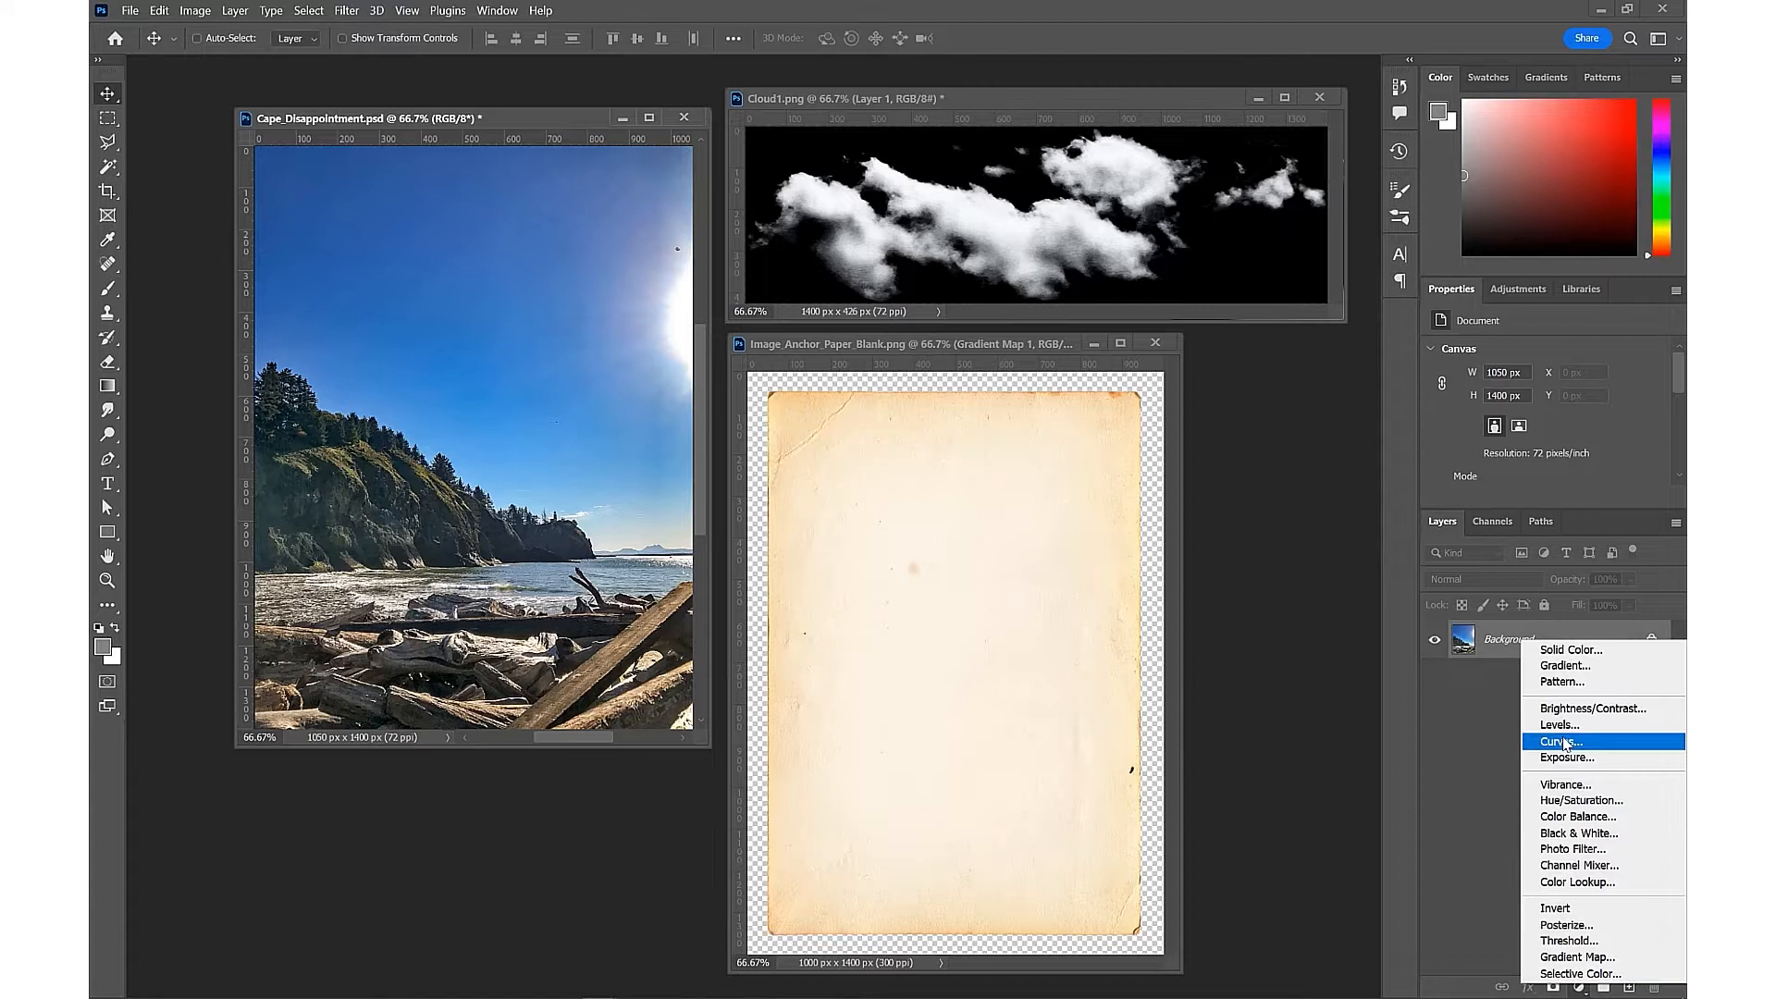
{"action": "left_click", "coordinate": [1563, 740]}
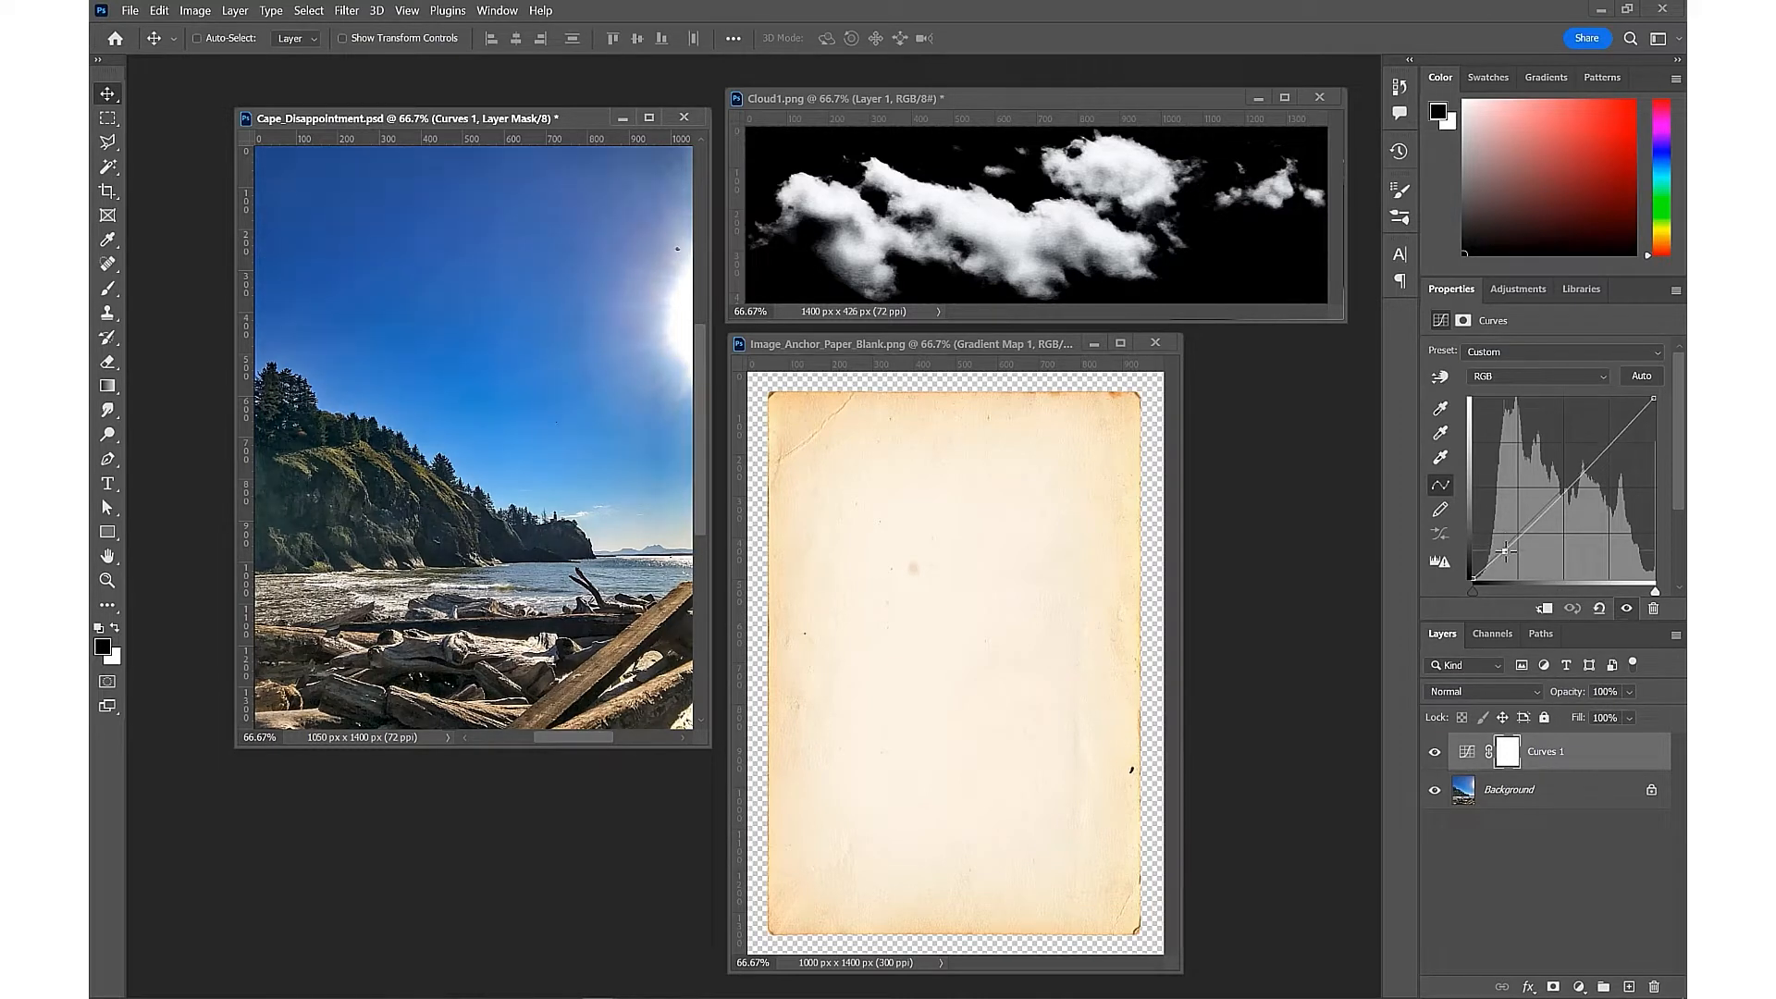
{"action": "left_click_drag", "start_coordinate": [1506, 550], "coordinate": [1567, 495]}
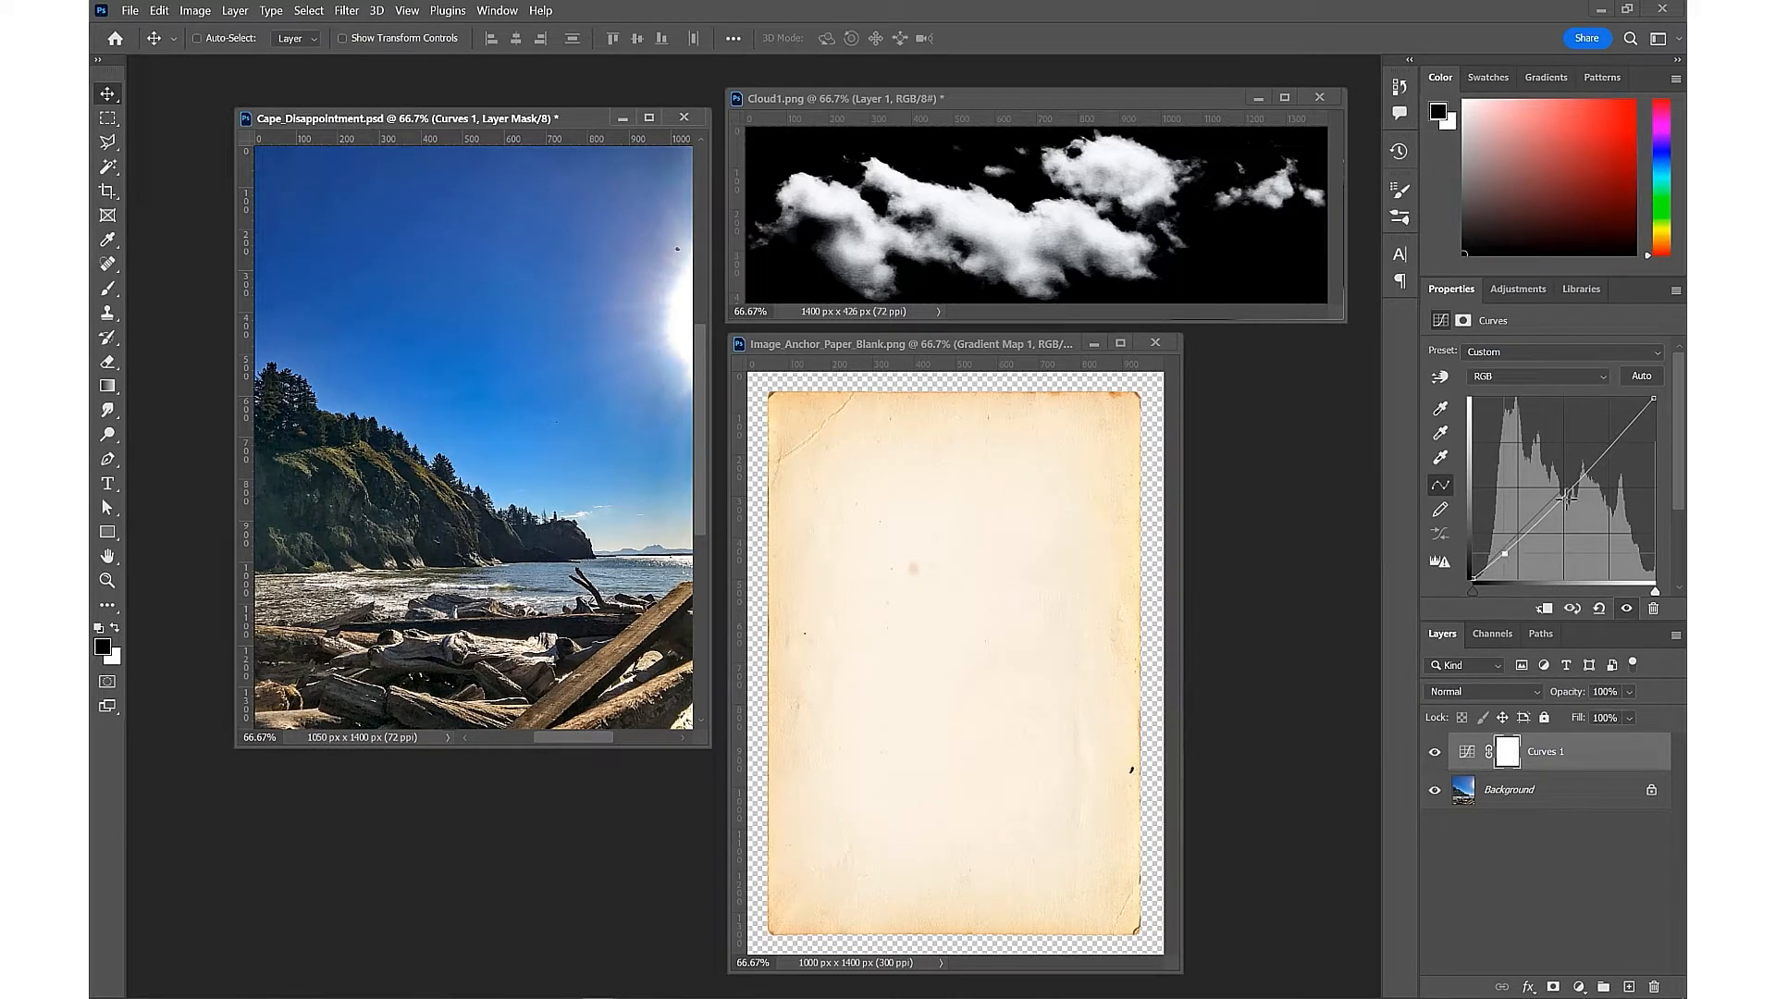
{"action": "left_click_drag", "start_coordinate": [1563, 492], "coordinate": [1591, 453]}
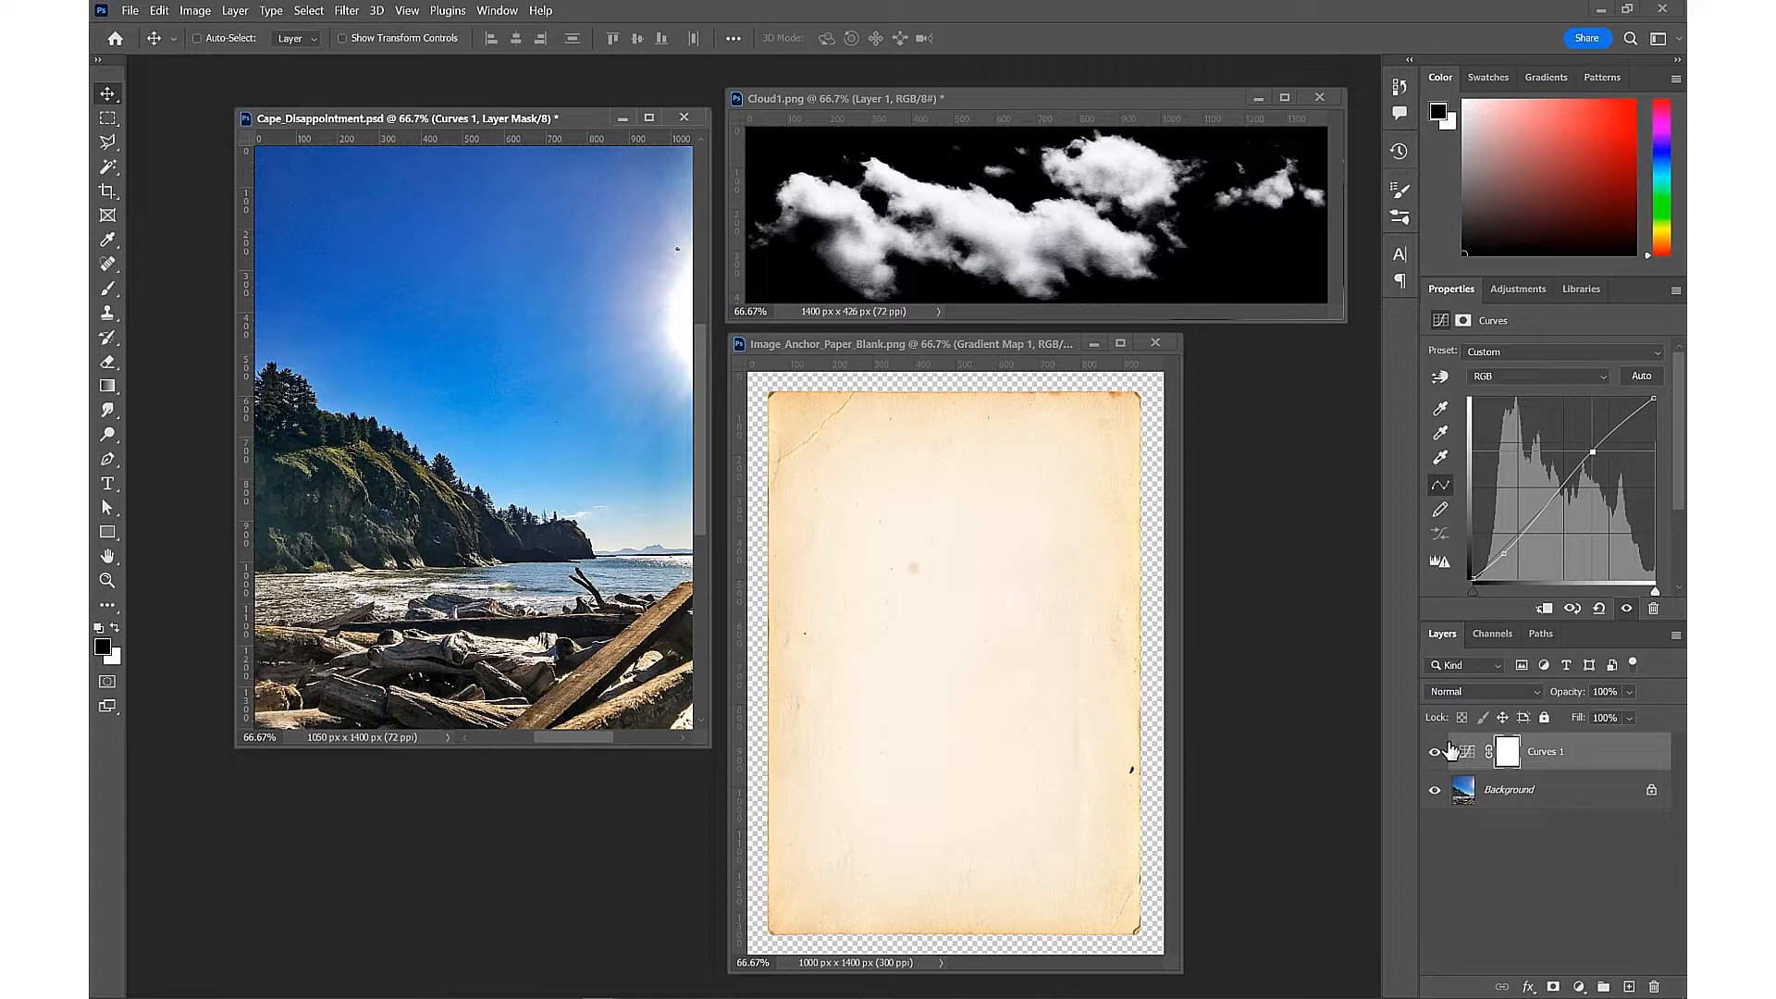
{"action": "left_click", "coordinate": [1433, 751]}
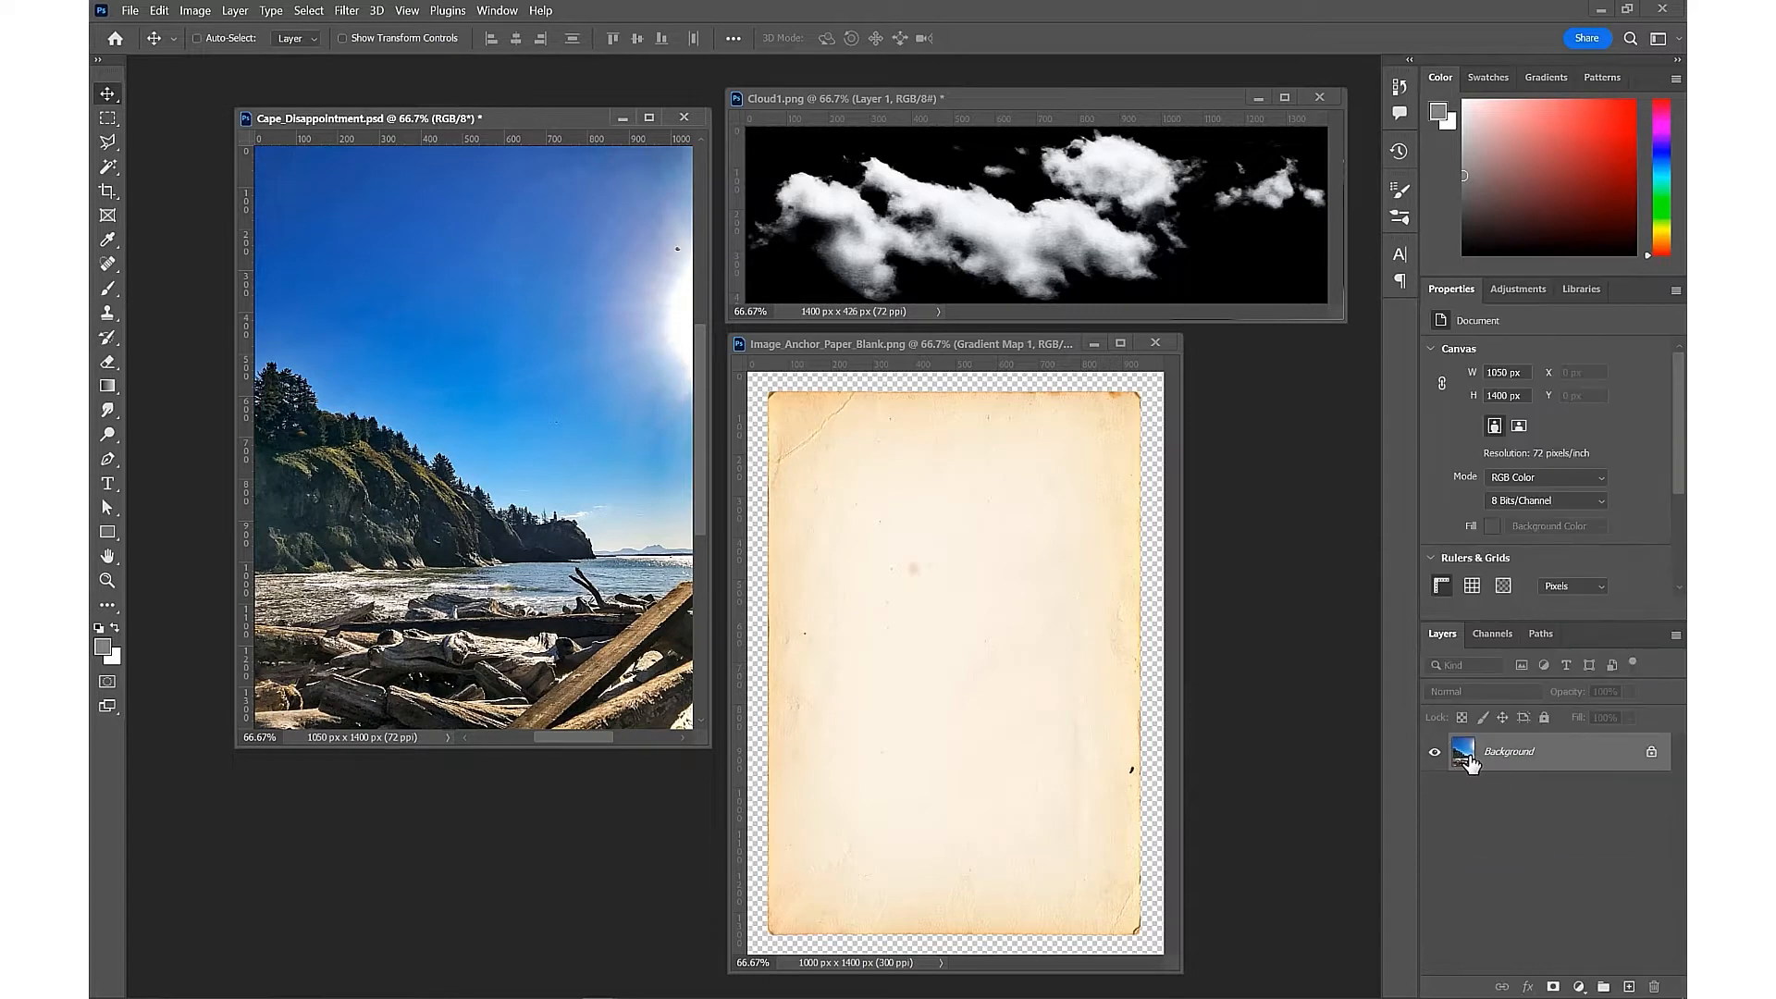
{"action": "left_click_drag", "start_coordinate": [329, 119], "coordinate": [295, 134]}
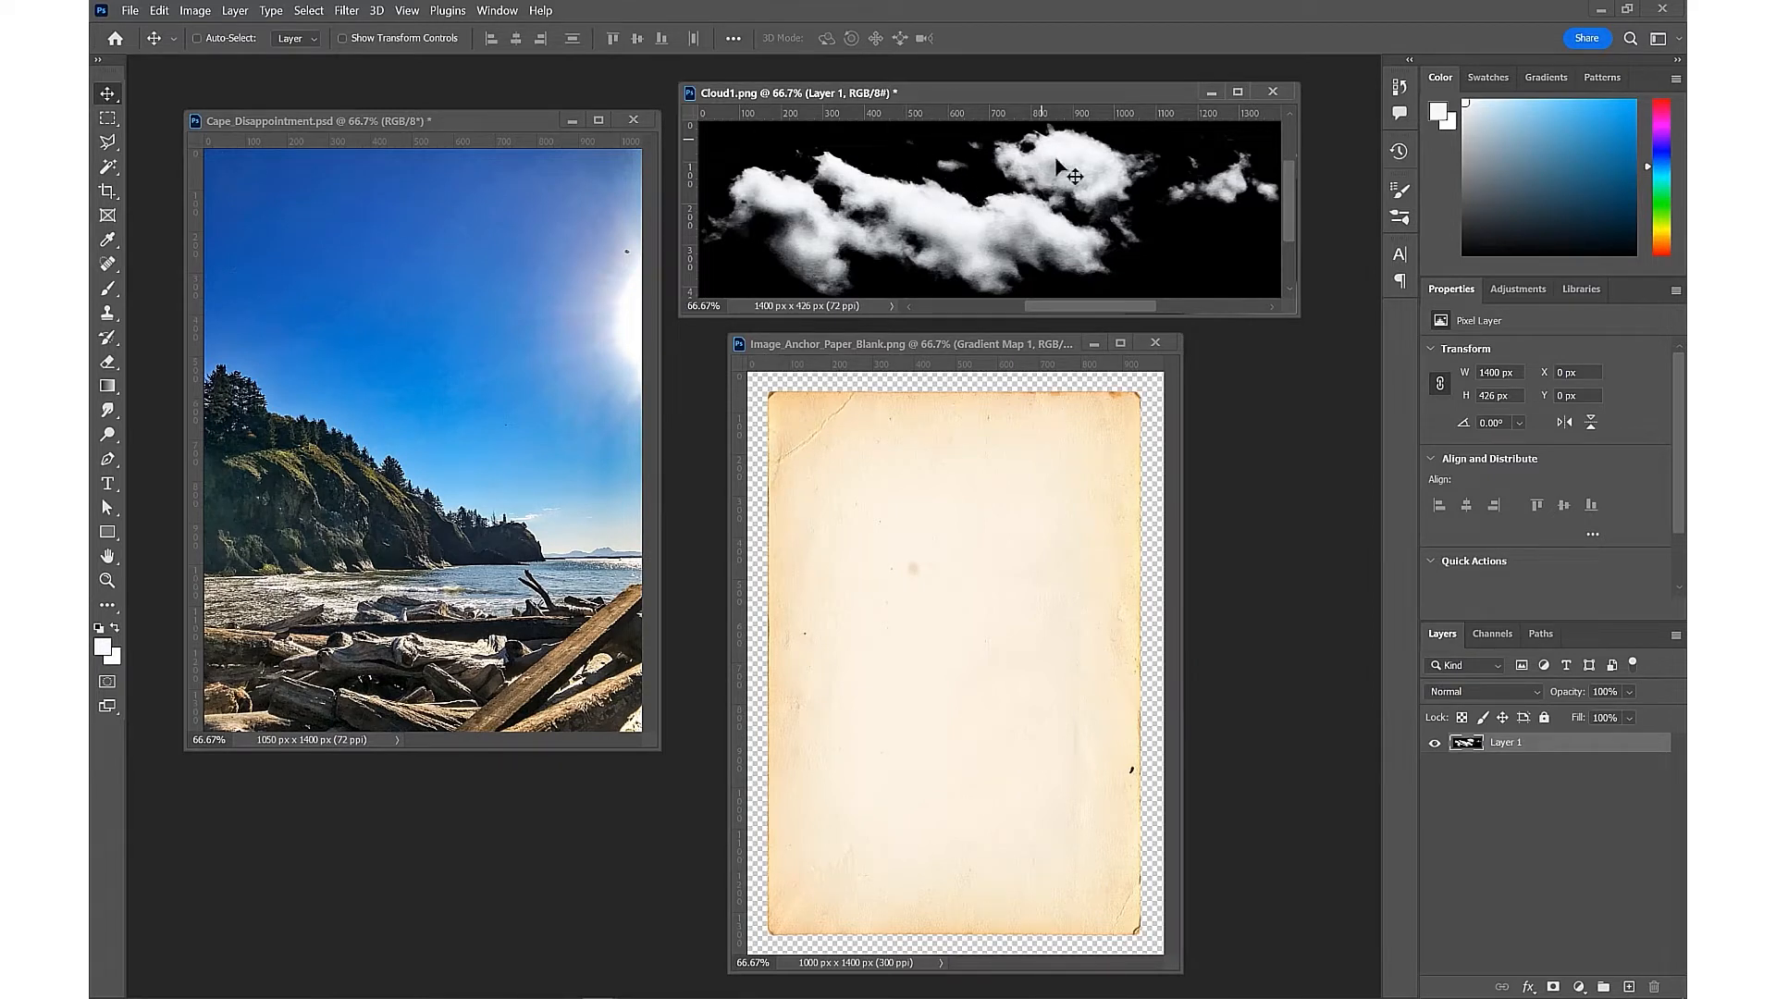
{"action": "mouse_move", "coordinate": [1126, 221]}
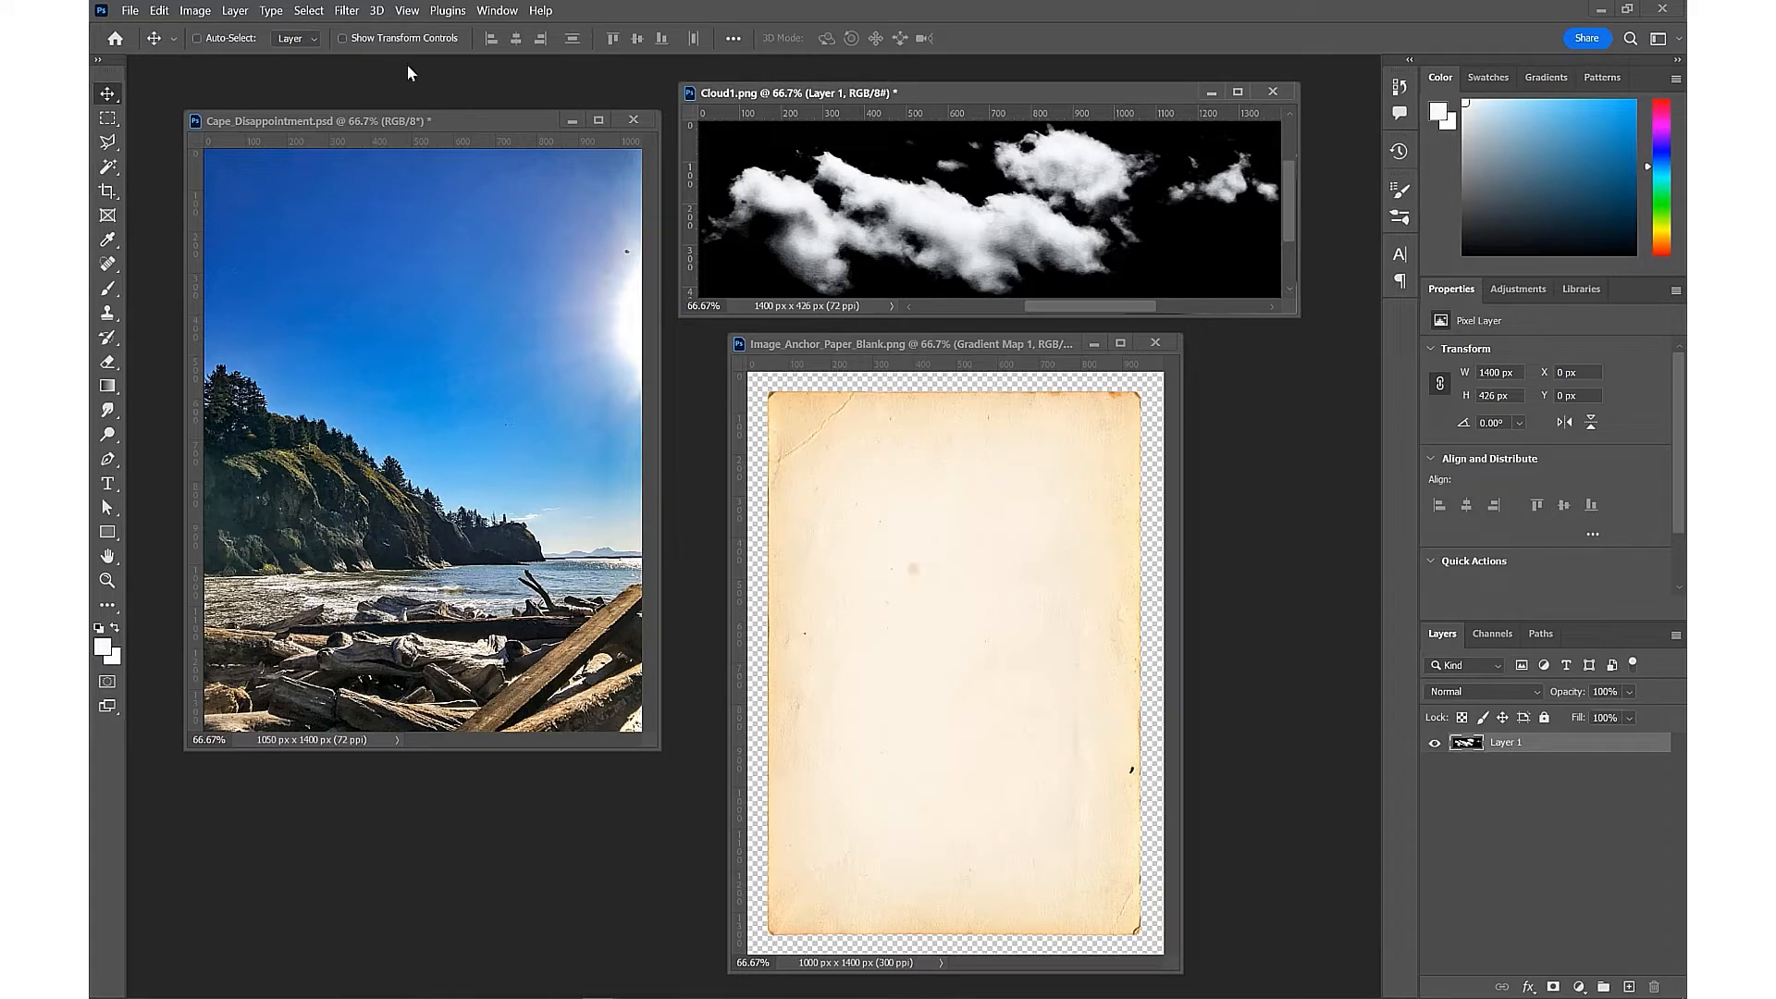
Select the black sky with Color Range at Fuzziness 126 so only the clouds remain on transparency
{"action": "left_click", "coordinate": [309, 11]}
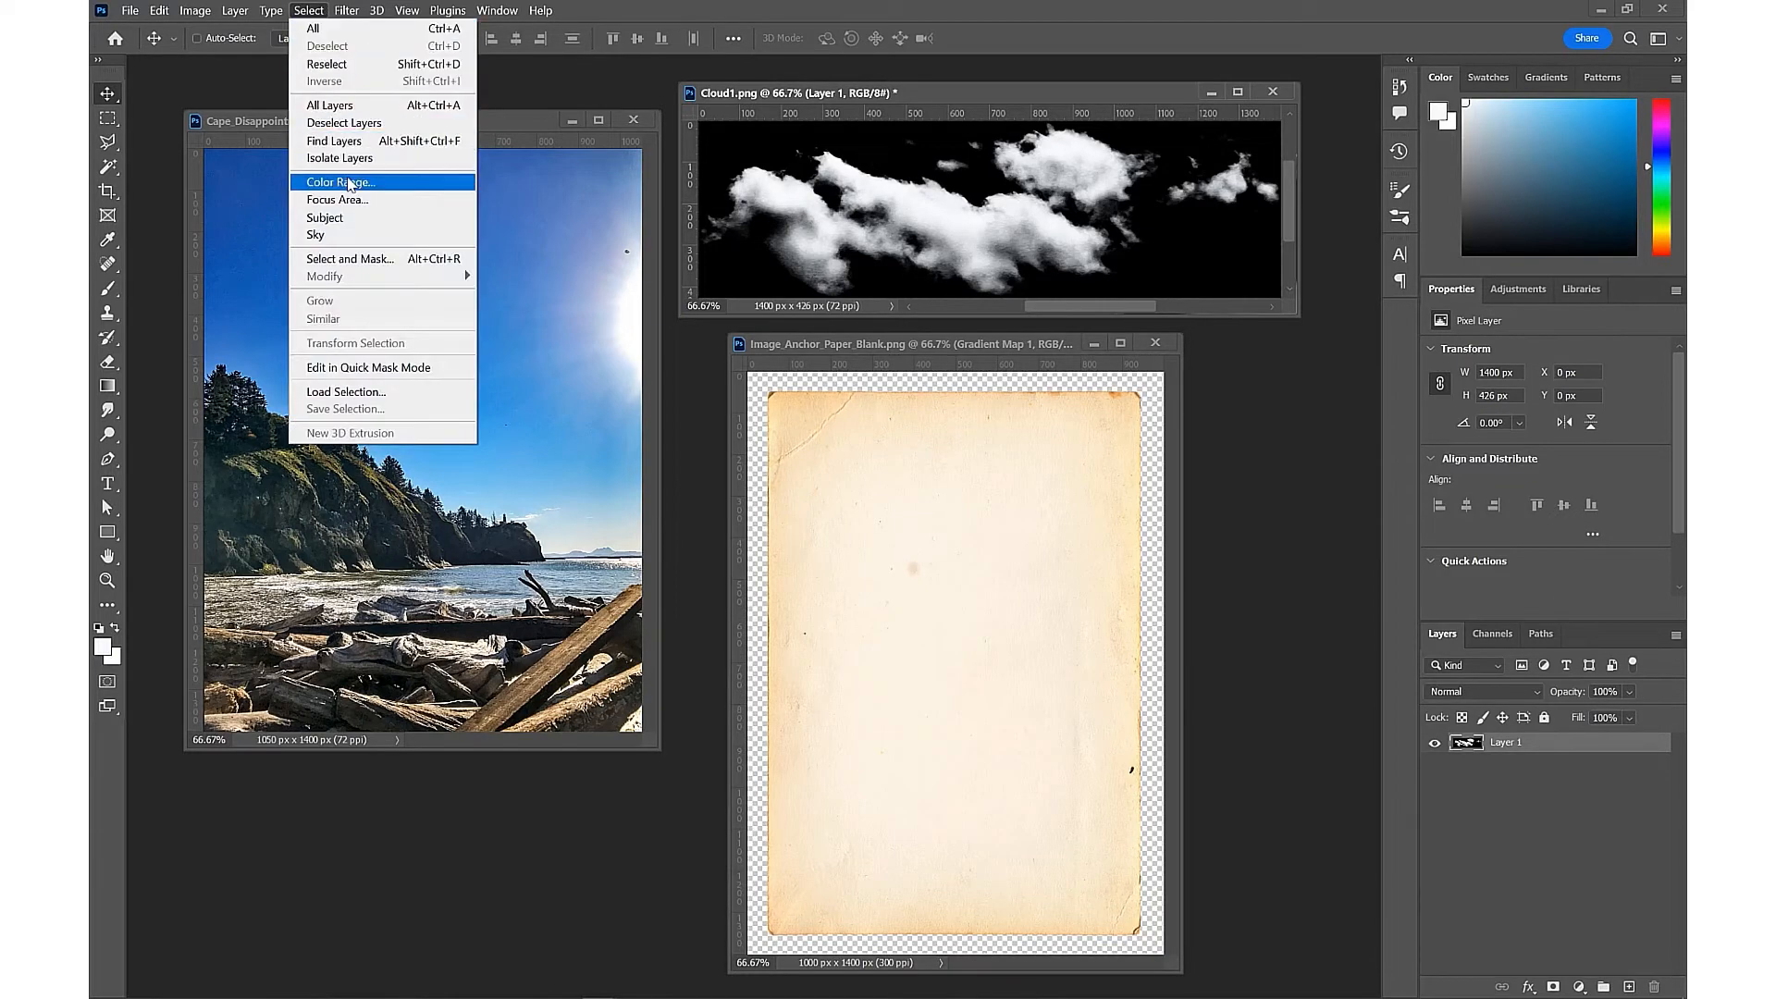
{"action": "left_click", "coordinate": [337, 183]}
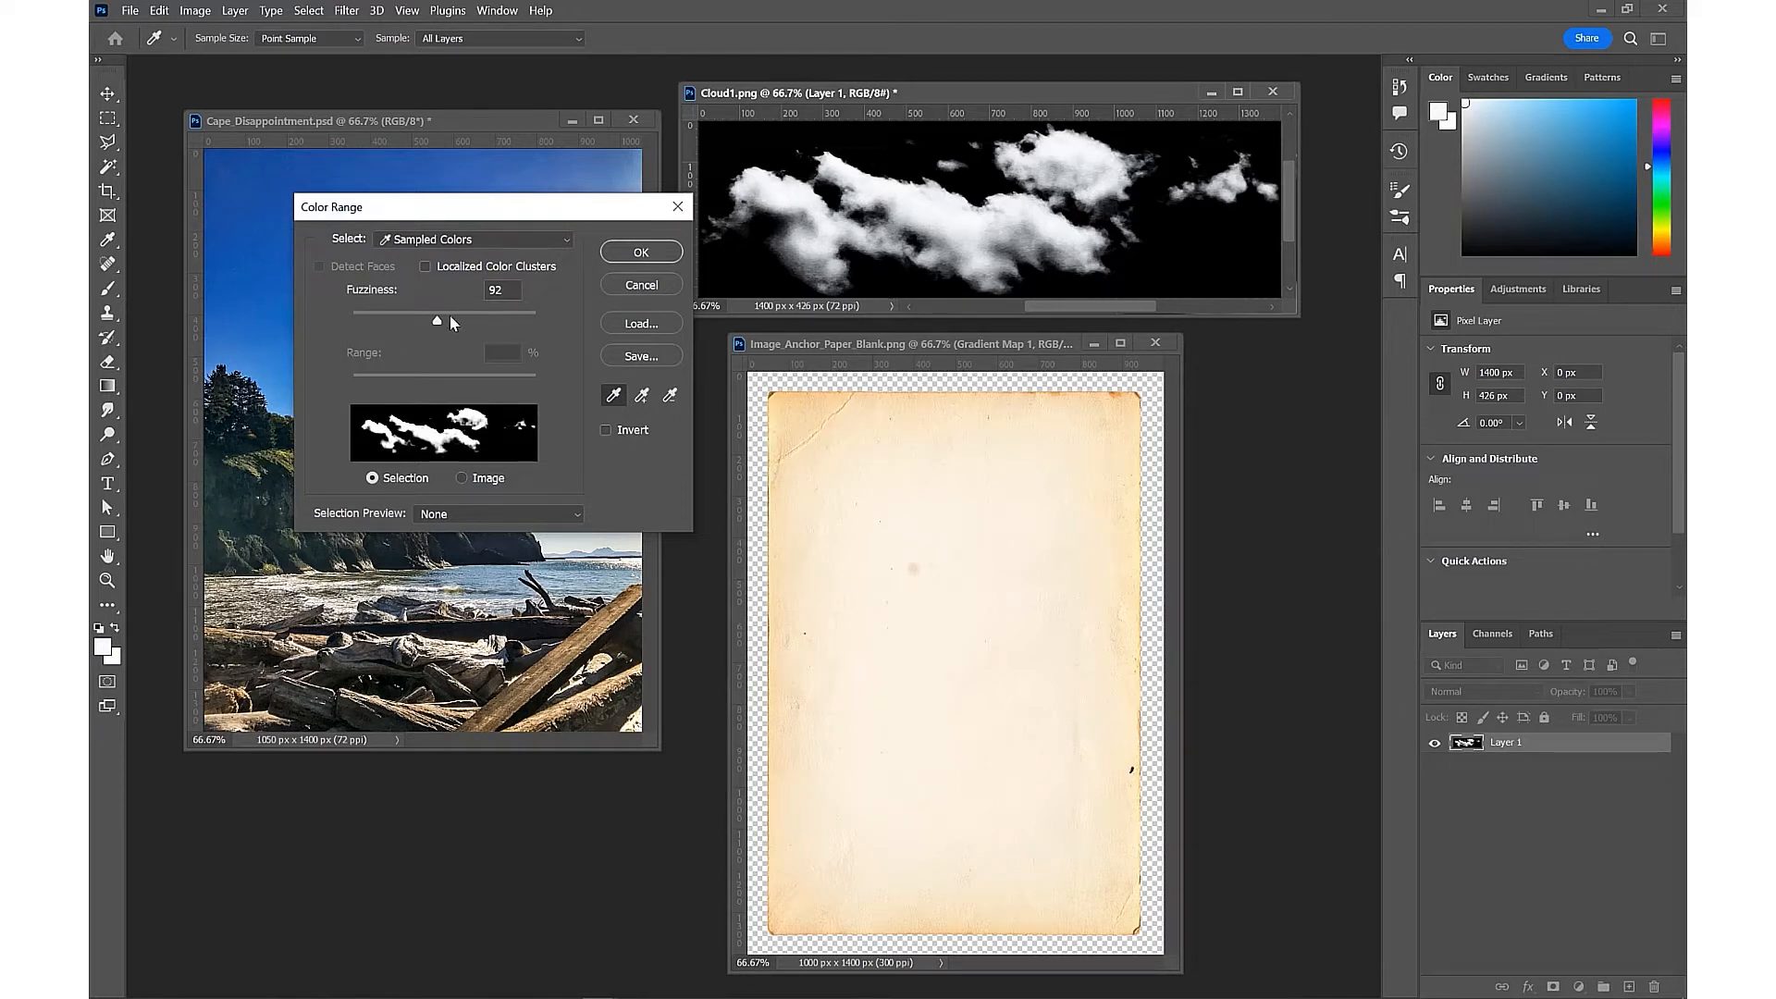
{"action": "left_click_drag", "start_coordinate": [436, 320], "coordinate": [468, 320]}
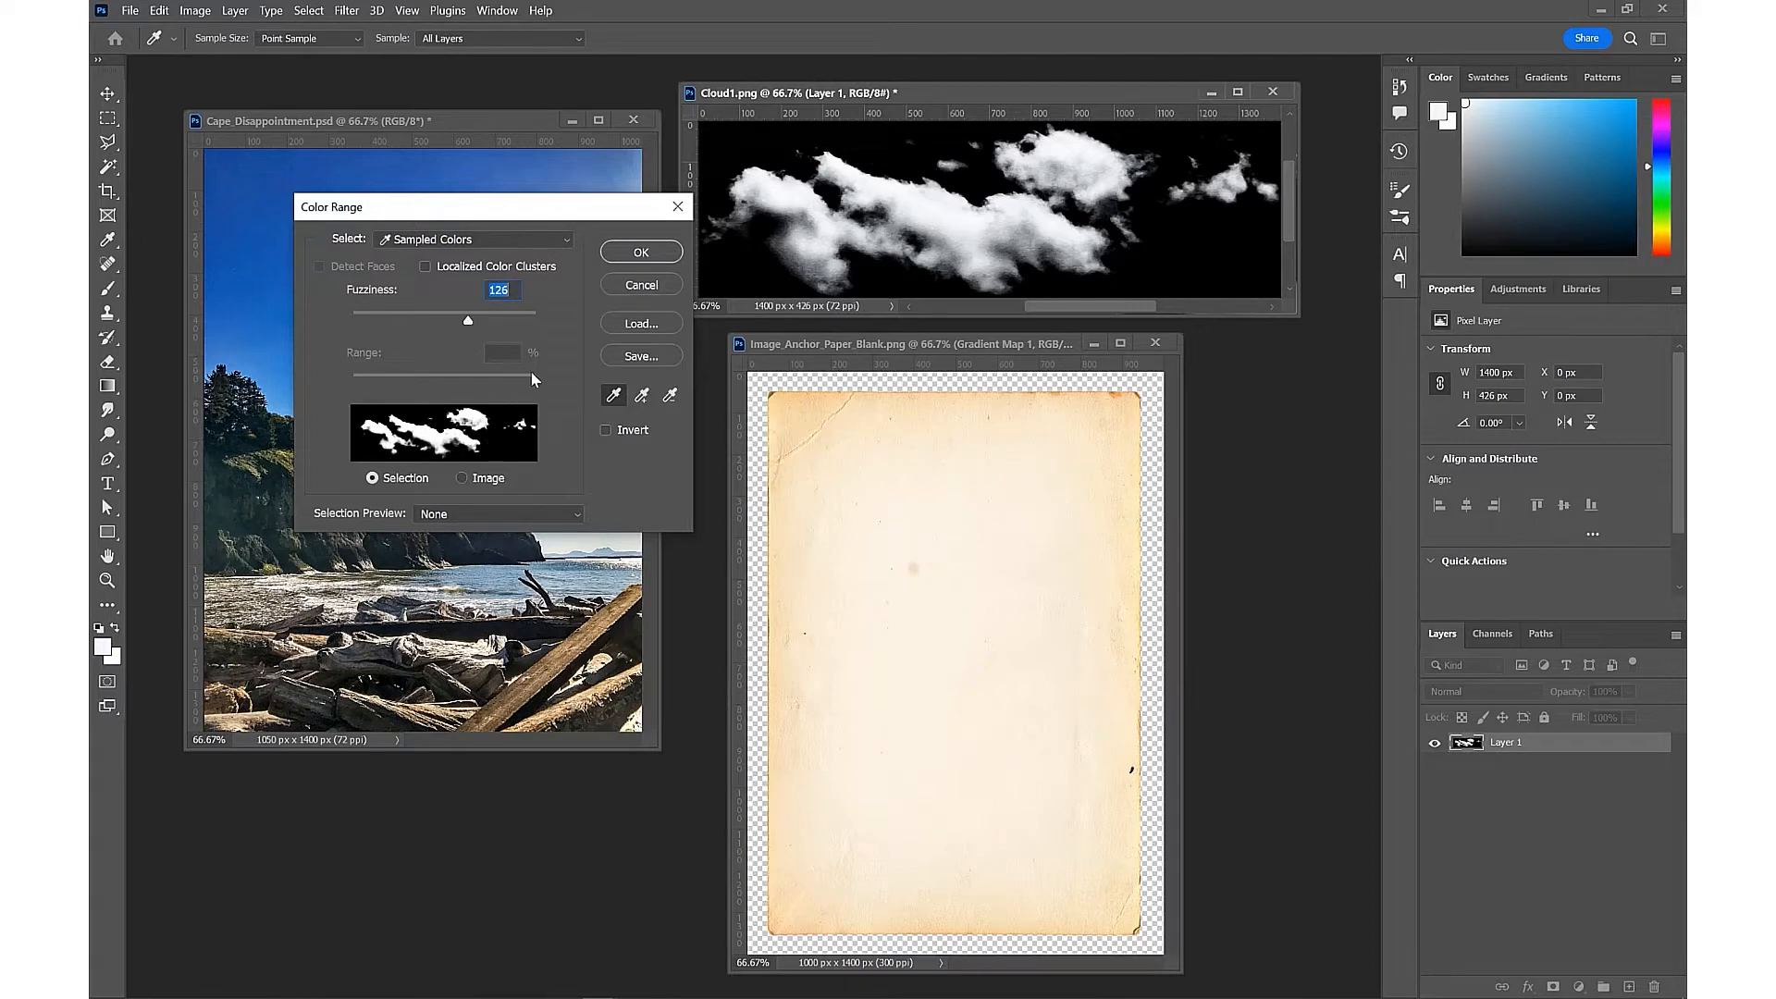
{"action": "left_click", "coordinate": [640, 250]}
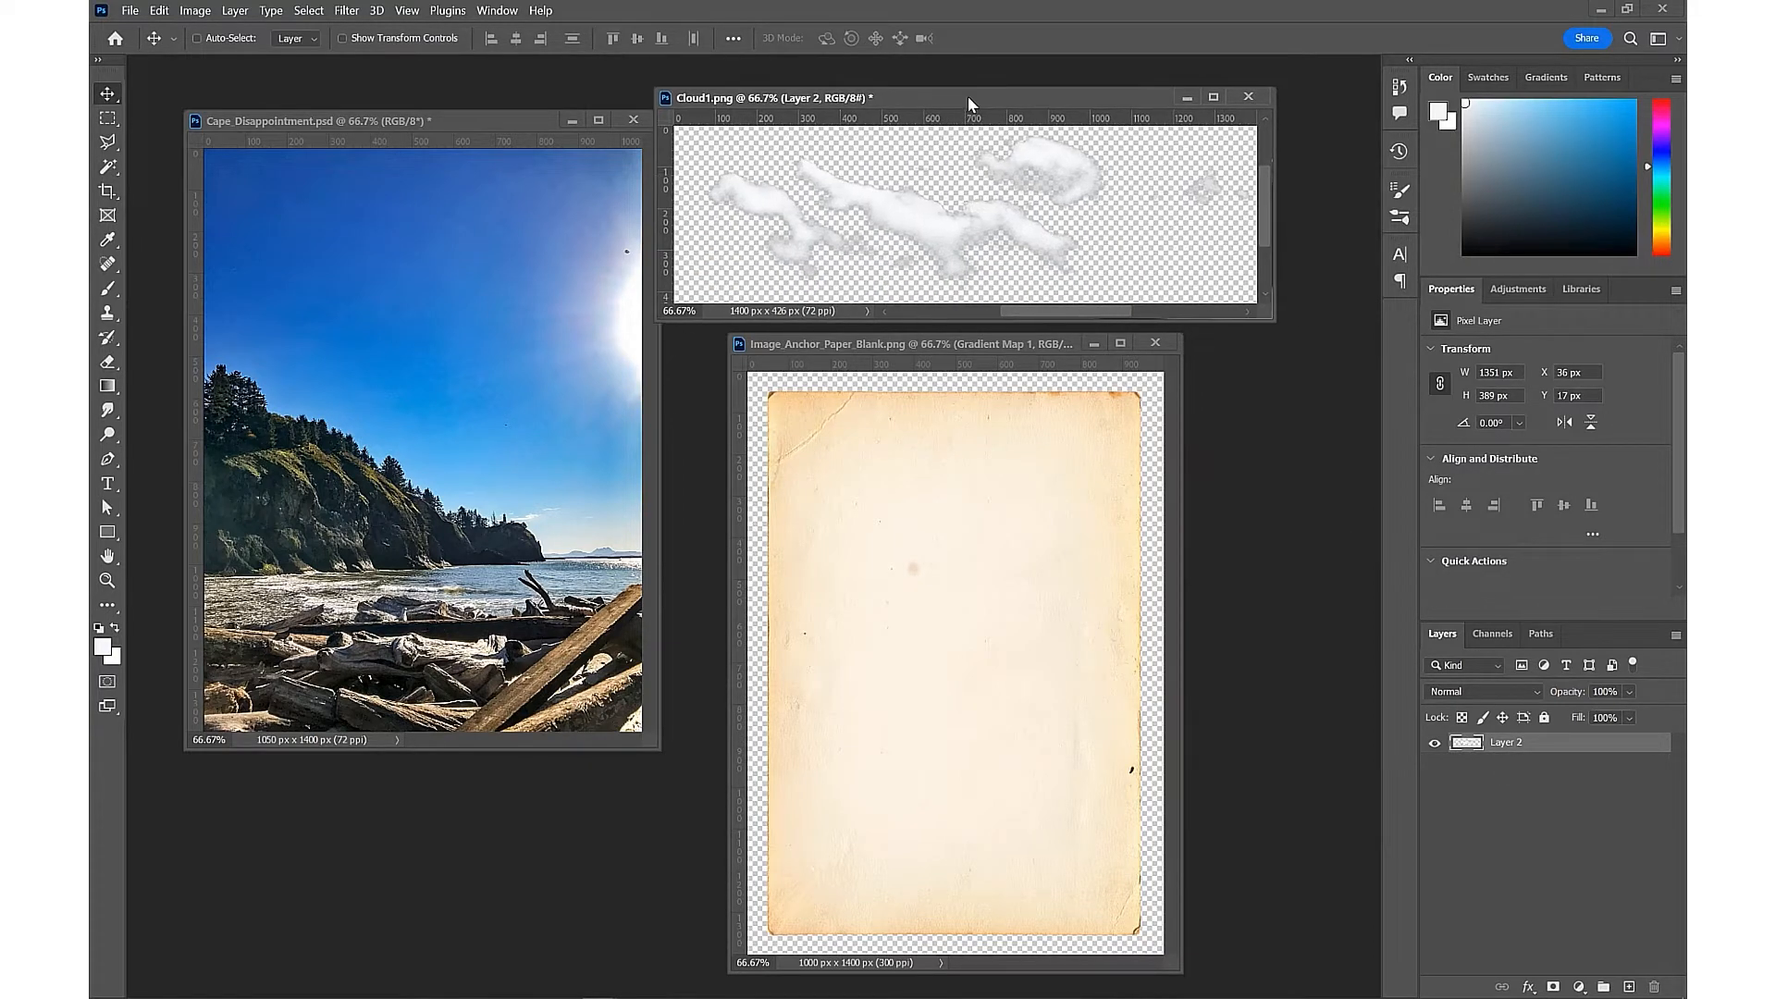
{"action": "mouse_move", "coordinate": [130, 11]}
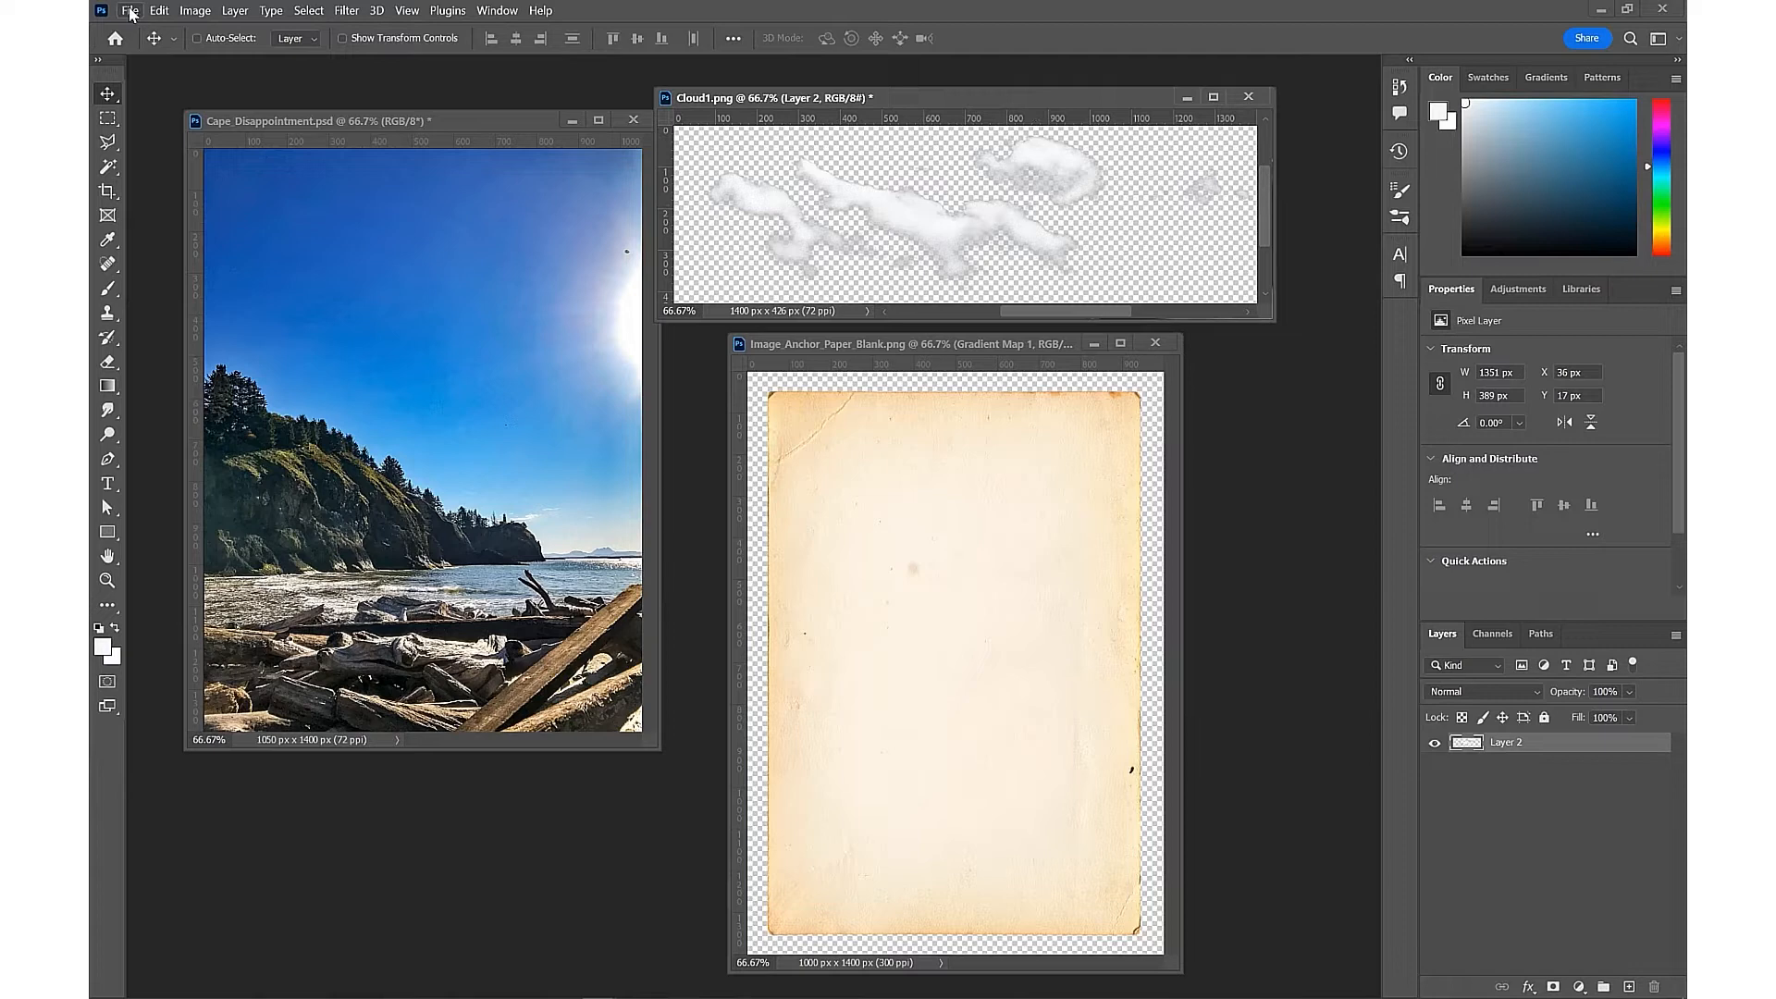
Save the cloud image as Cloud1.png in the Images folder
{"action": "left_click", "coordinate": [129, 11]}
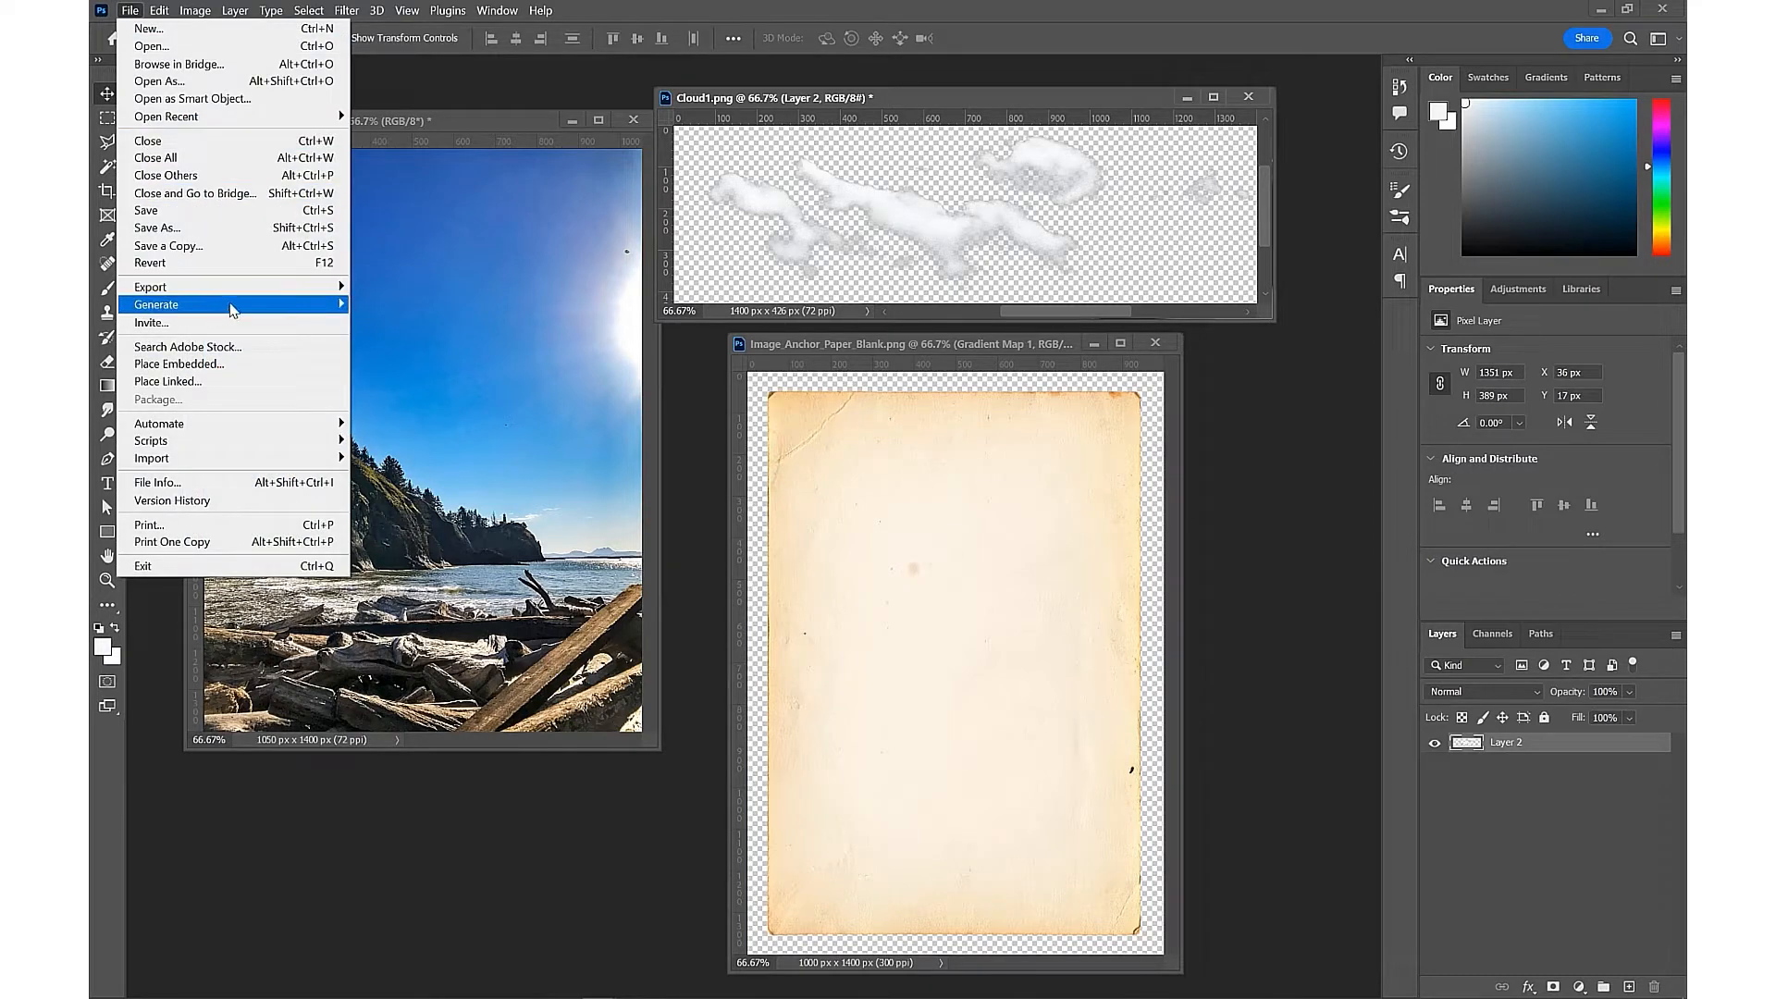
{"action": "left_click", "coordinate": [156, 227]}
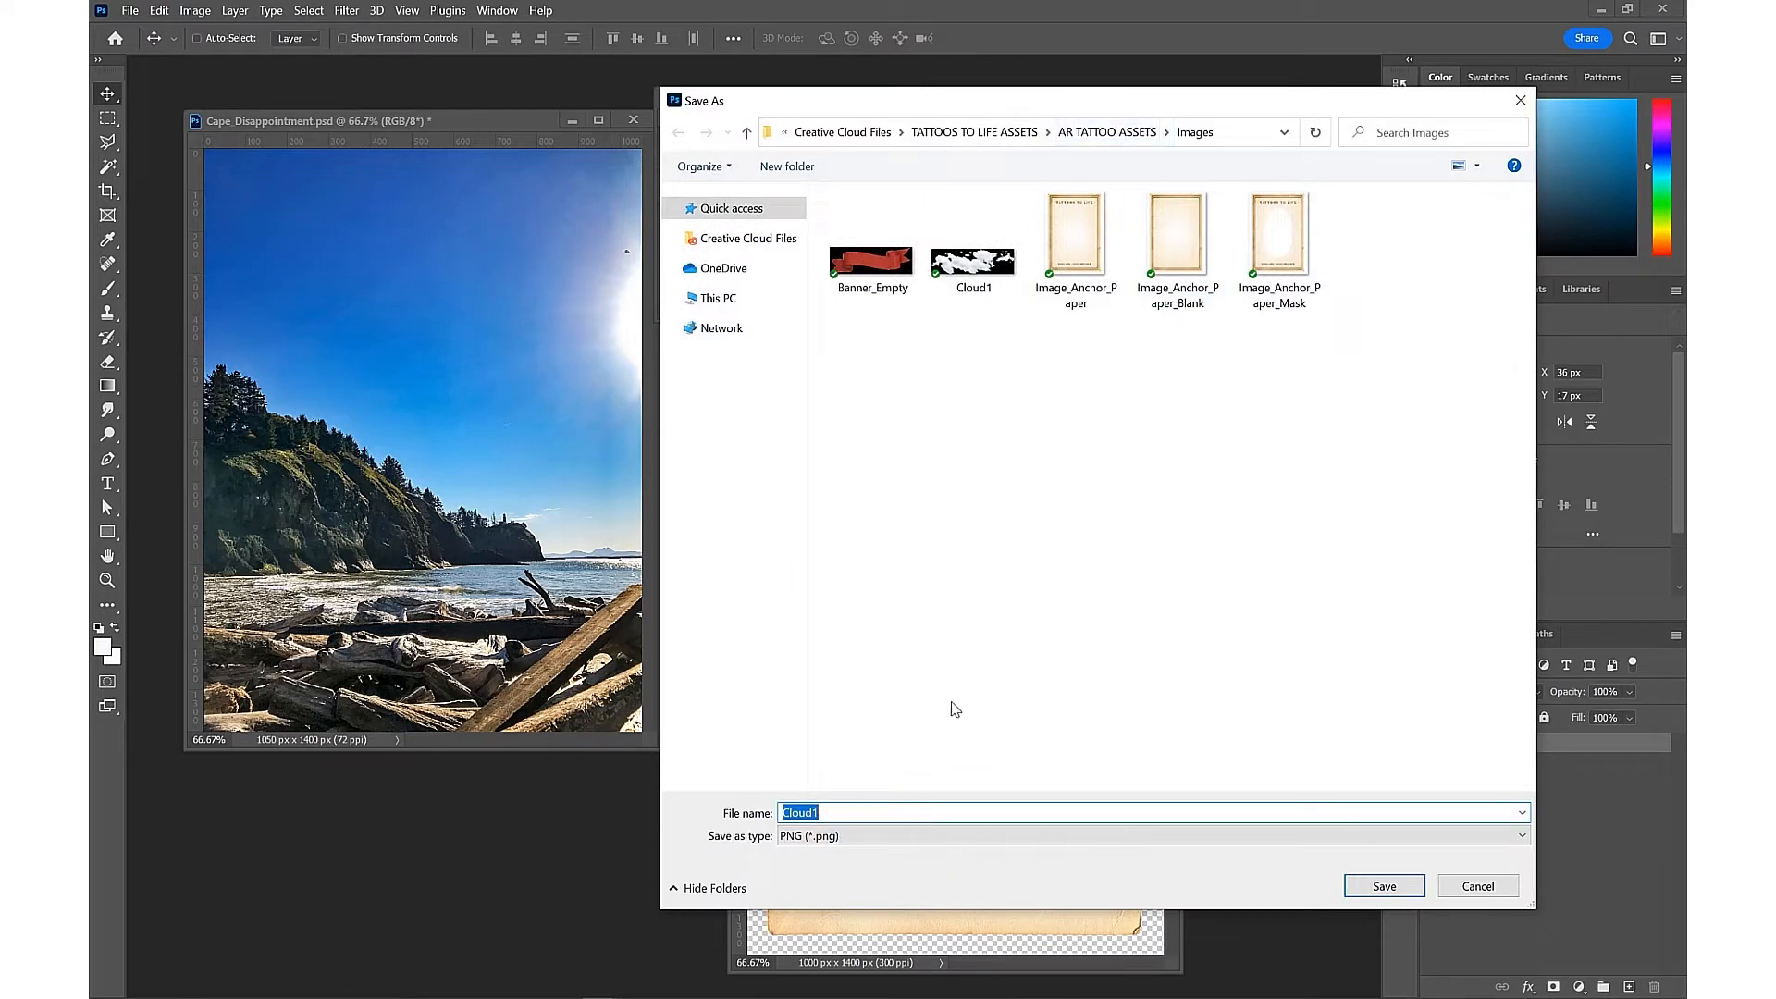
{"action": "left_click", "coordinate": [1384, 886]}
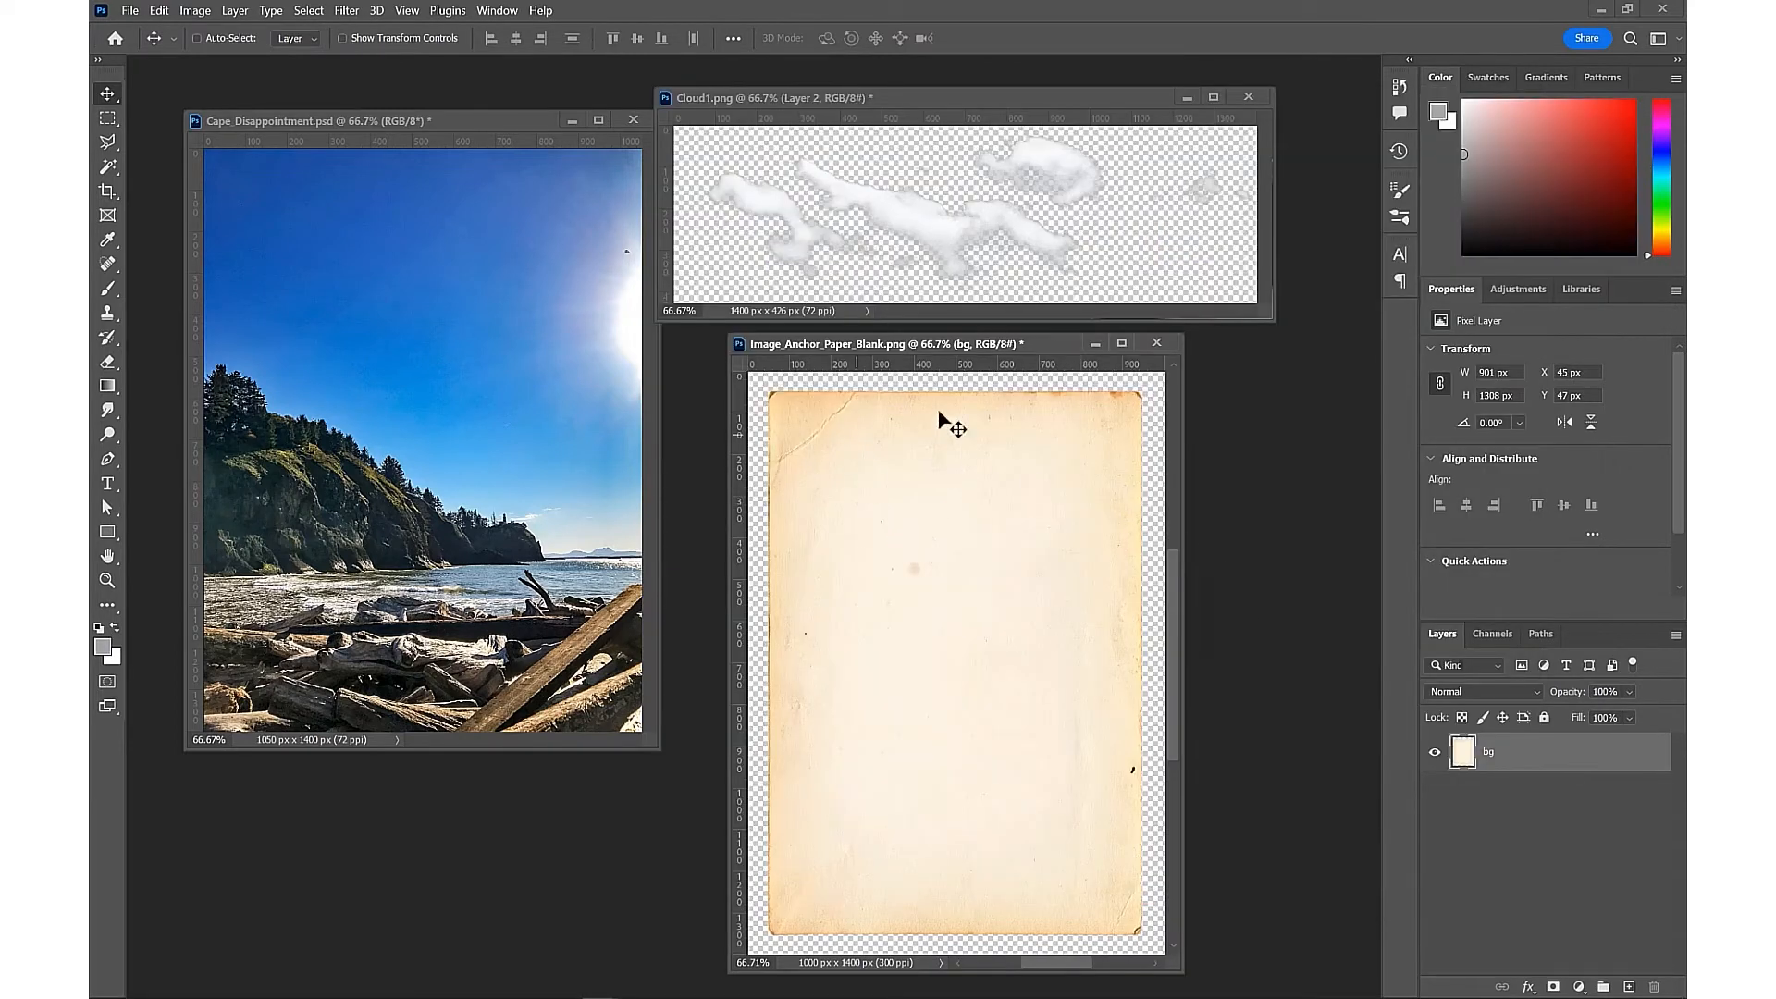
{"action": "mouse_move", "coordinate": [833, 818]}
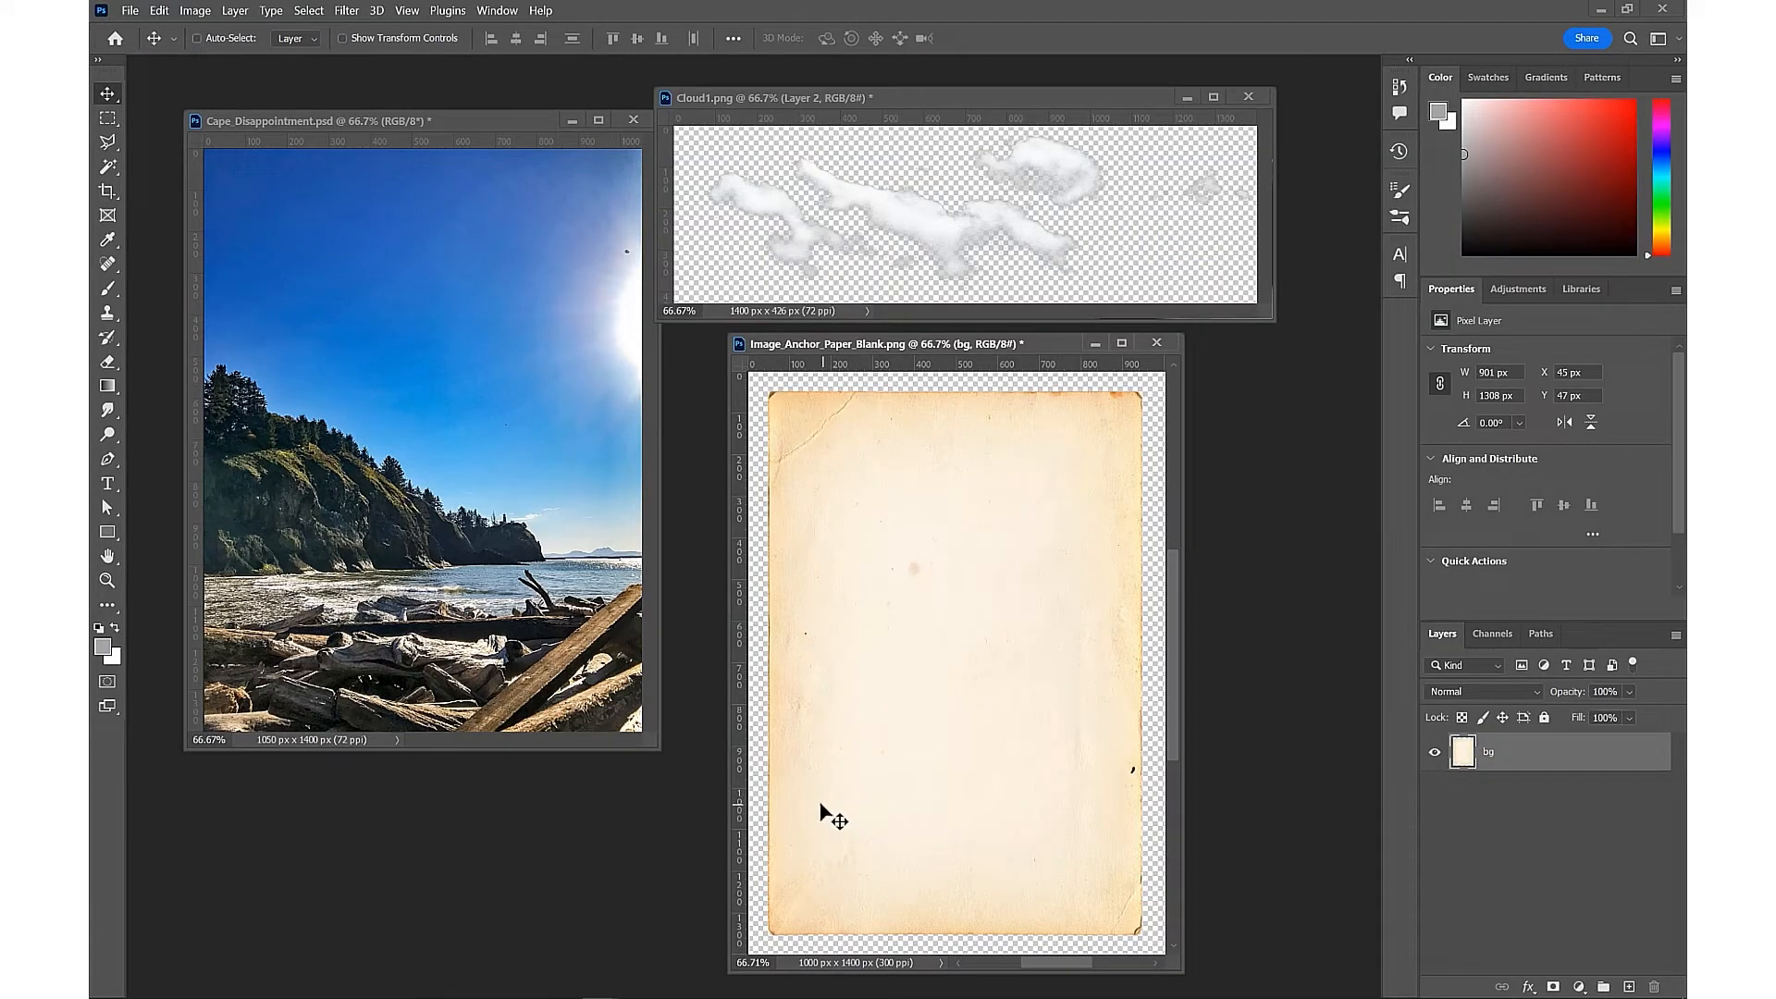
{"action": "mouse_move", "coordinate": [1167, 428]}
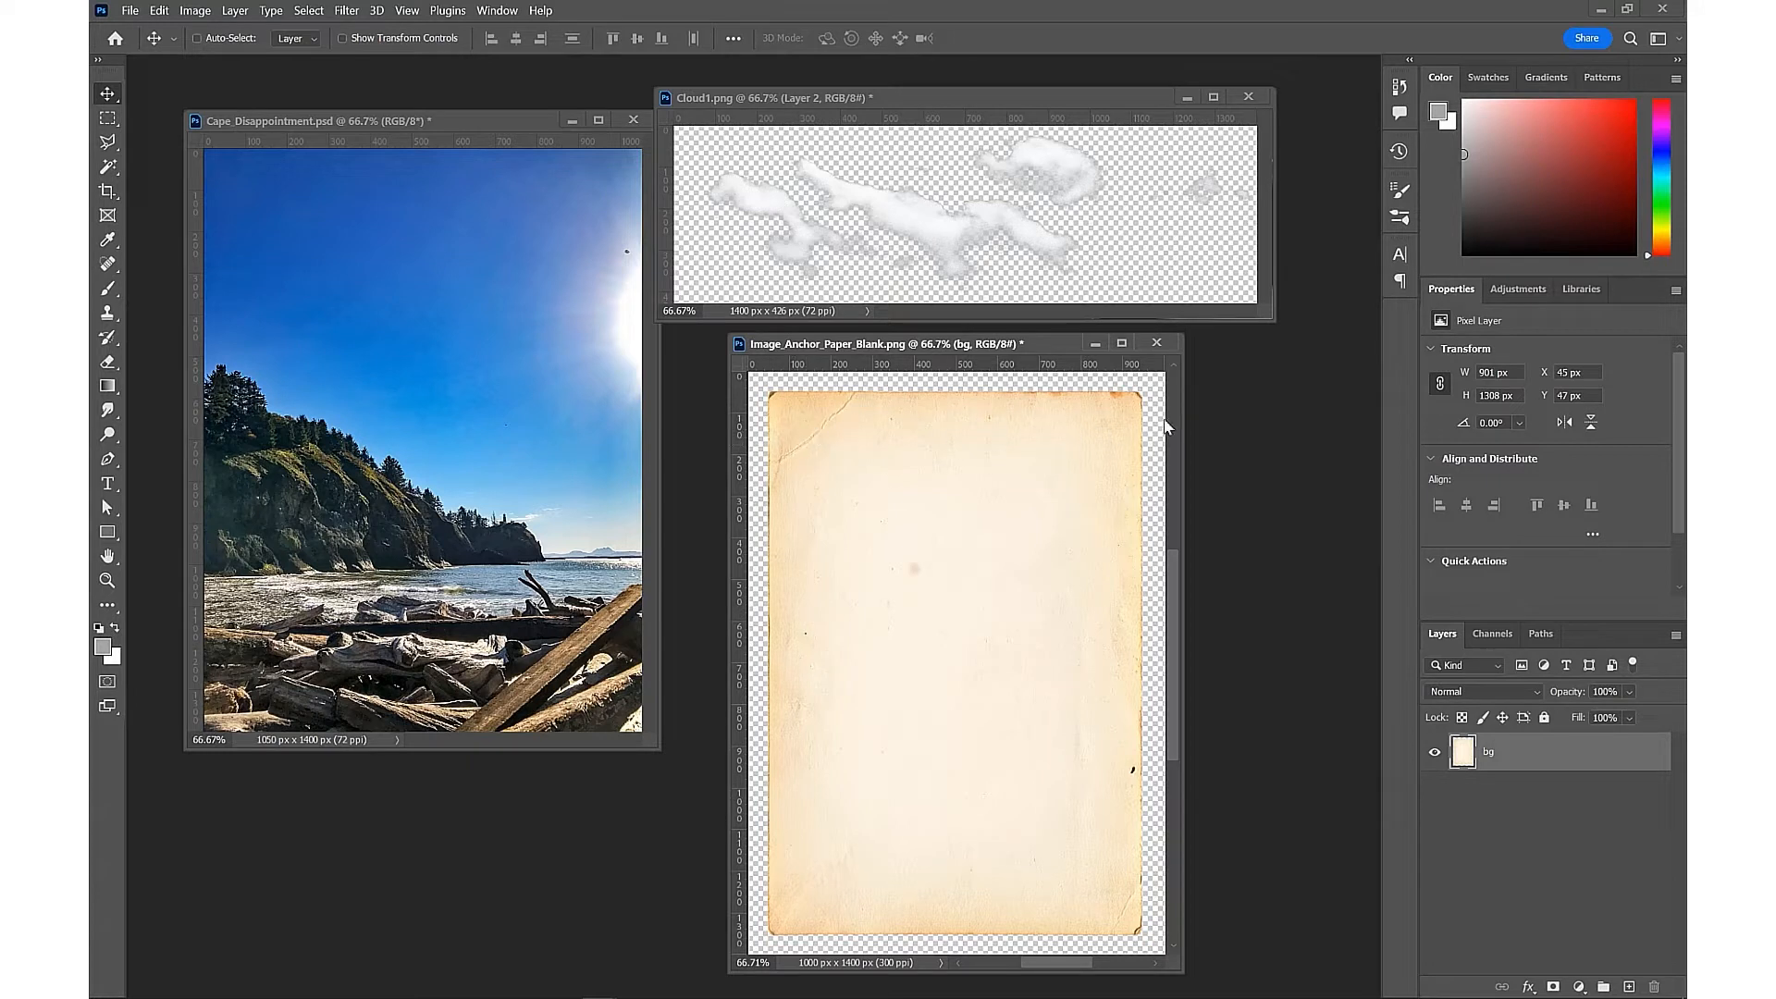
{"action": "mouse_move", "coordinate": [1127, 643]}
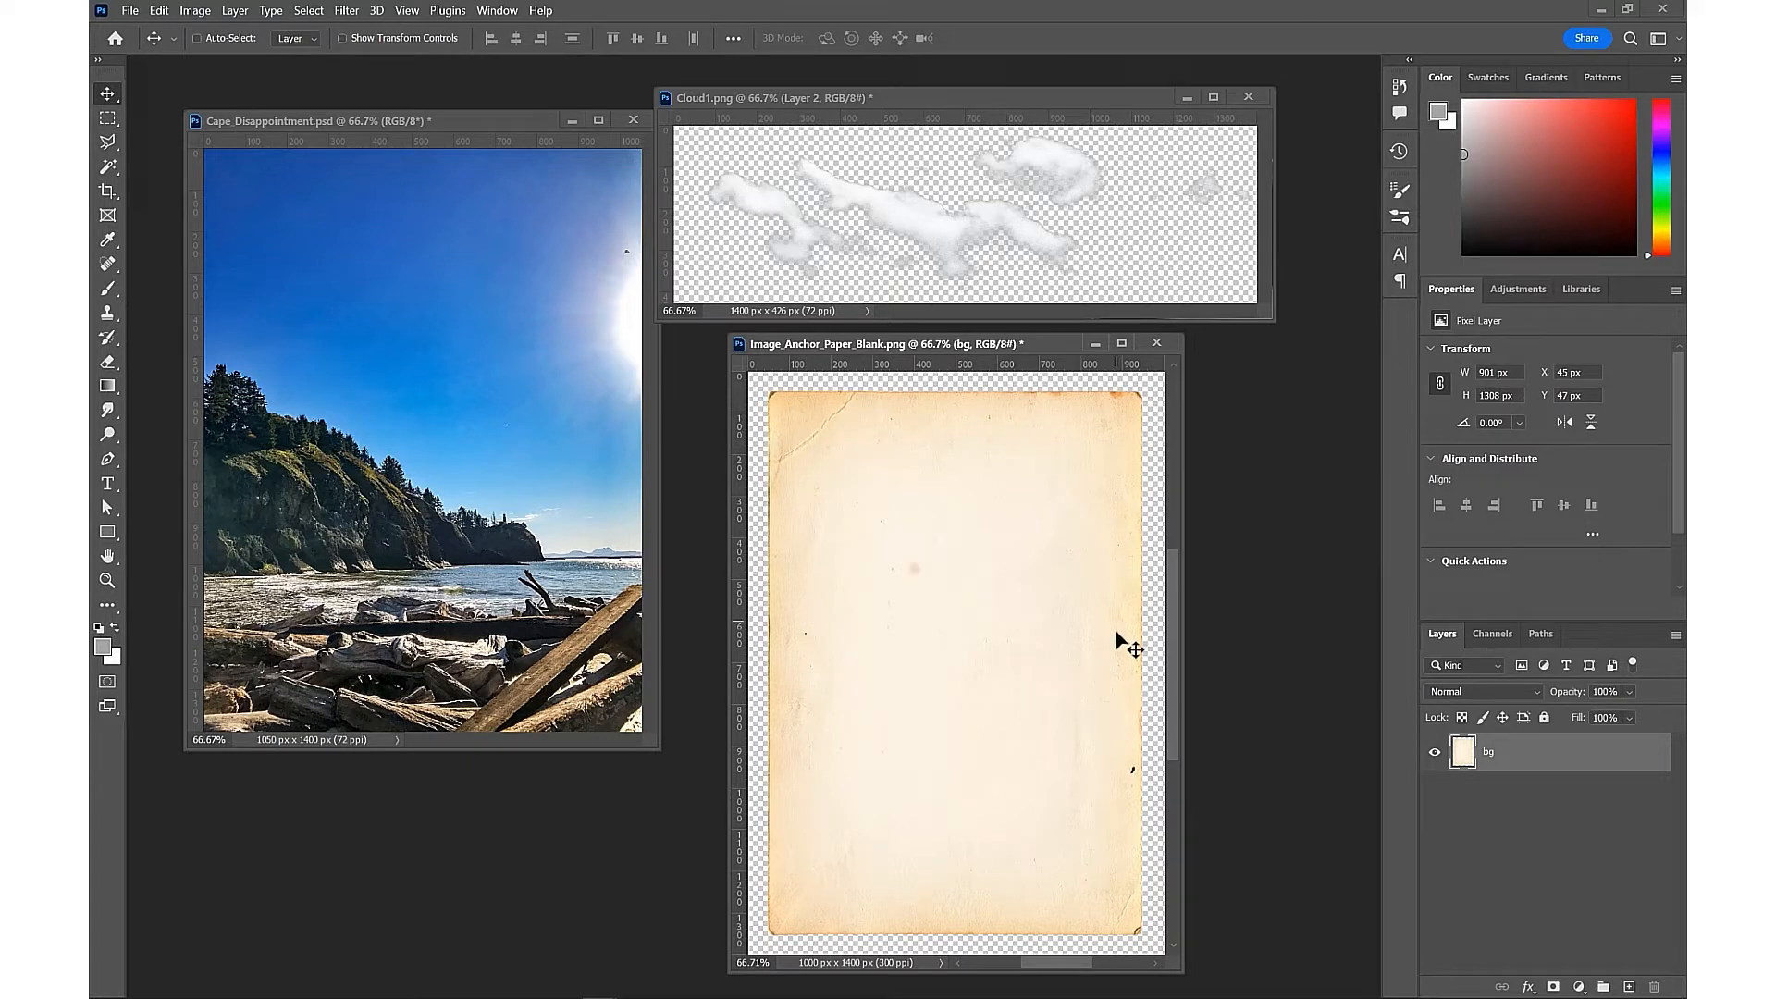
{"action": "mouse_move", "coordinate": [1110, 440]}
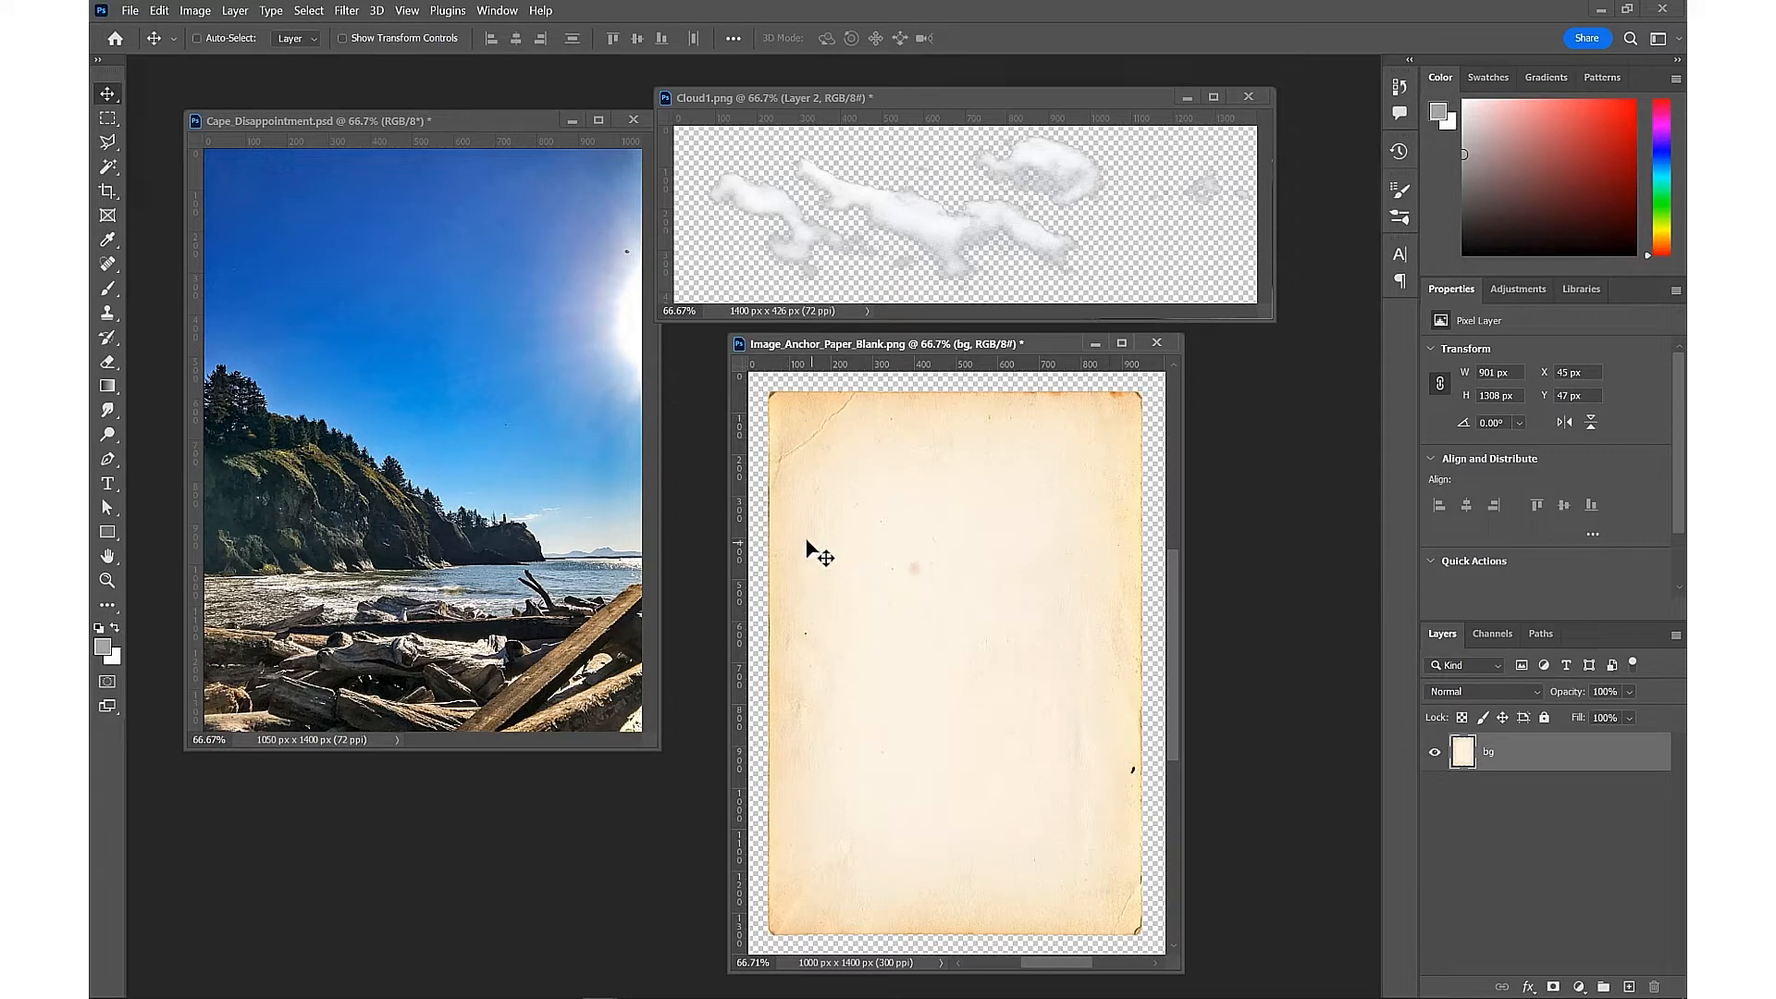
{"action": "mouse_move", "coordinate": [92, 544]}
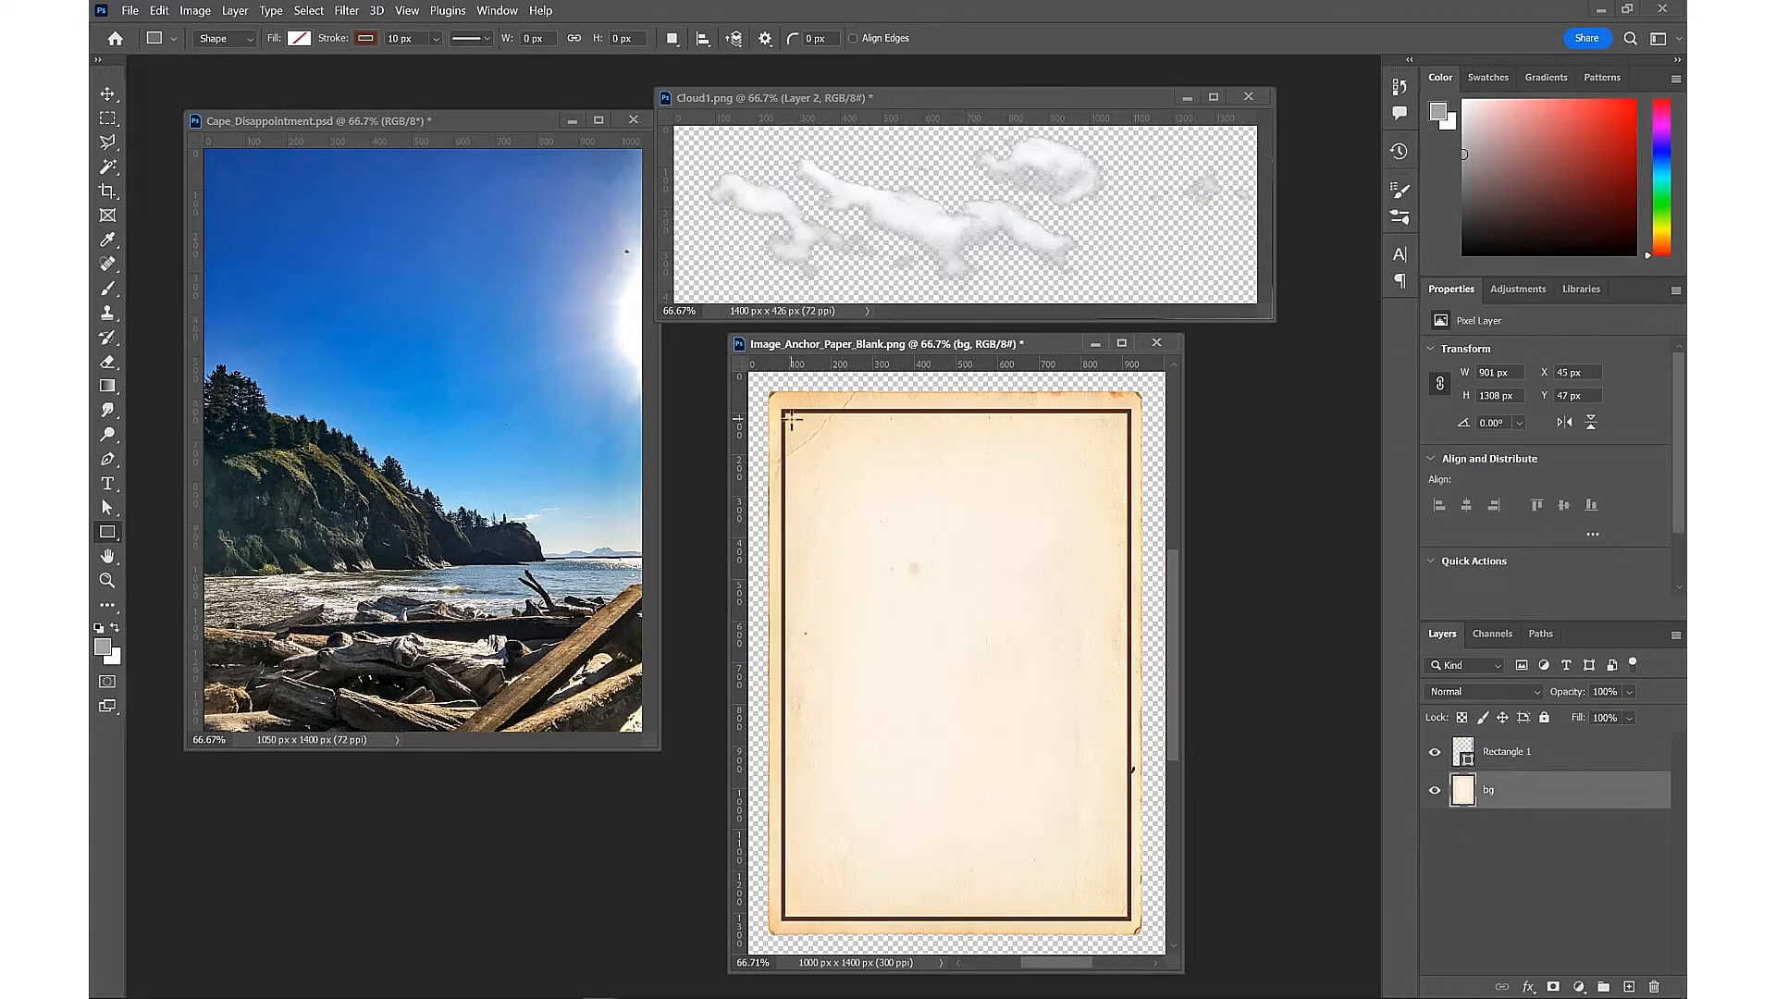
Draw the inner 10 px brown border rectangle and return to the bg paper layer
{"action": "left_click_drag", "start_coordinate": [788, 420], "coordinate": [1108, 866]}
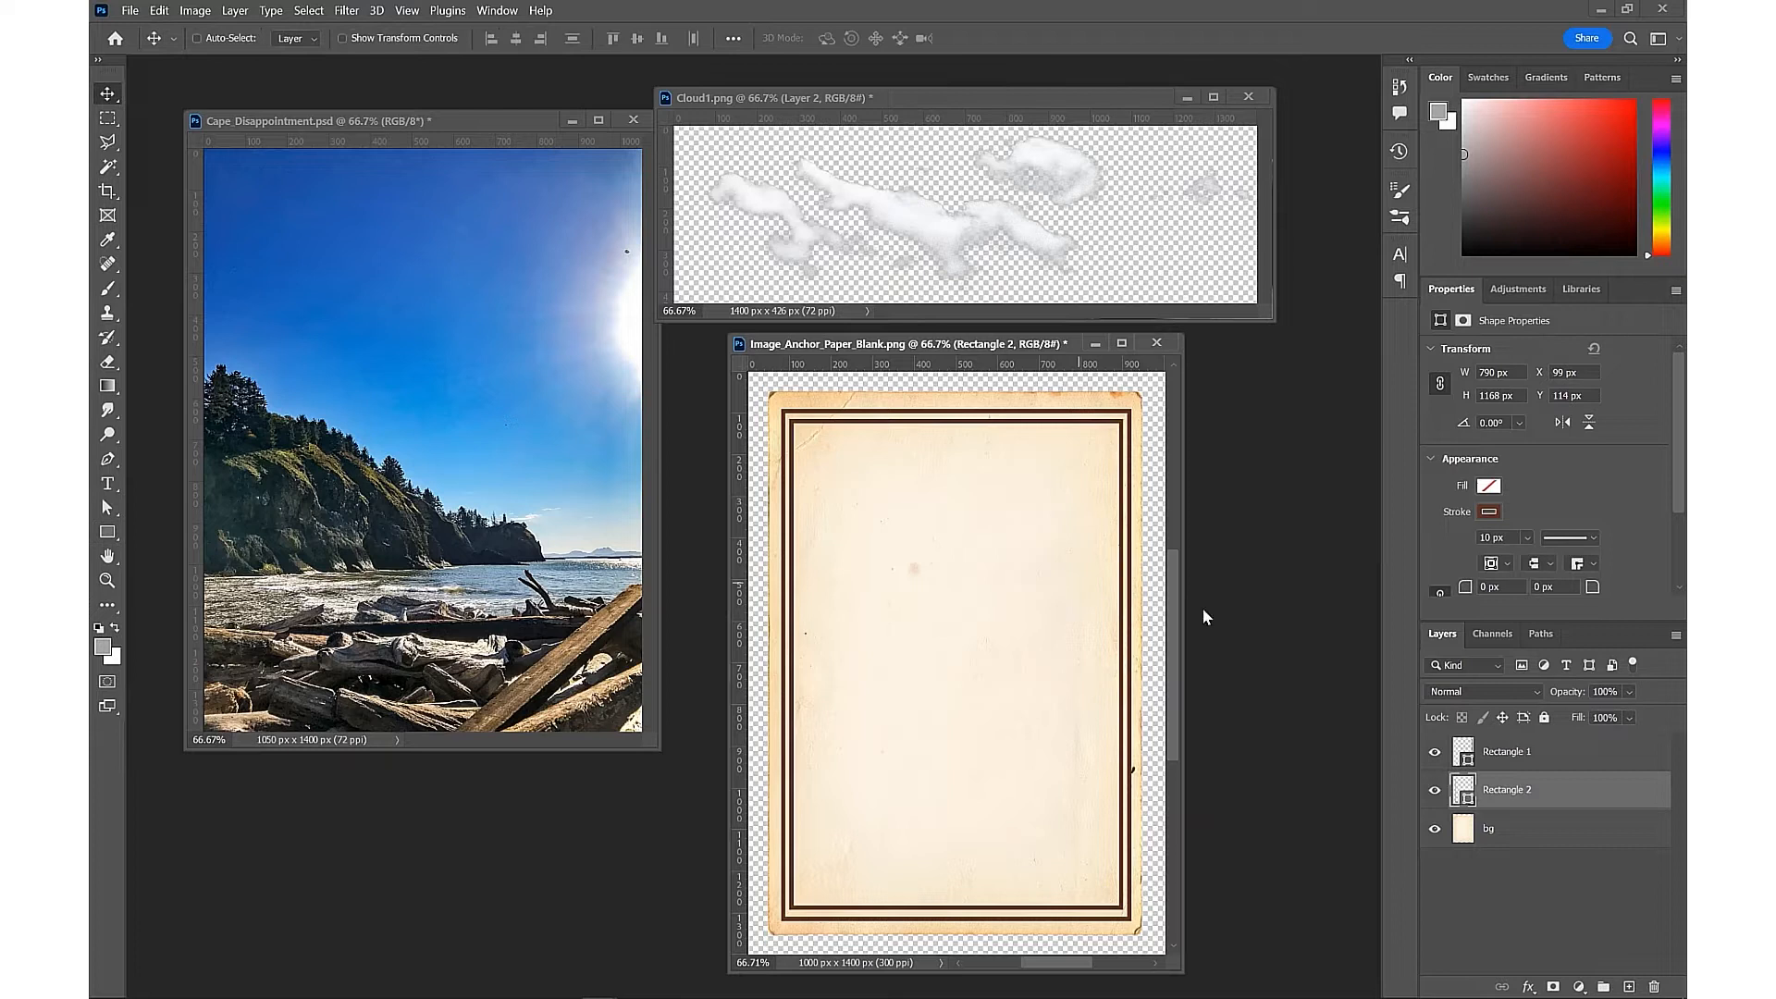
{"action": "left_click", "coordinate": [1517, 828]}
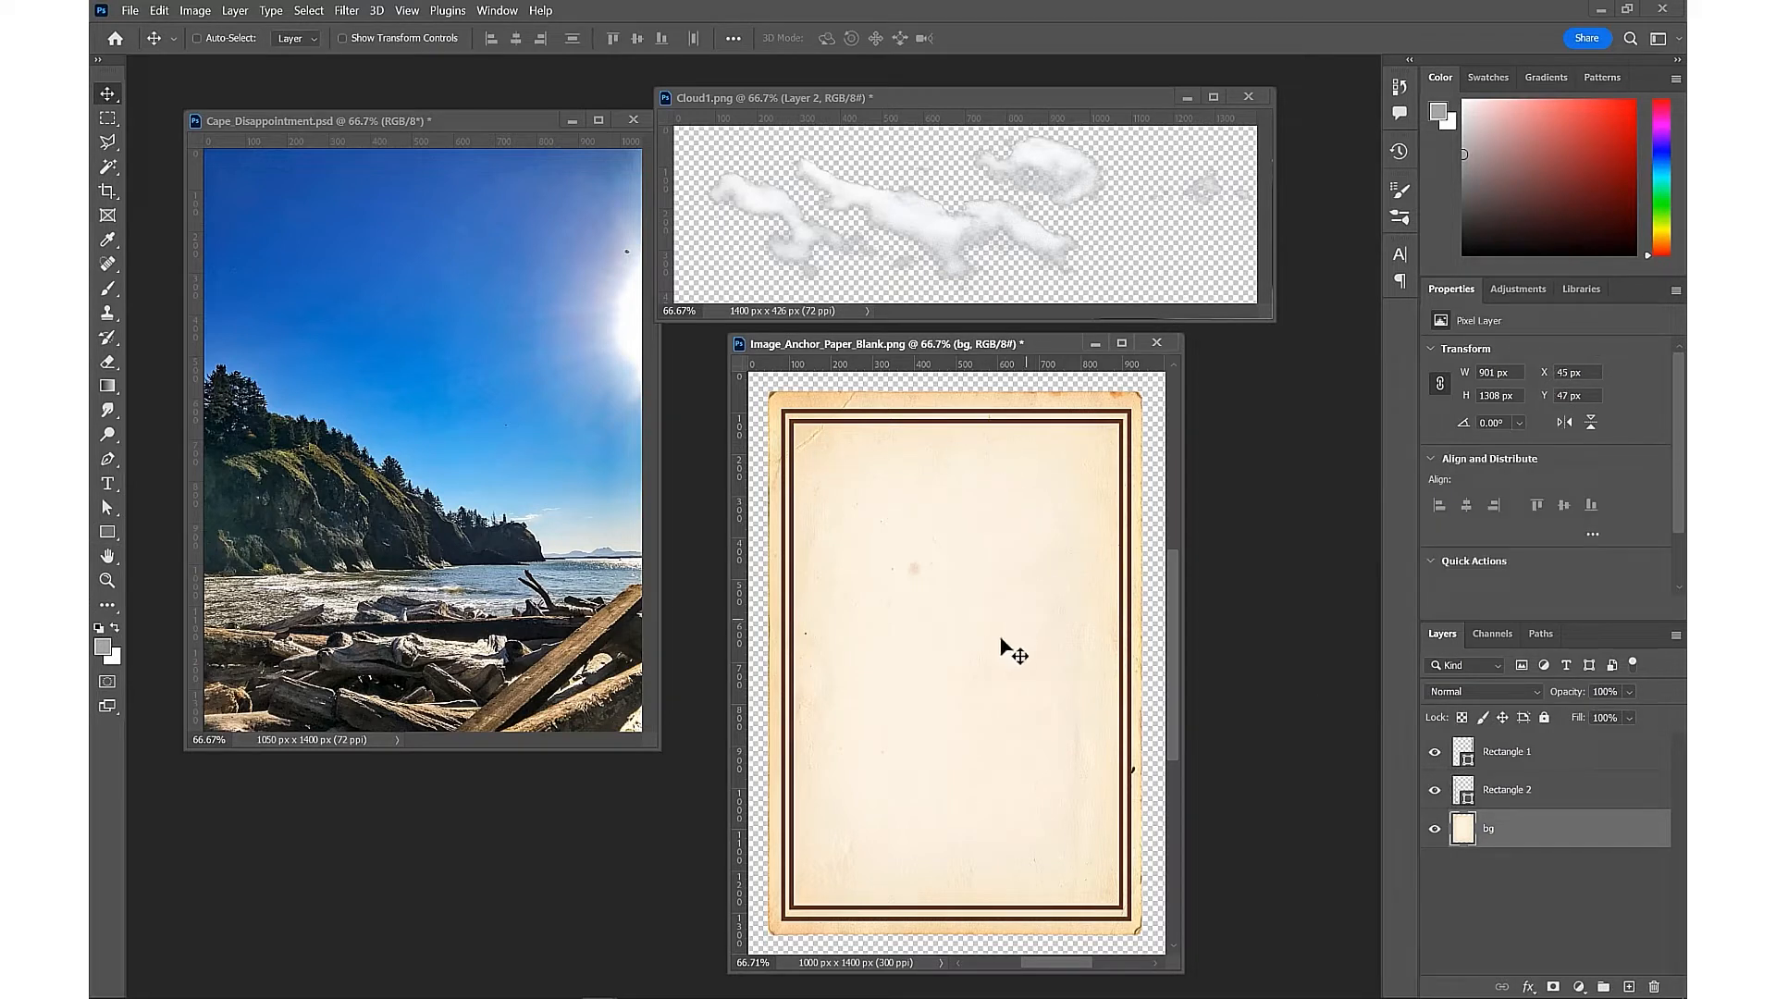
Add brown title '-TATTOOS TO LIFE-' at the top and retype the copied layer as '-EXPERIENCE-' below
{"action": "left_click", "coordinate": [108, 483]}
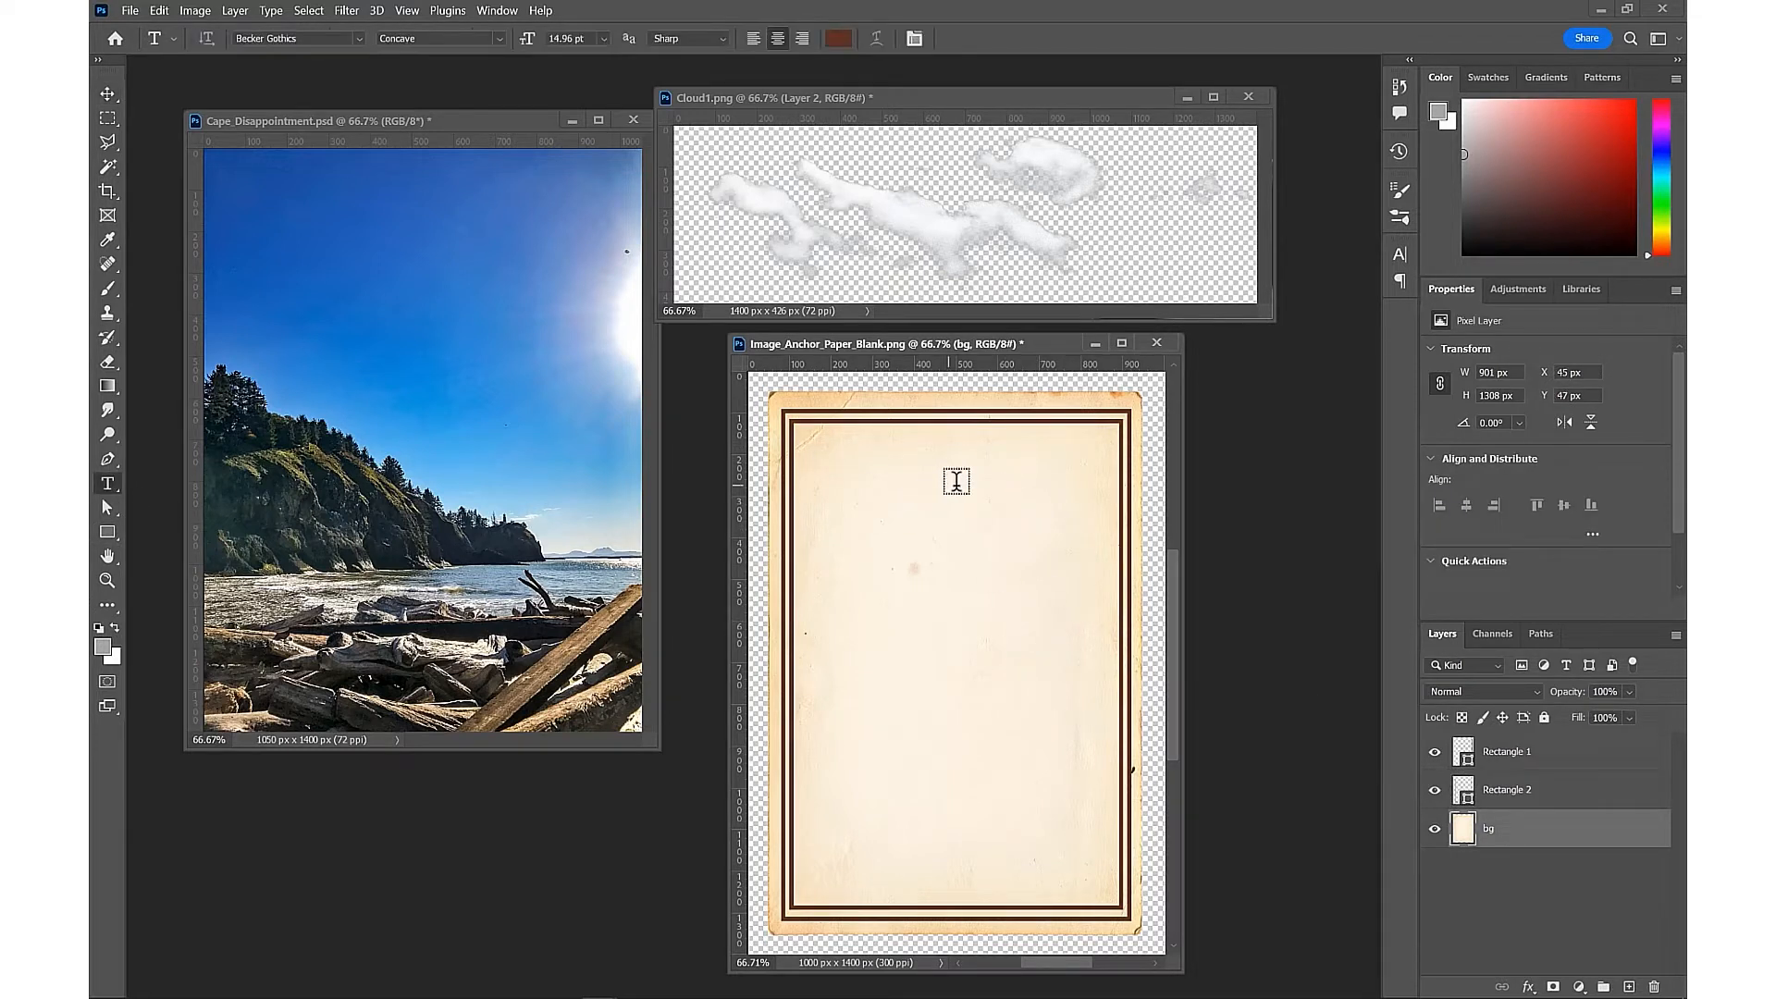
{"action": "type", "text": "LOREM IPSUM"}
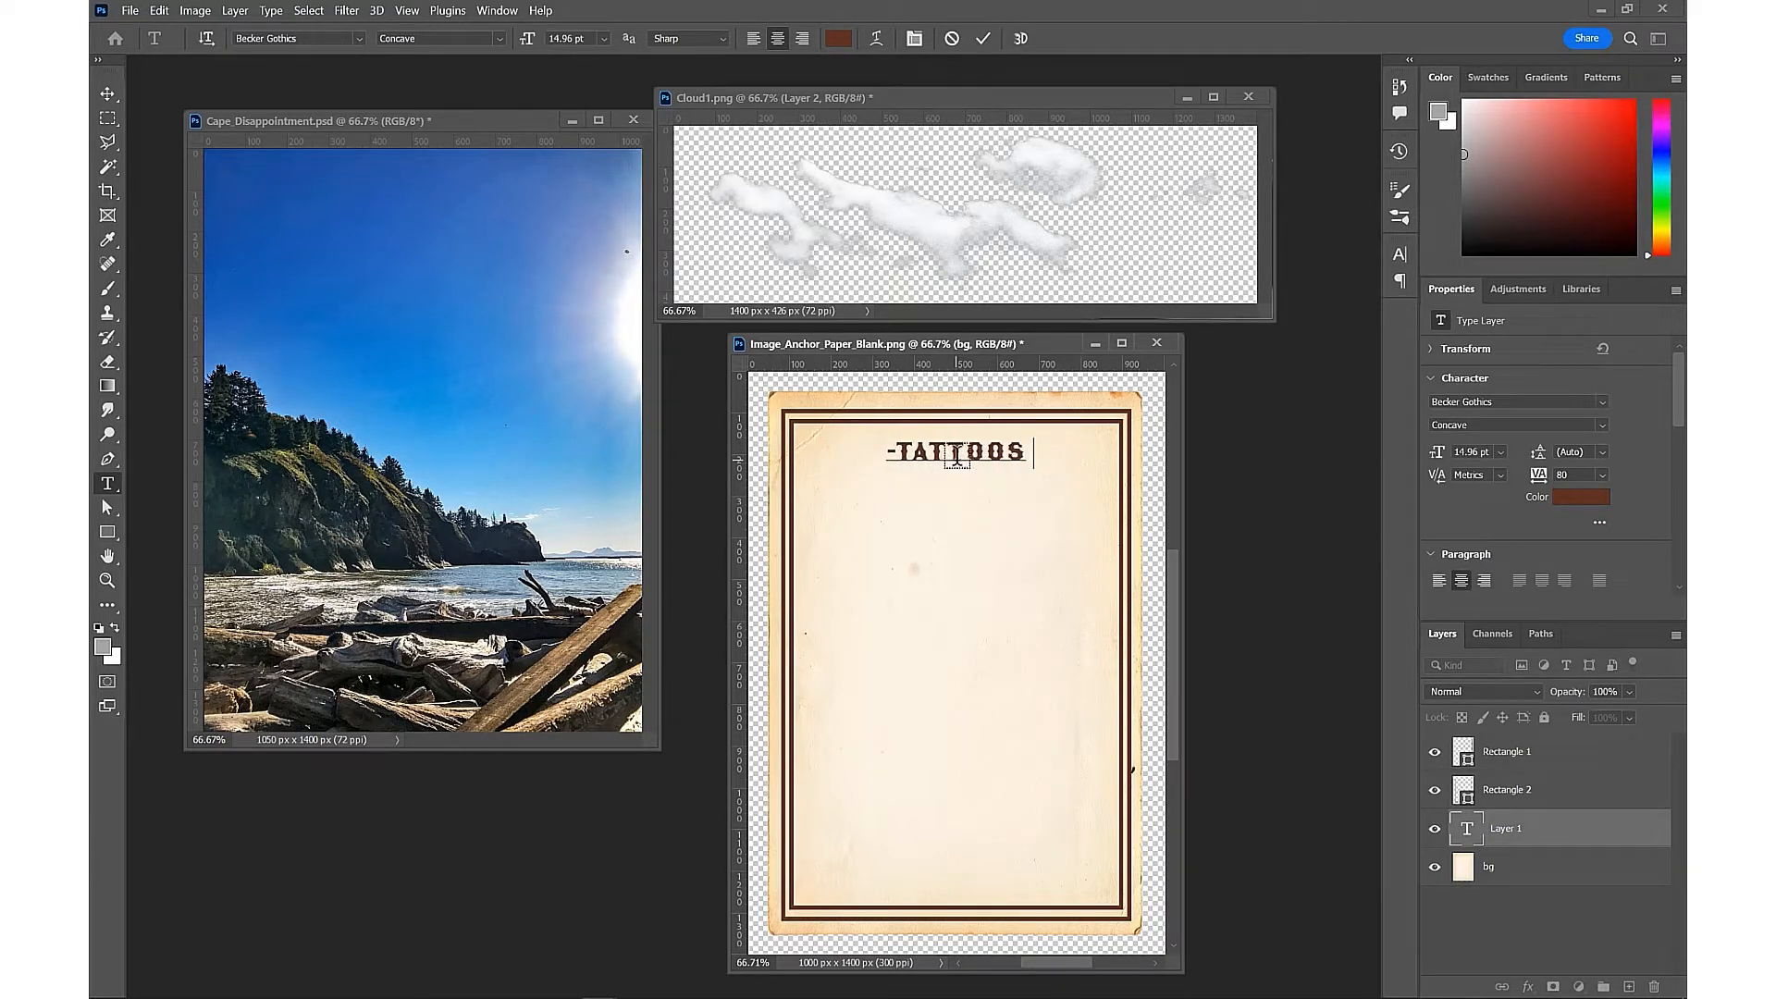
{"action": "type", "text": "TO LIFE-"}
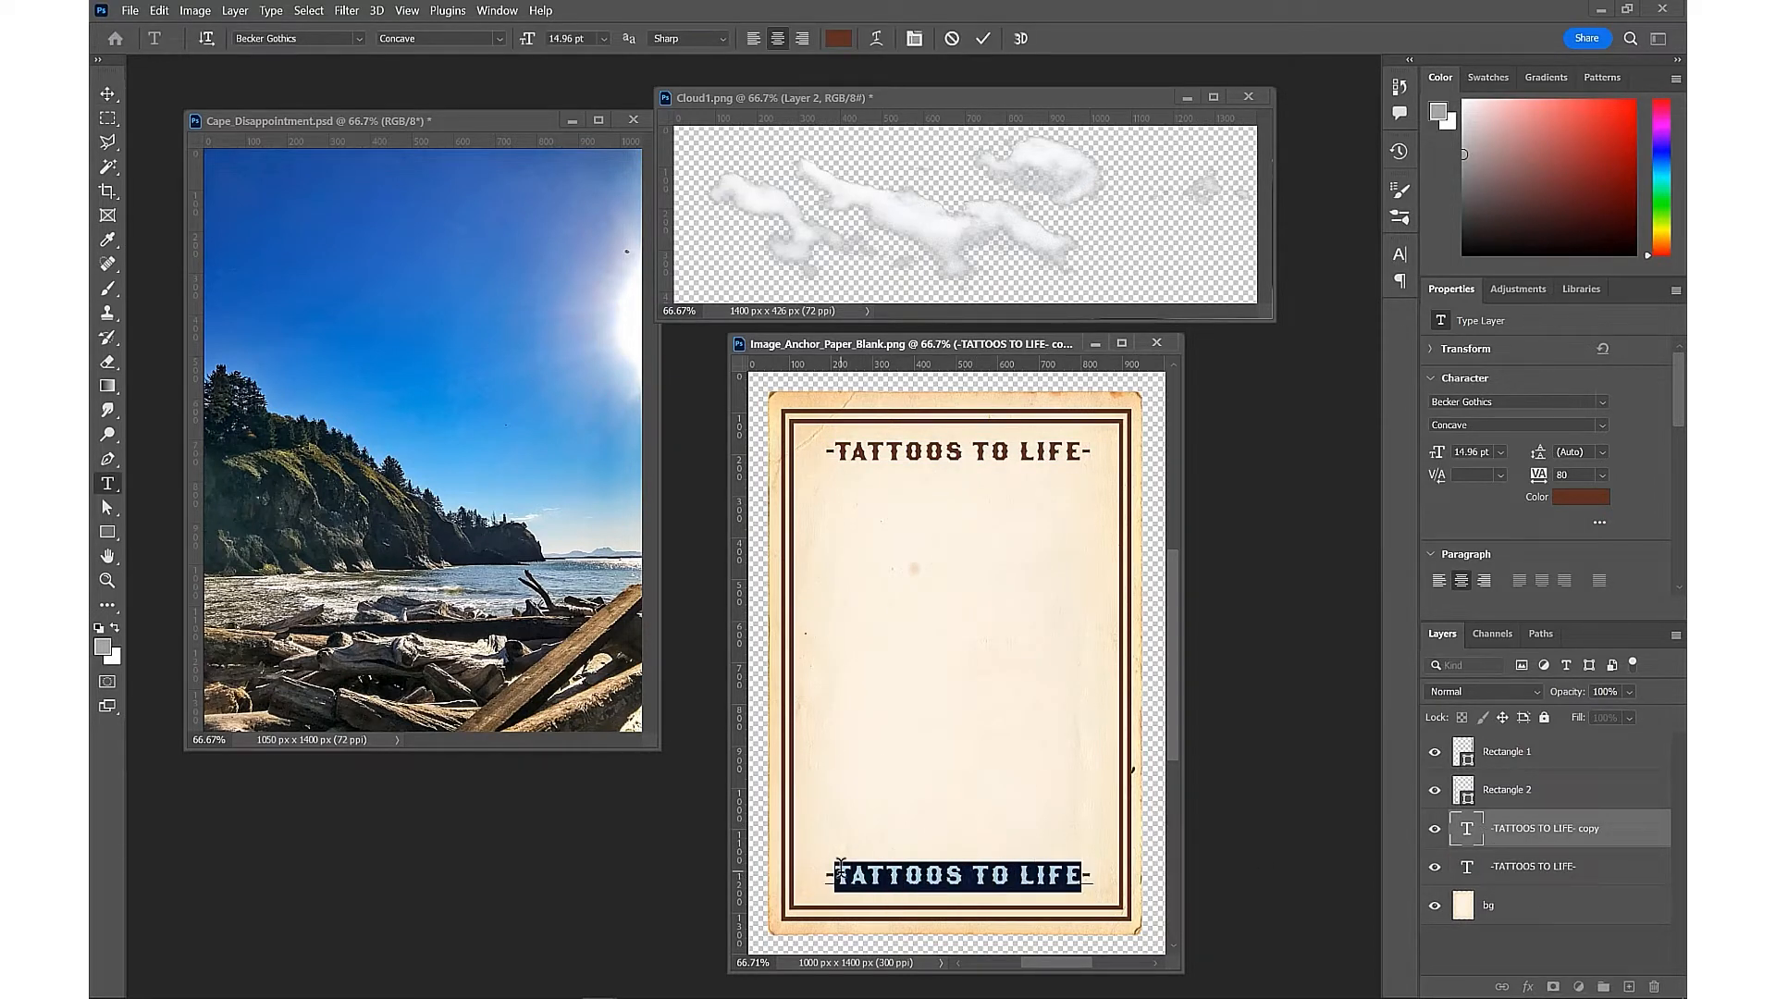
{"action": "left_click", "coordinate": [1472, 474]}
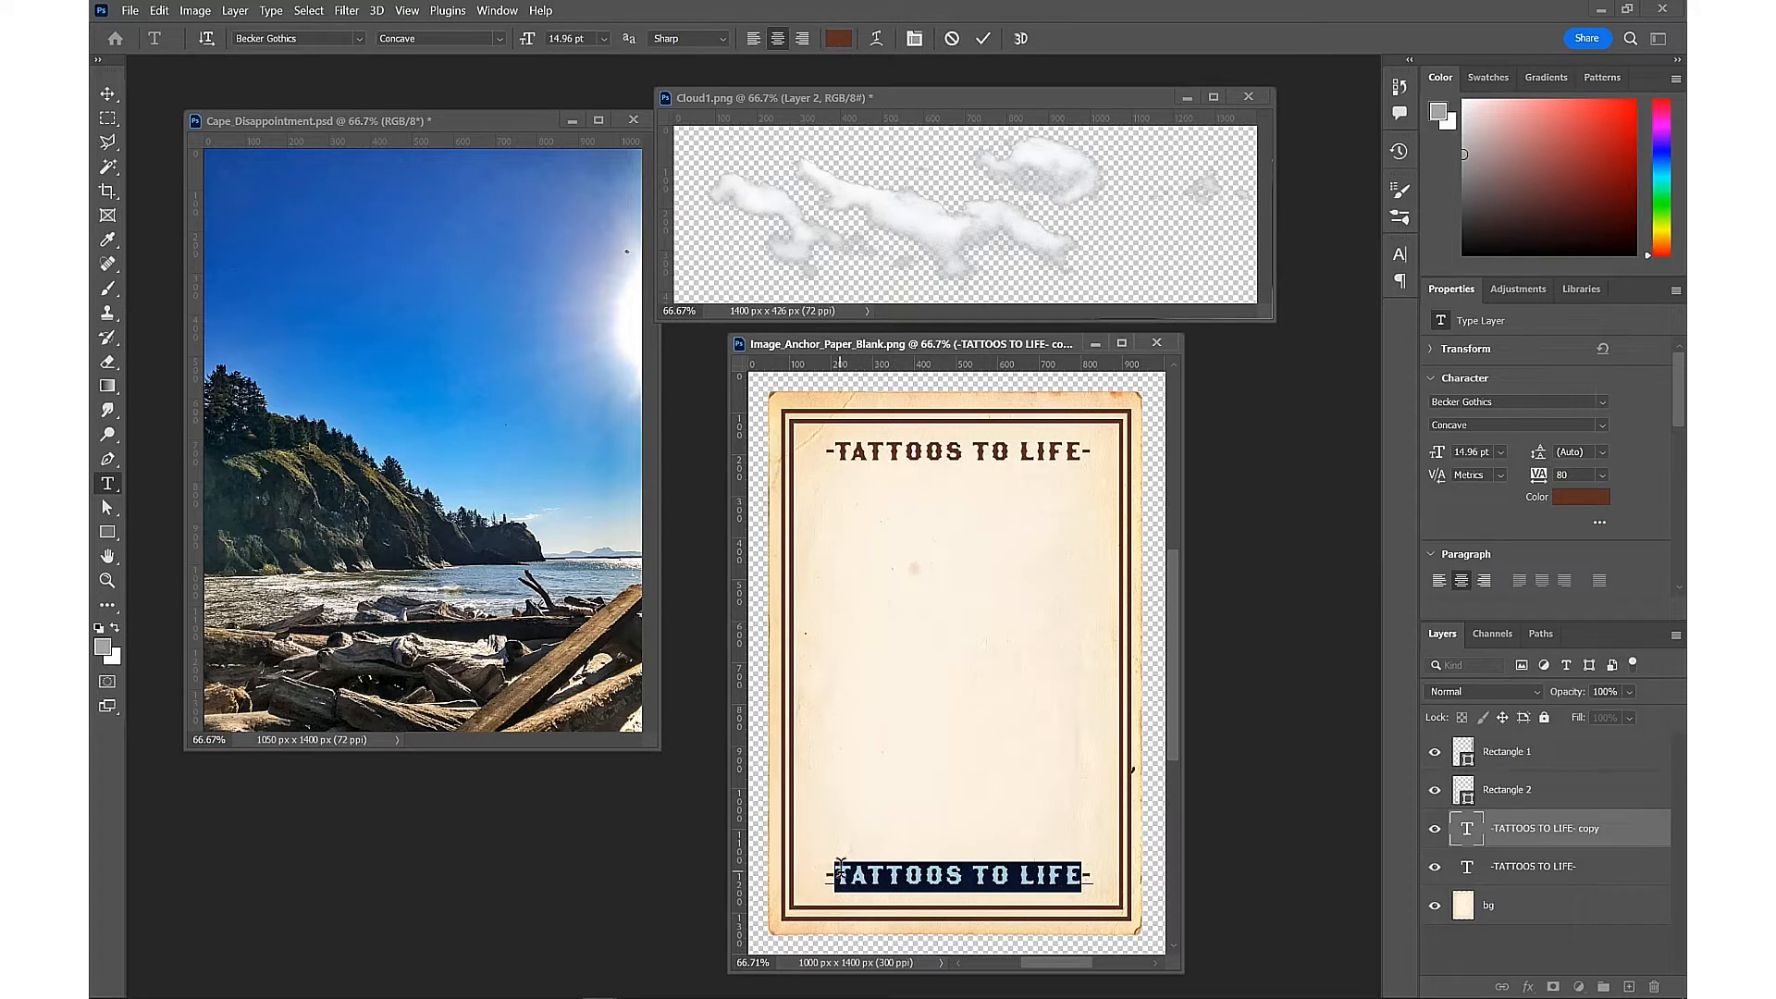
{"action": "type", "text": "EXPERIENCE-"}
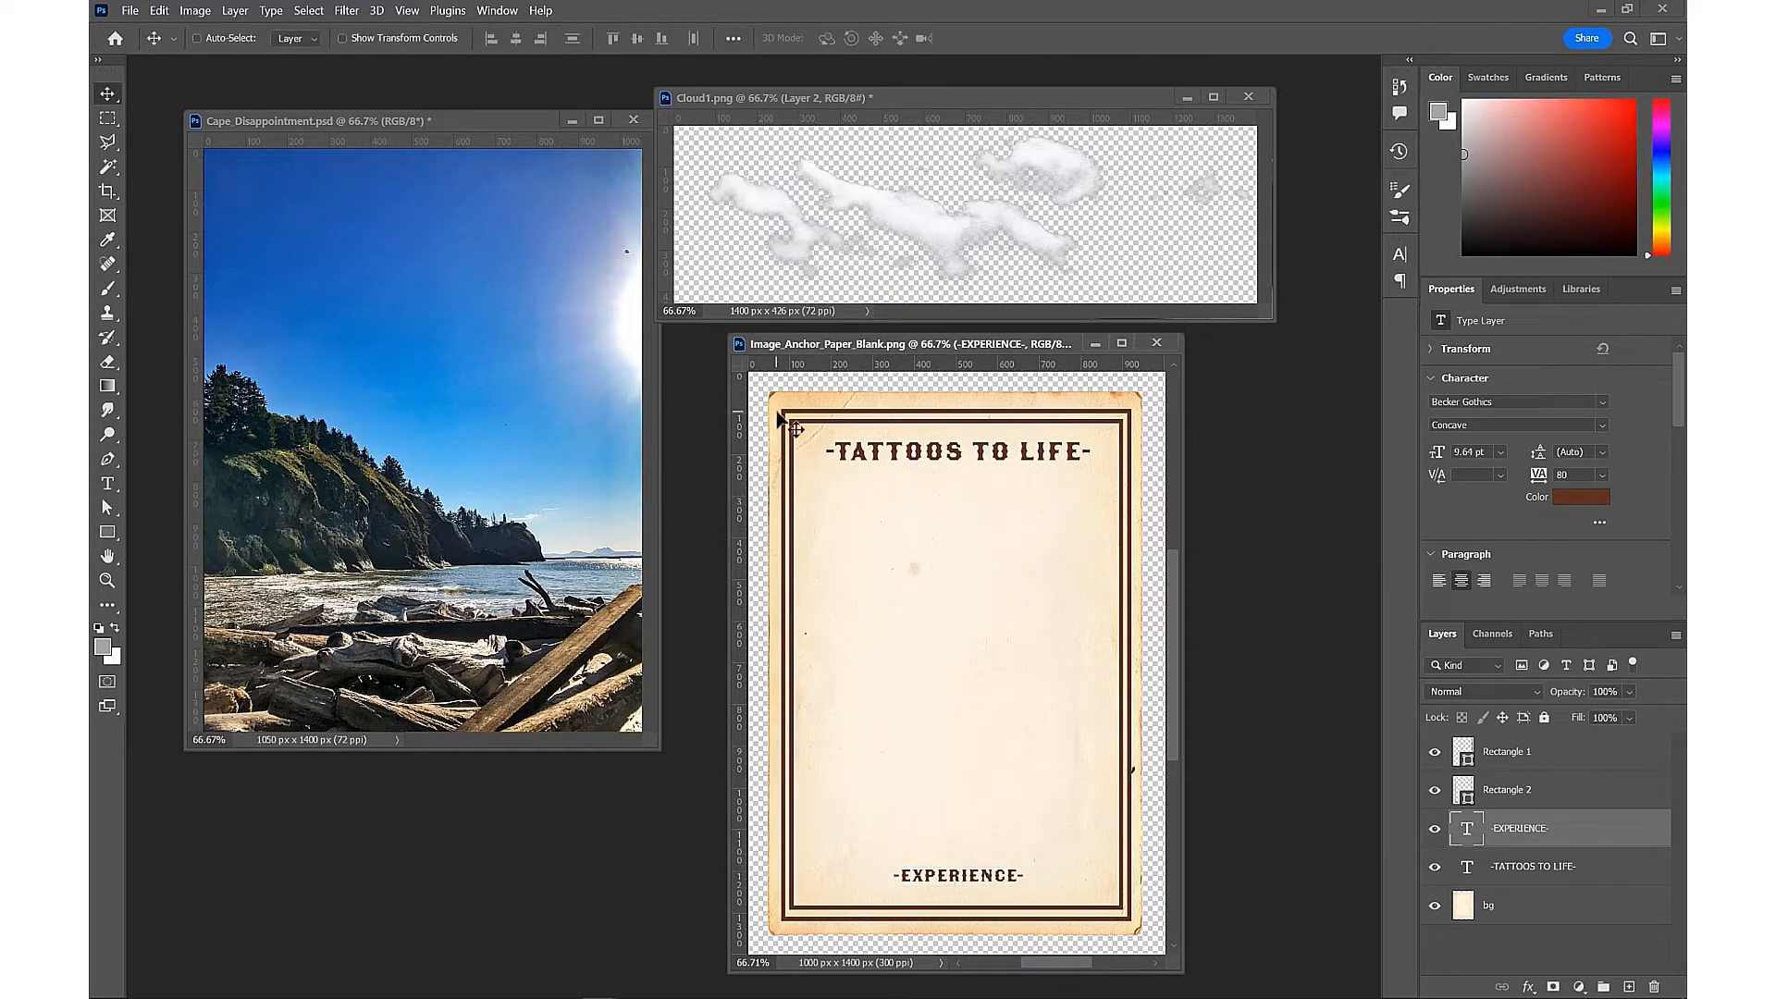
{"action": "mouse_move", "coordinate": [890, 572]}
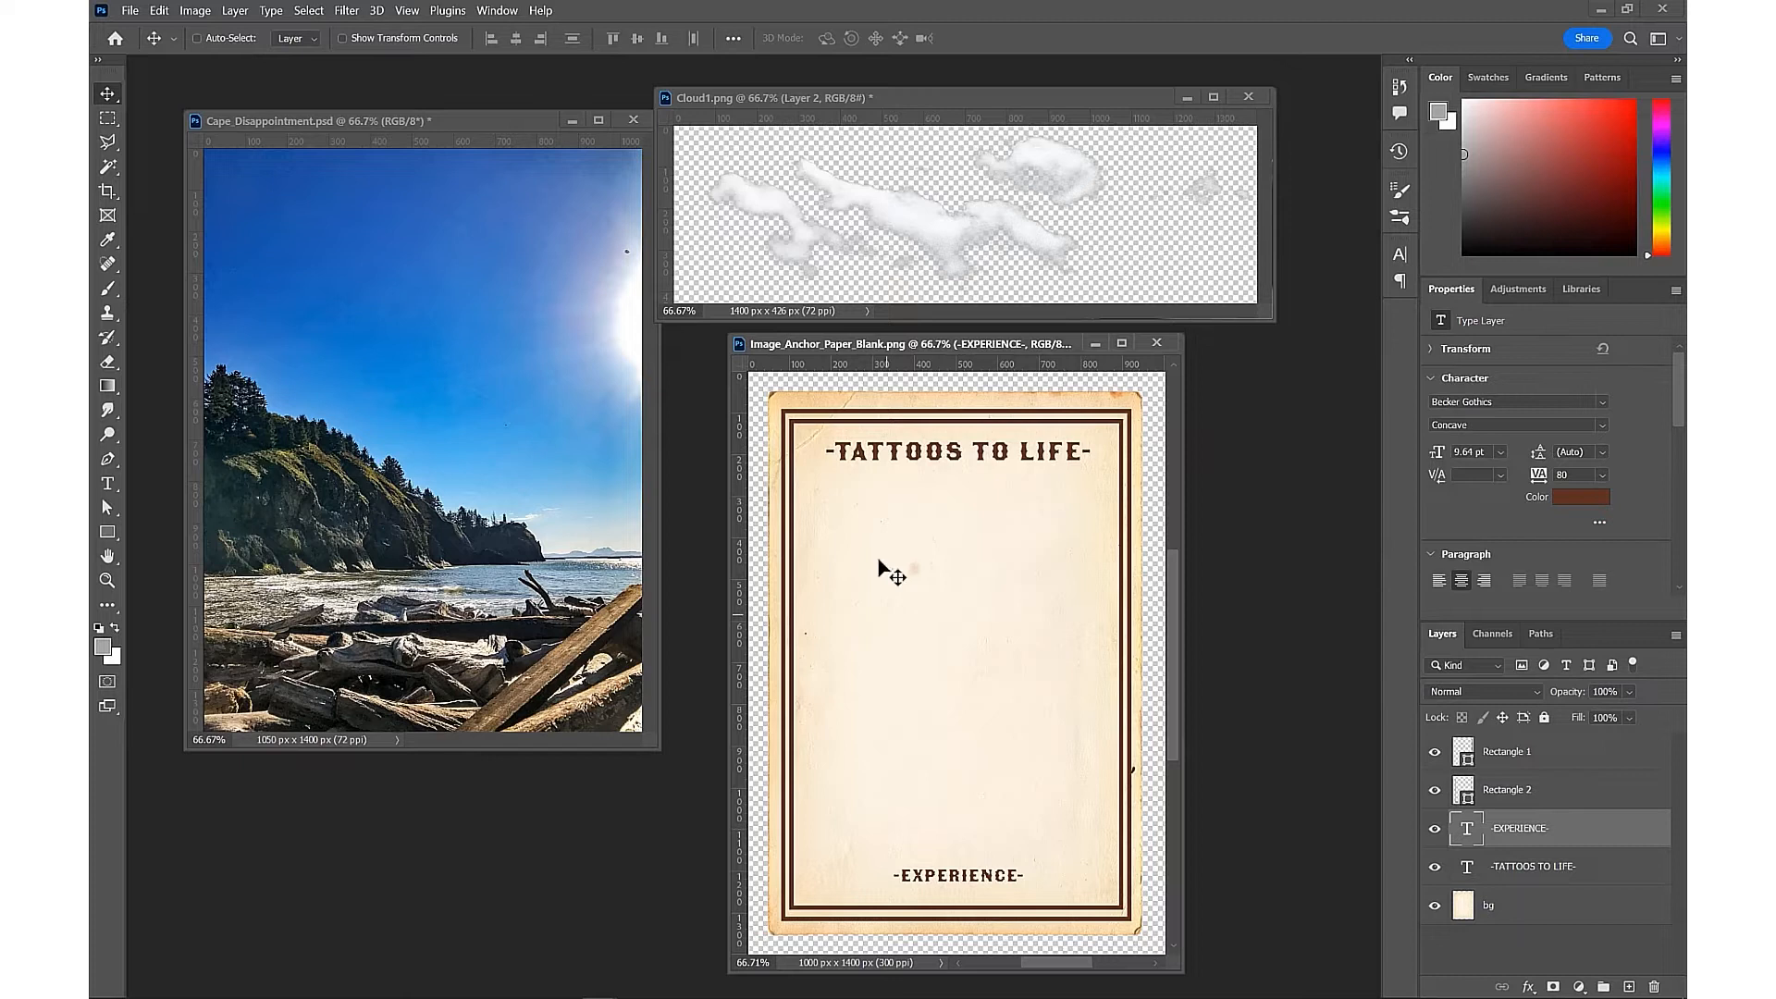
Group and hide the border and title layers, then add a Gradient Map layer over the paper
{"action": "left_click", "coordinate": [1506, 751]}
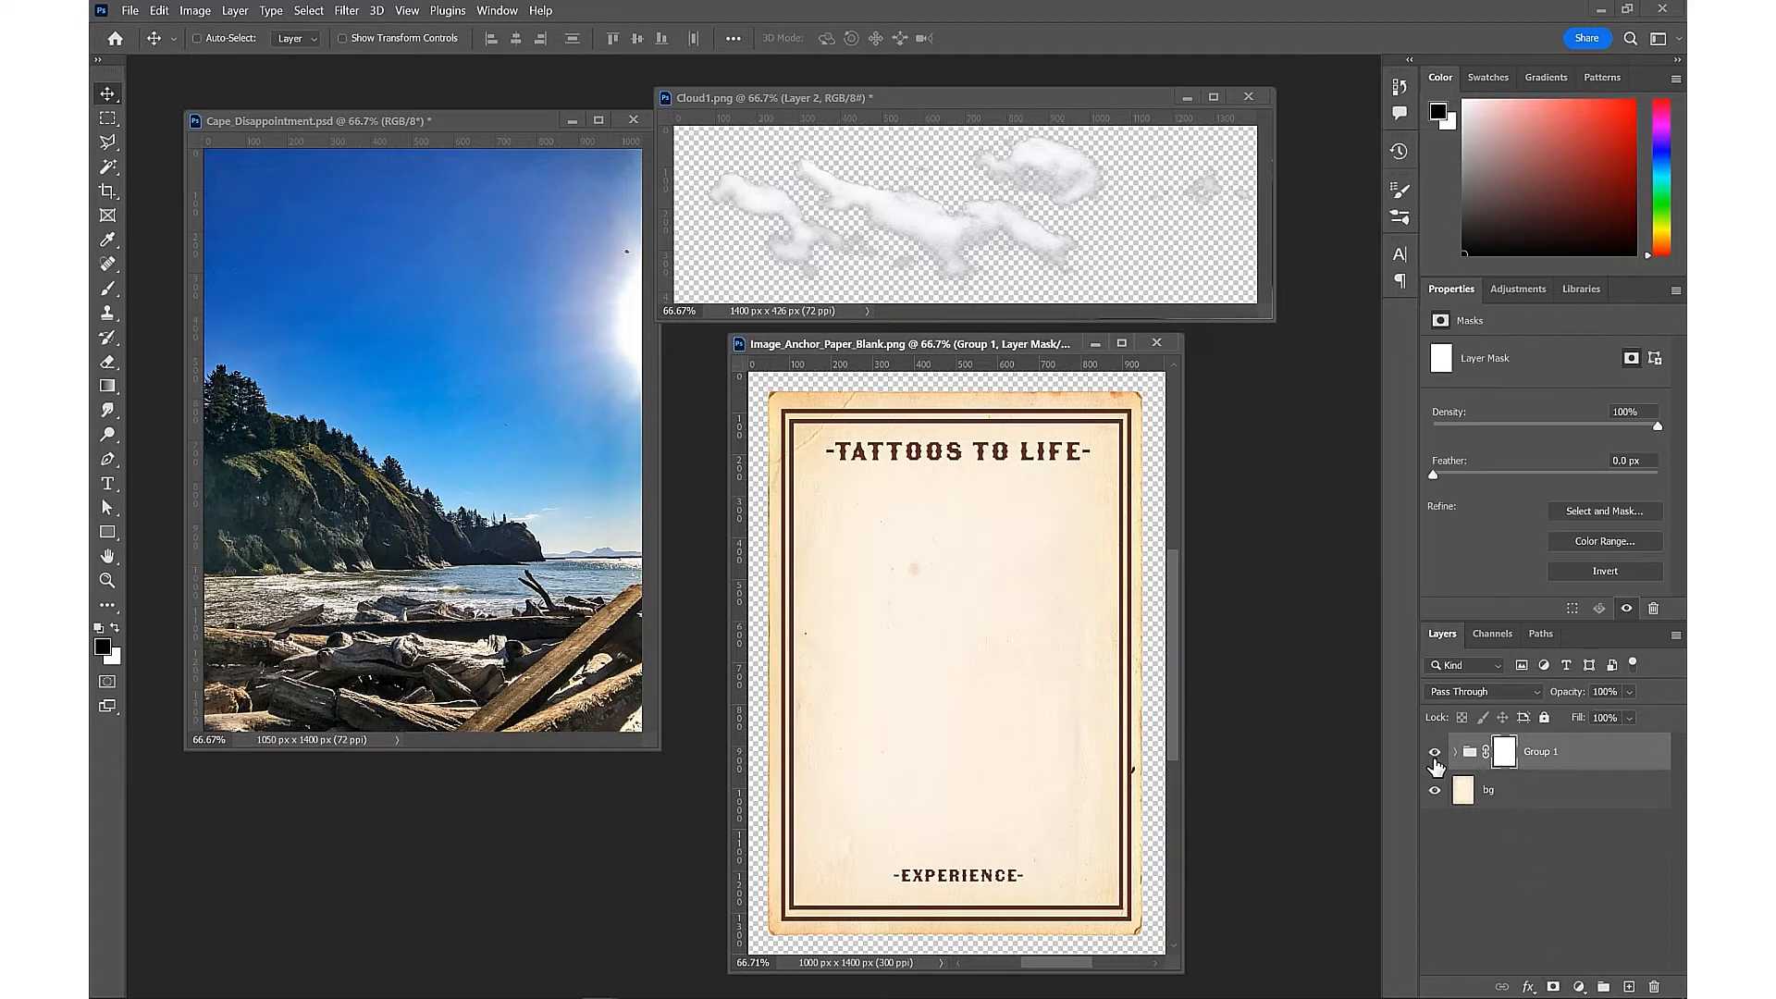
{"action": "left_click", "coordinate": [1434, 751]}
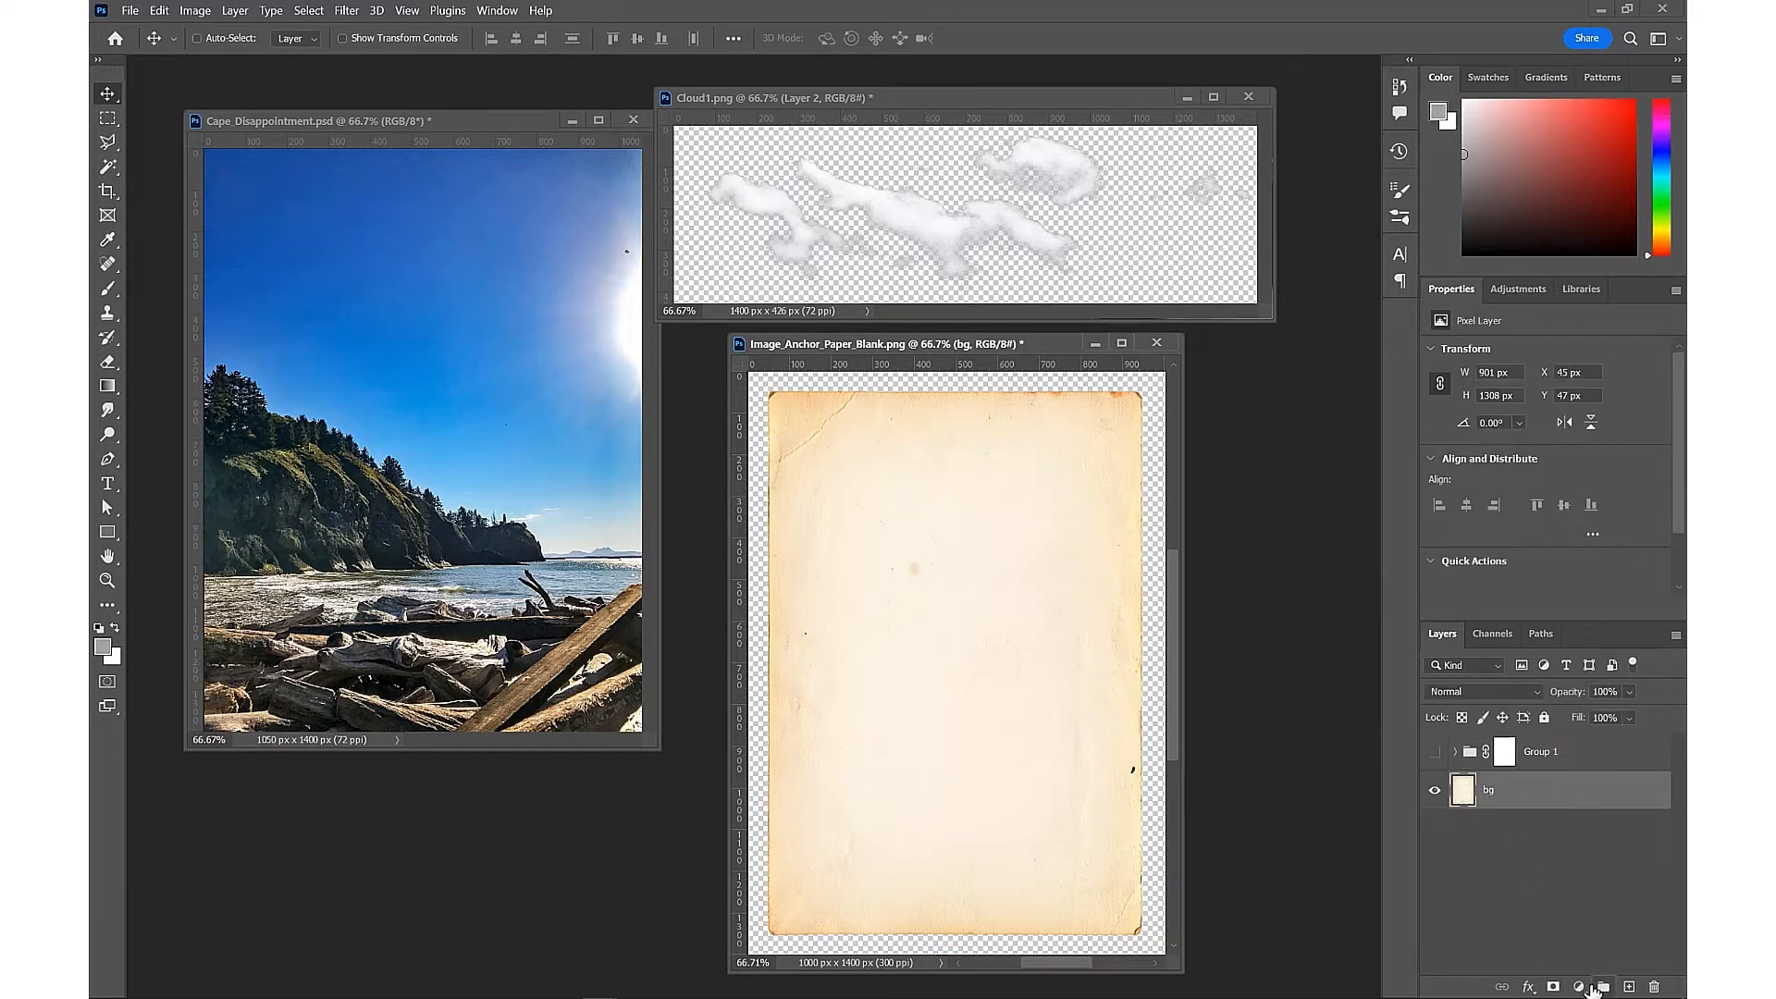
{"action": "left_click", "coordinate": [1578, 986]}
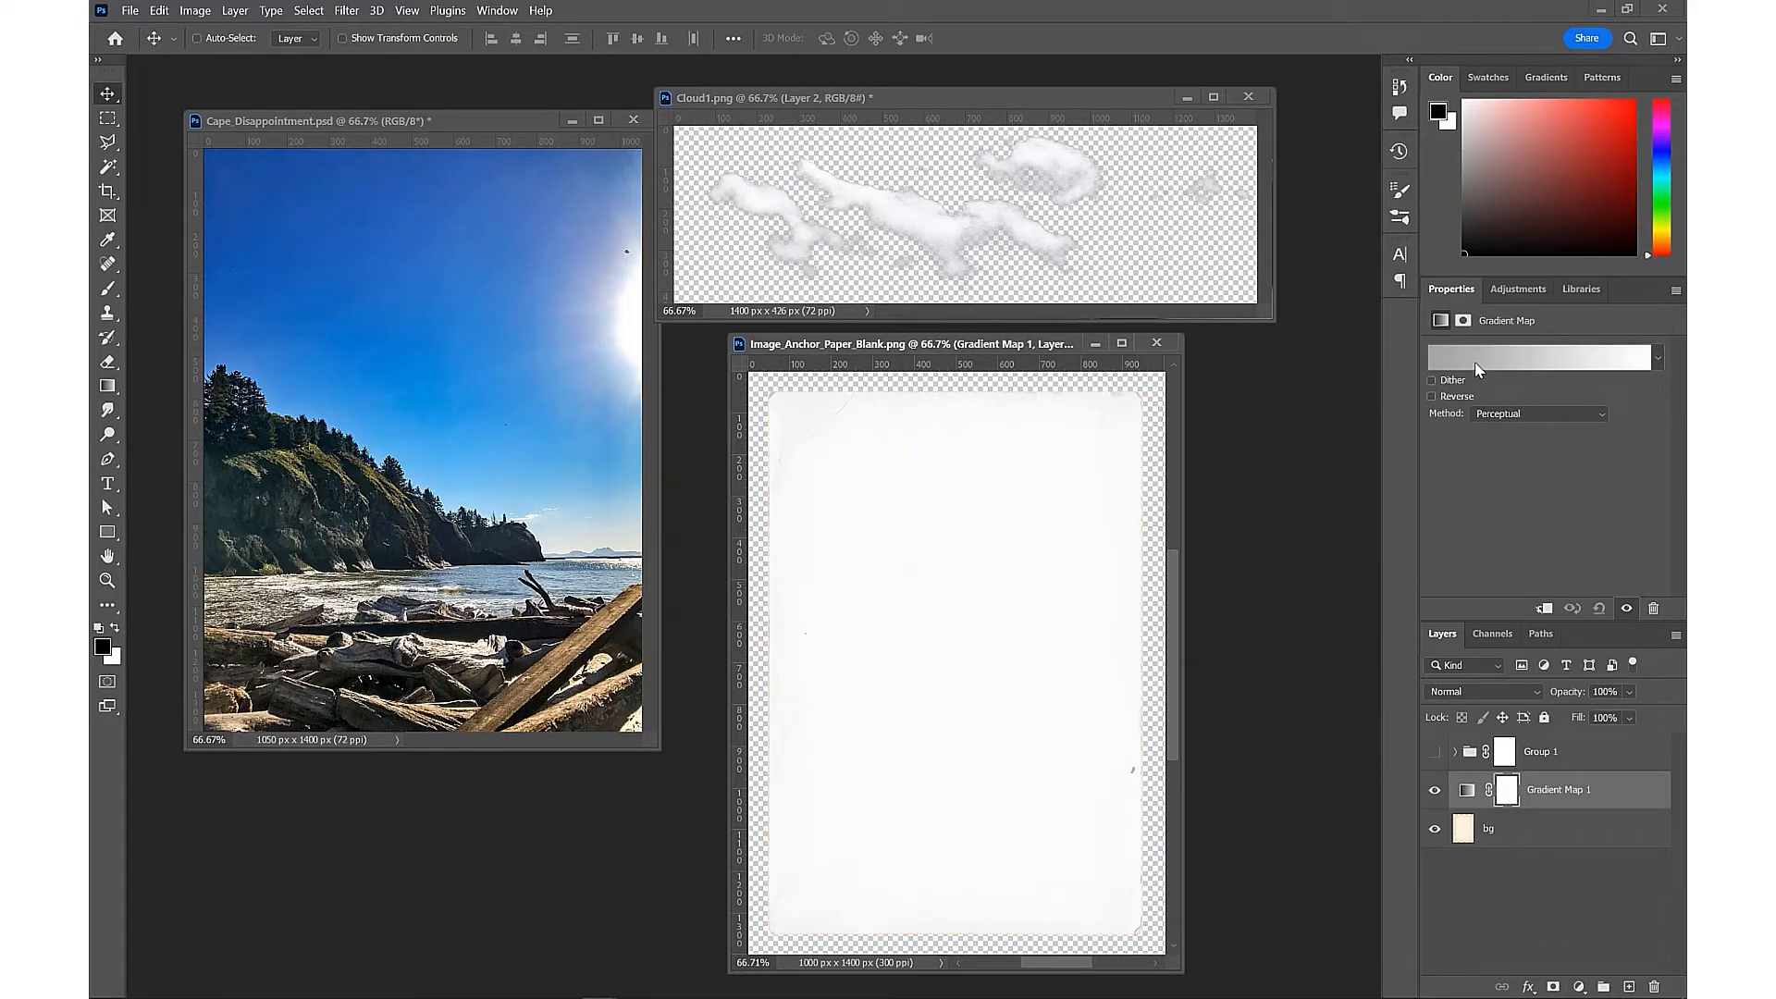
Move the gradient's black stop to about 78% location so the paper turns dark and grungy
{"action": "left_click", "coordinate": [1541, 355]}
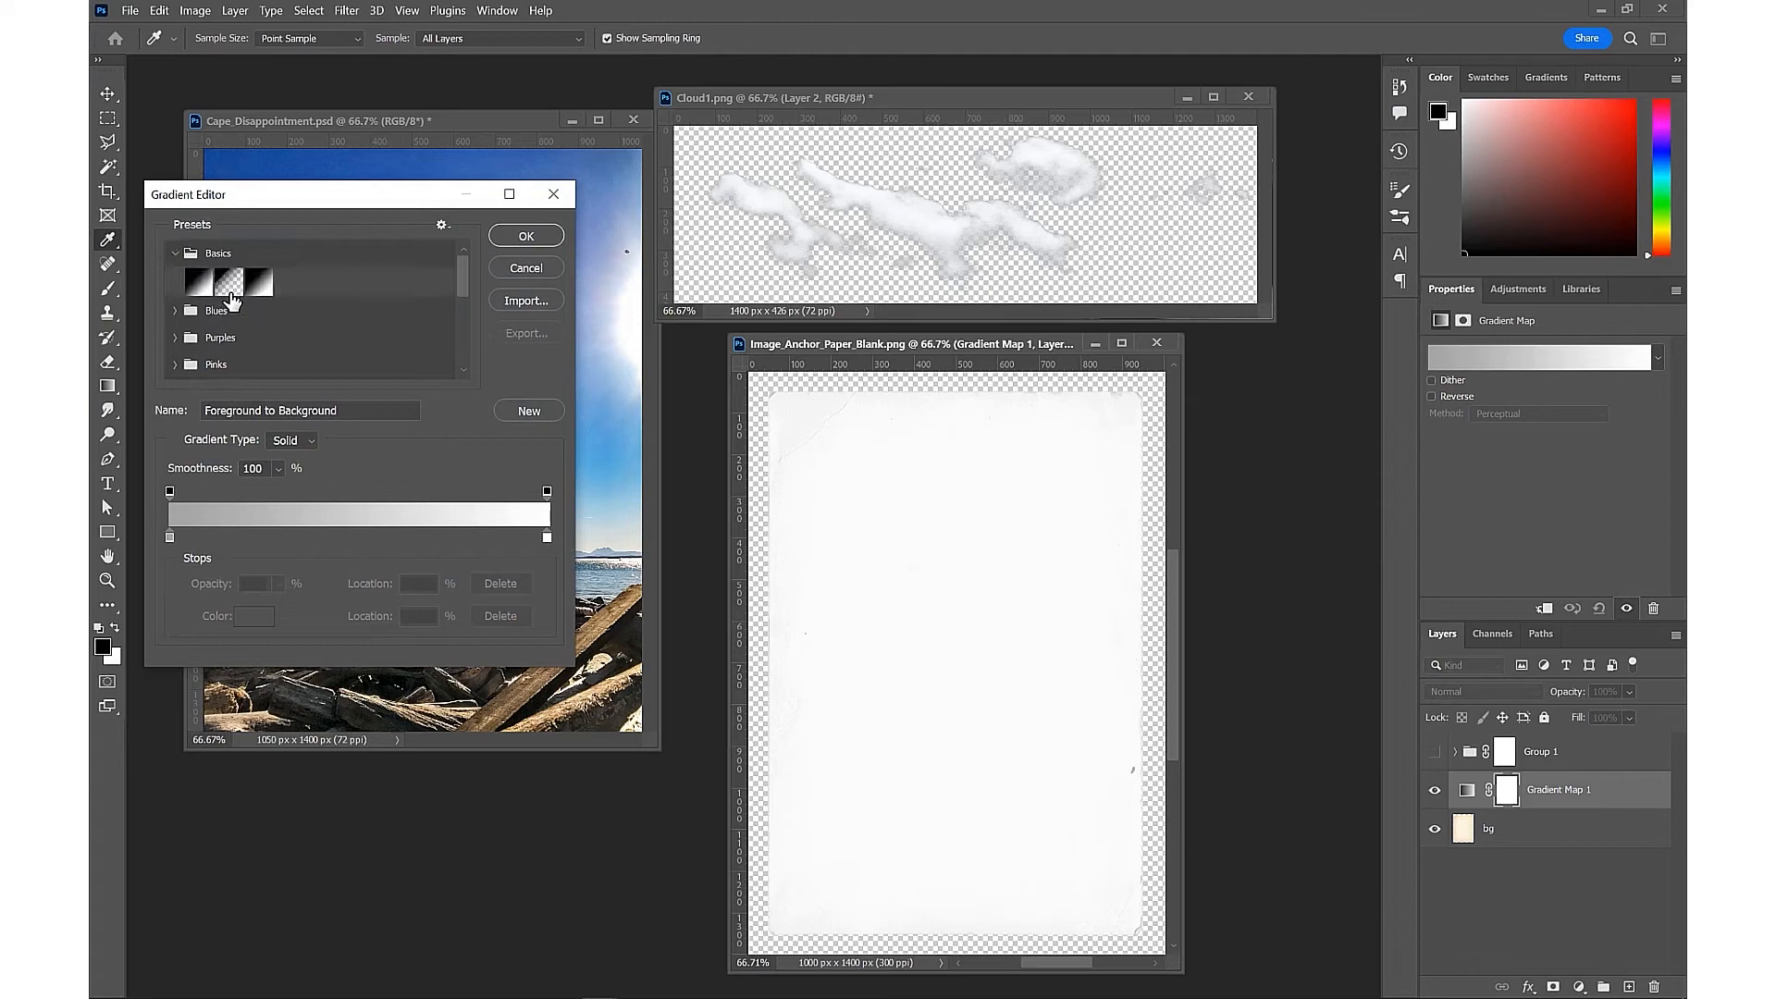
{"action": "left_click", "coordinate": [259, 281]}
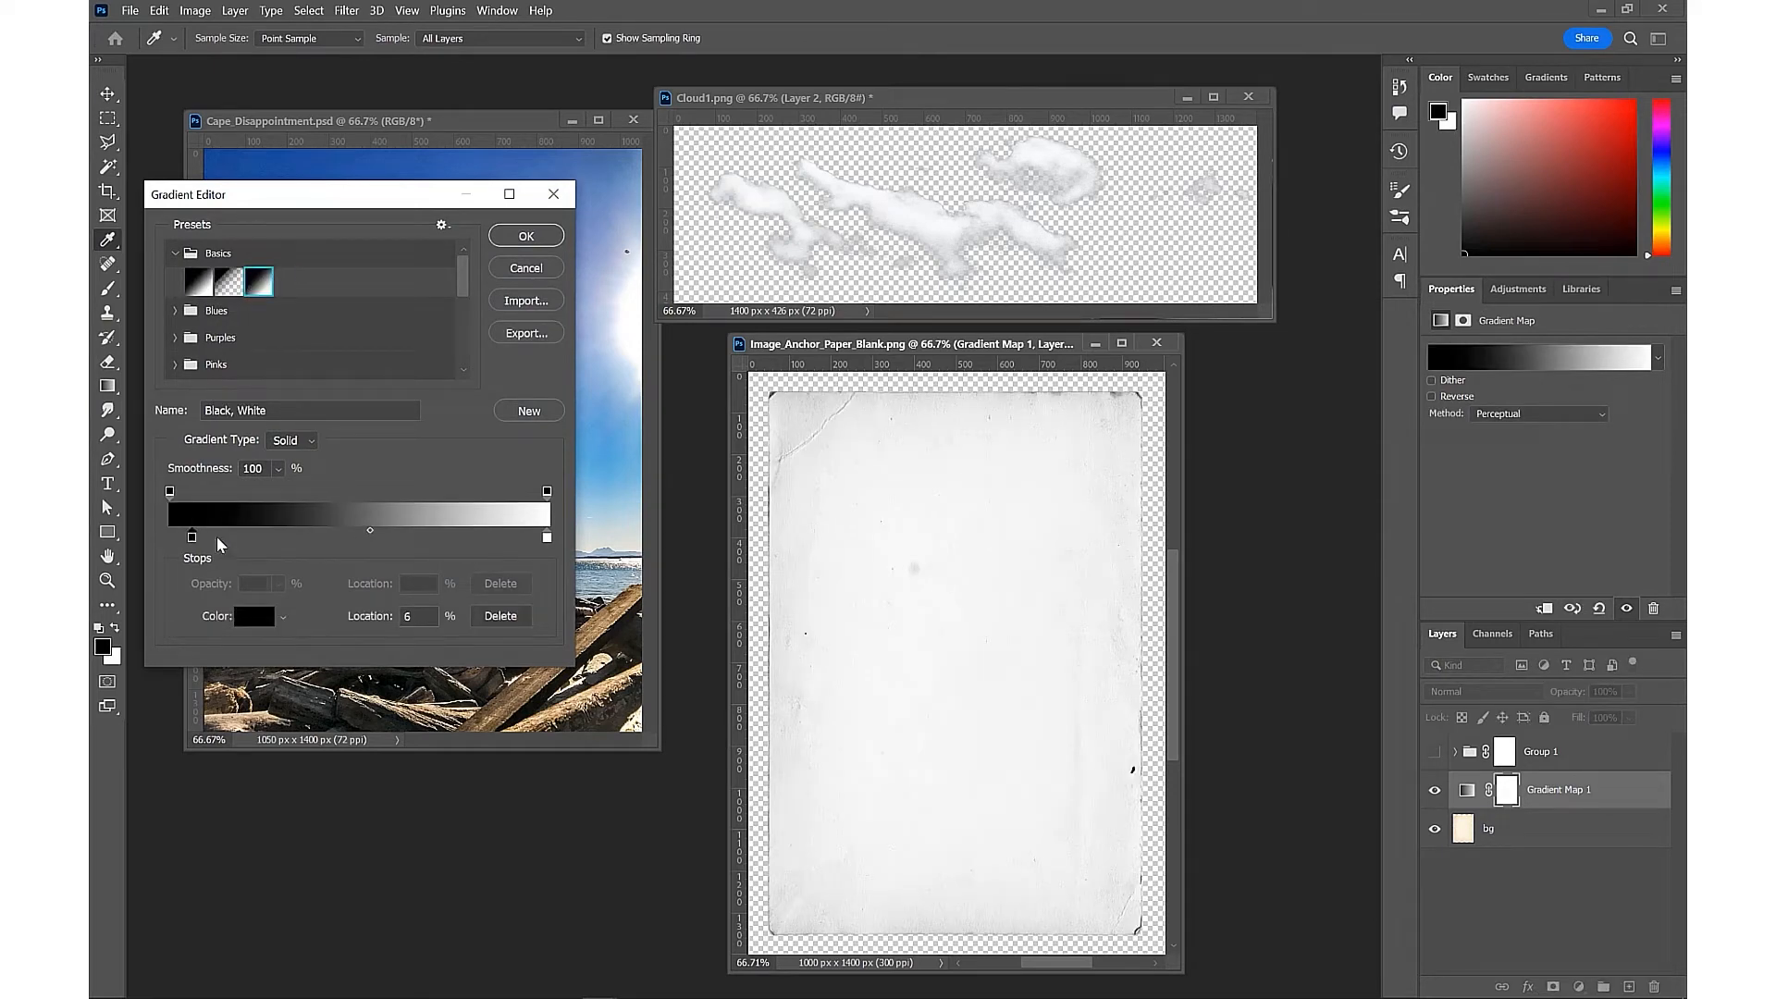
{"action": "left_click_drag", "start_coordinate": [370, 529], "coordinate": [407, 529]}
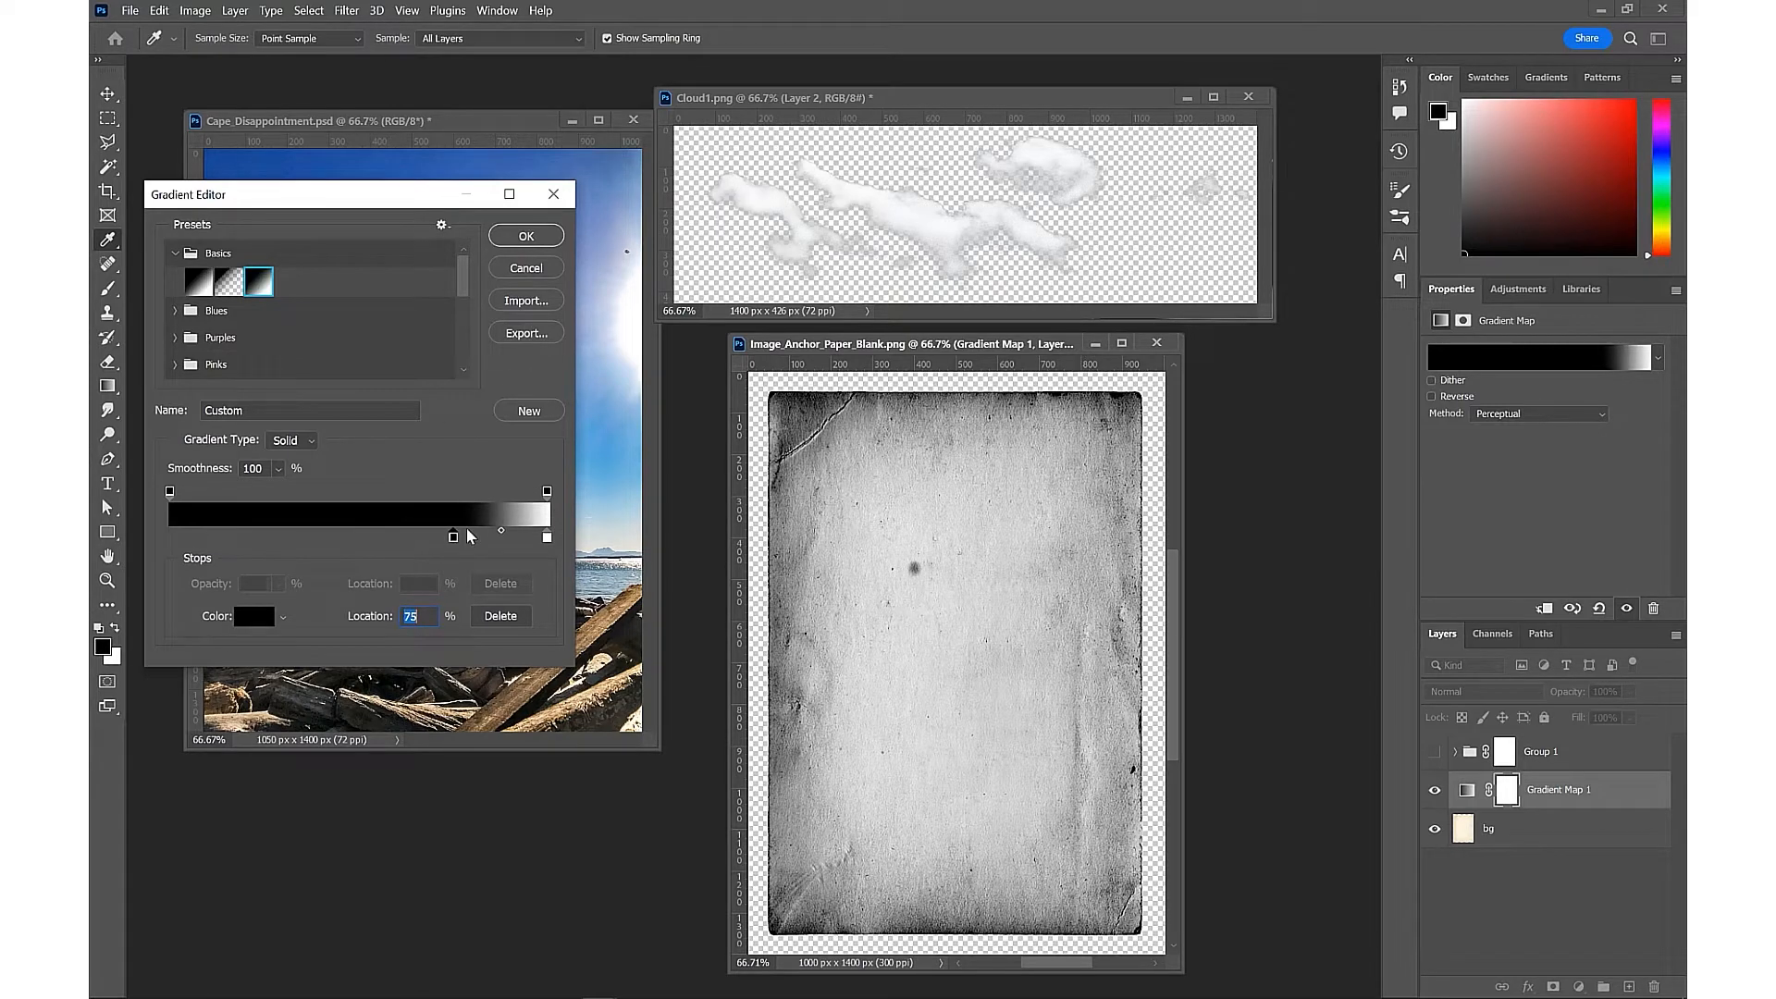
{"action": "left_click_drag", "start_coordinate": [452, 537], "coordinate": [503, 536]}
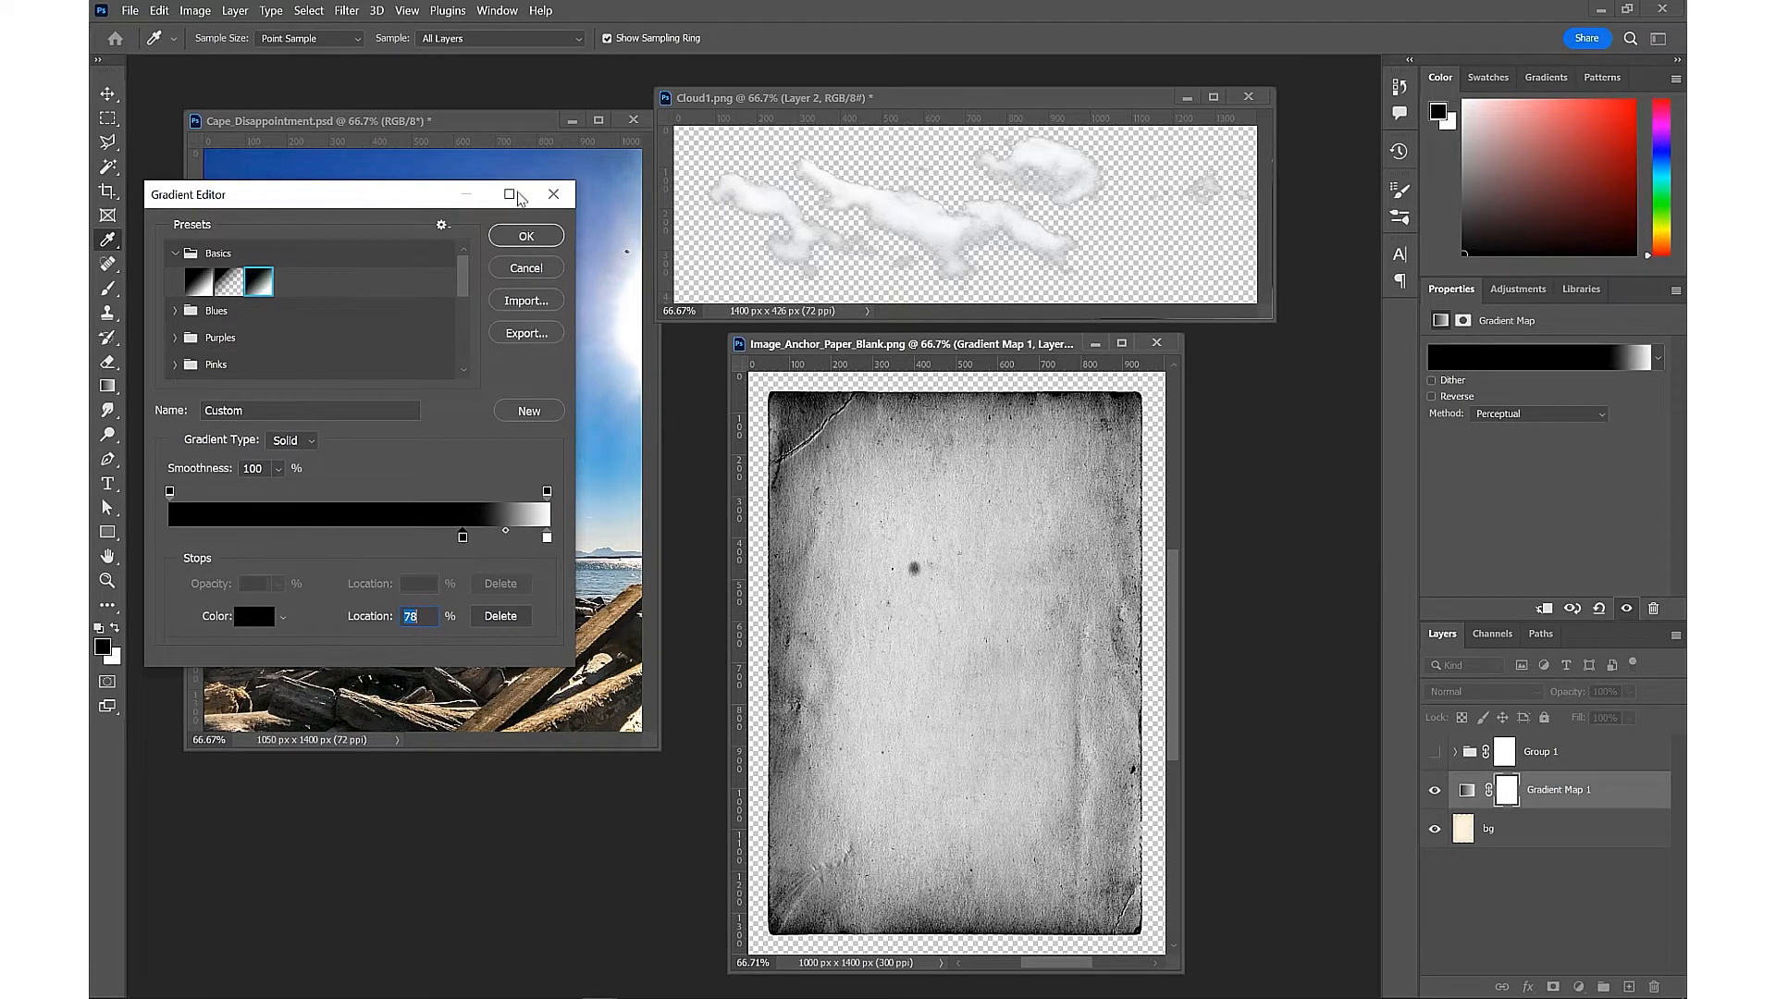
{"action": "left_click", "coordinate": [524, 235]}
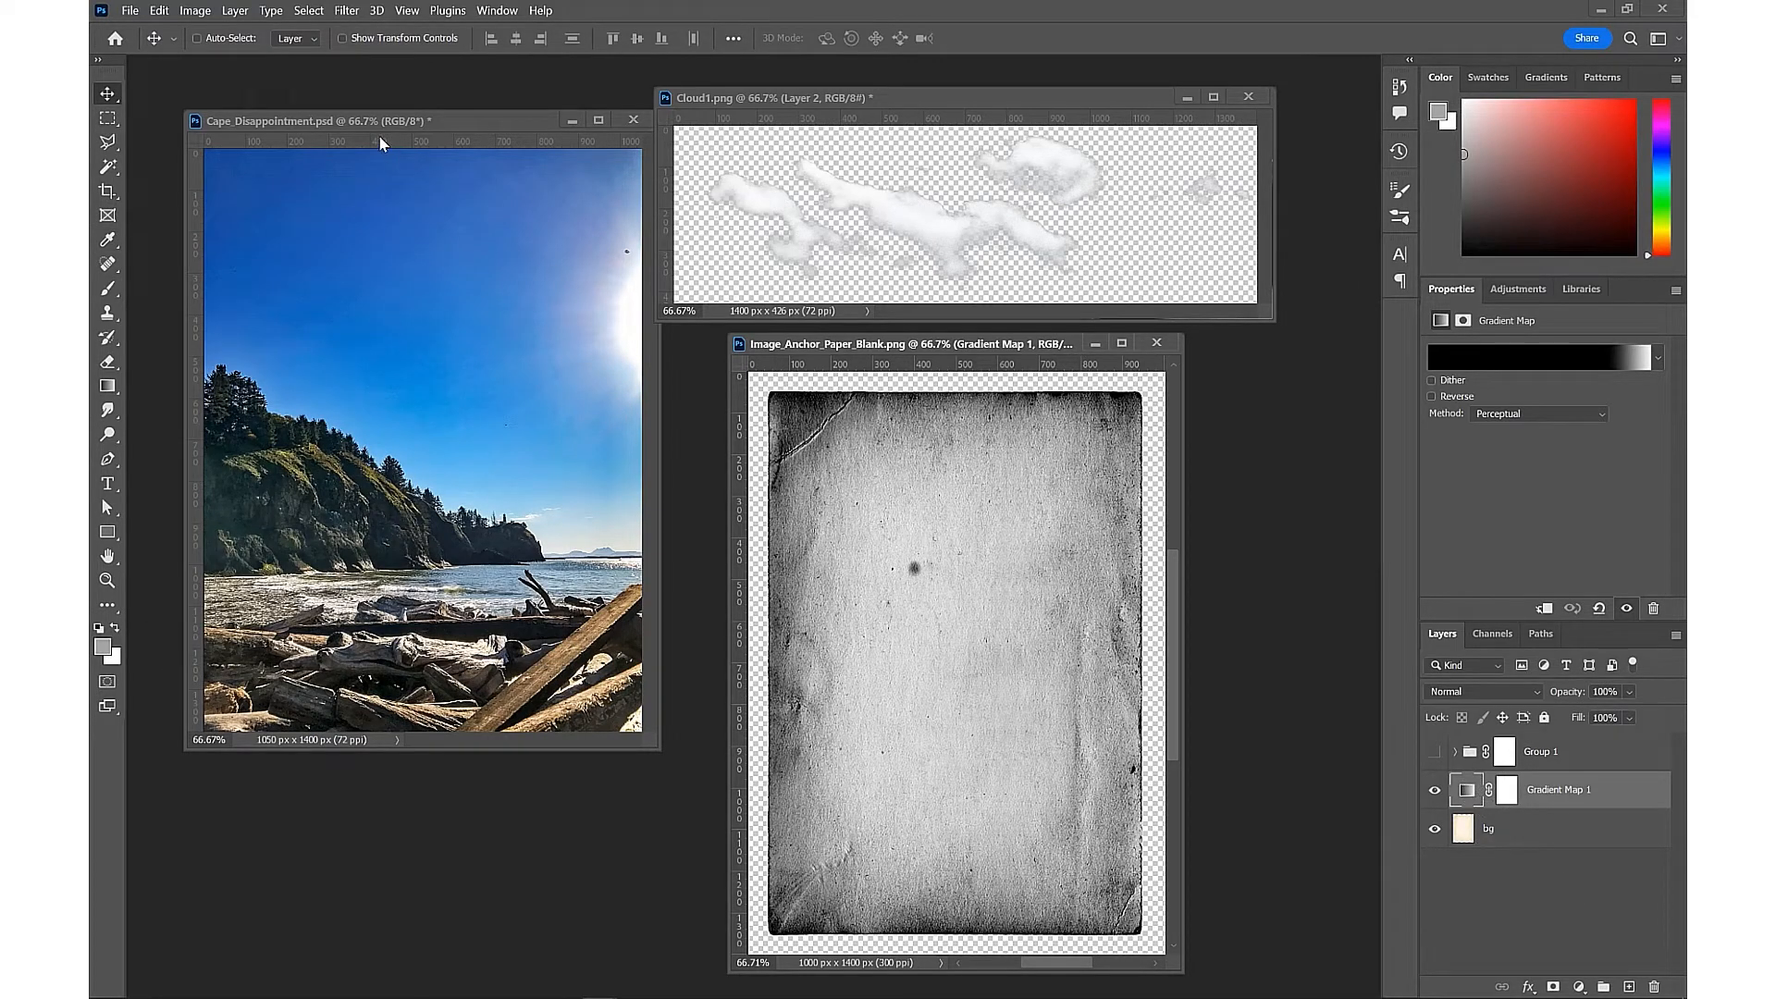
Start a Color Range selection of the paper's dark worn edges for the group mask
{"action": "left_click", "coordinate": [309, 11]}
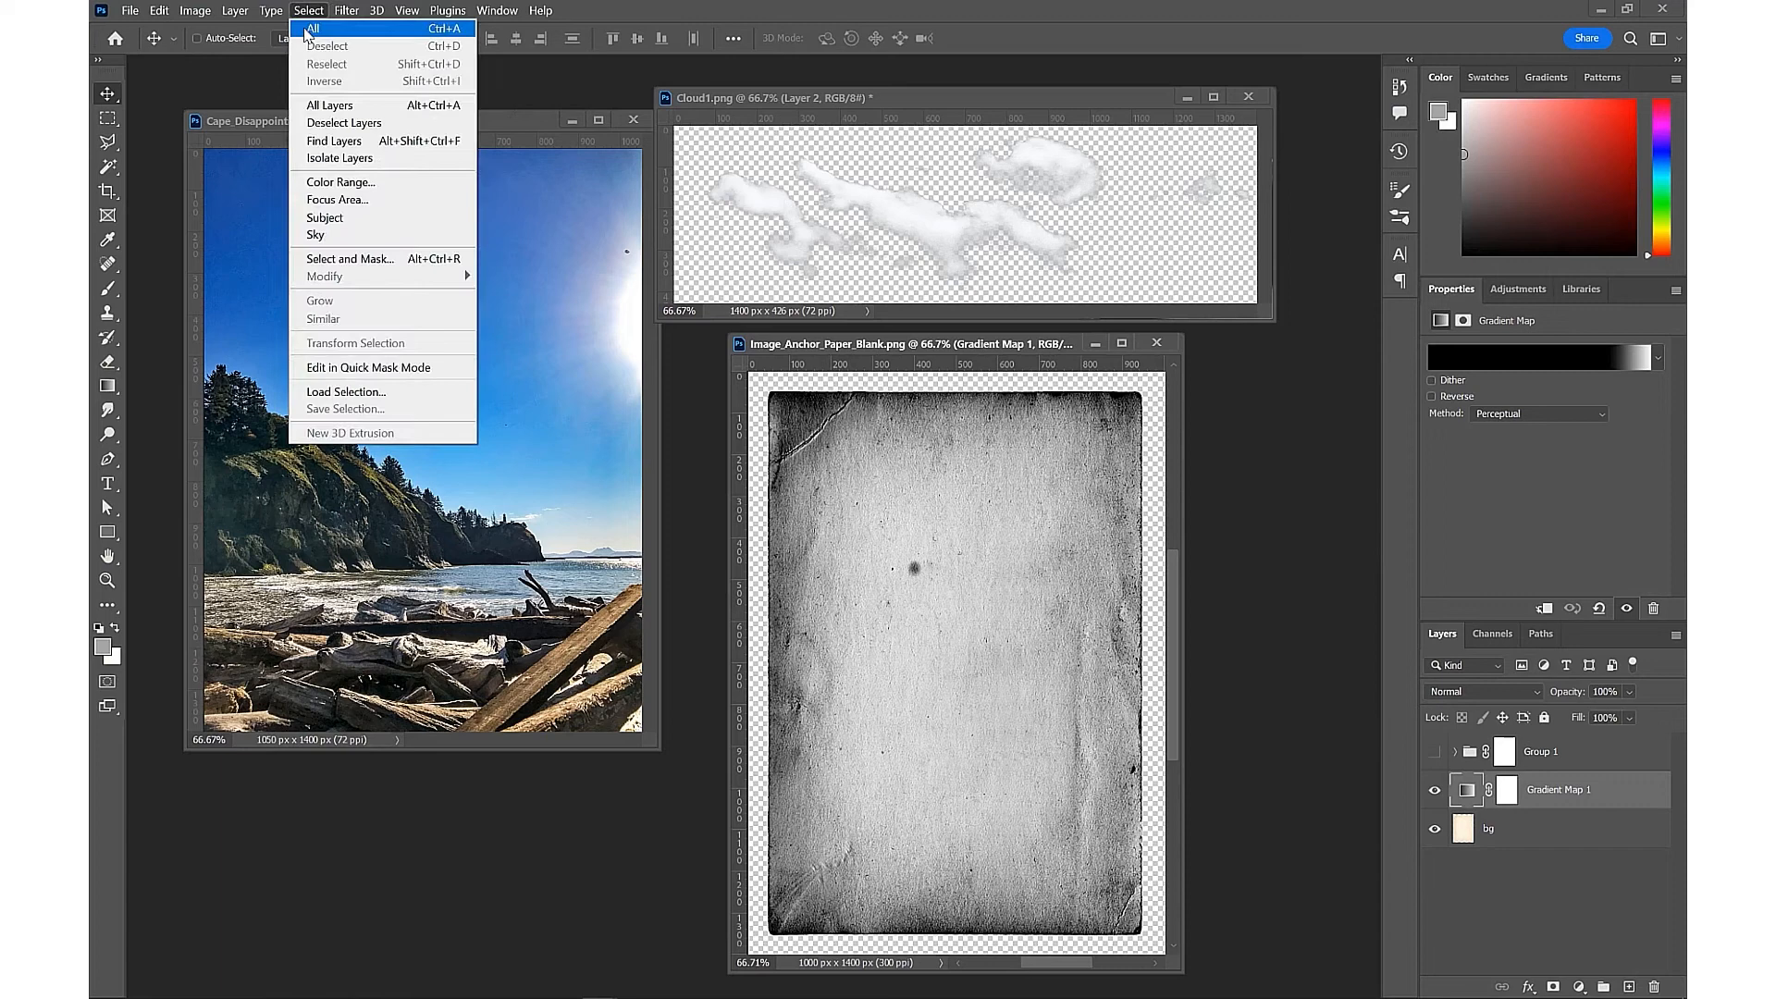
{"action": "left_click", "coordinate": [341, 181]}
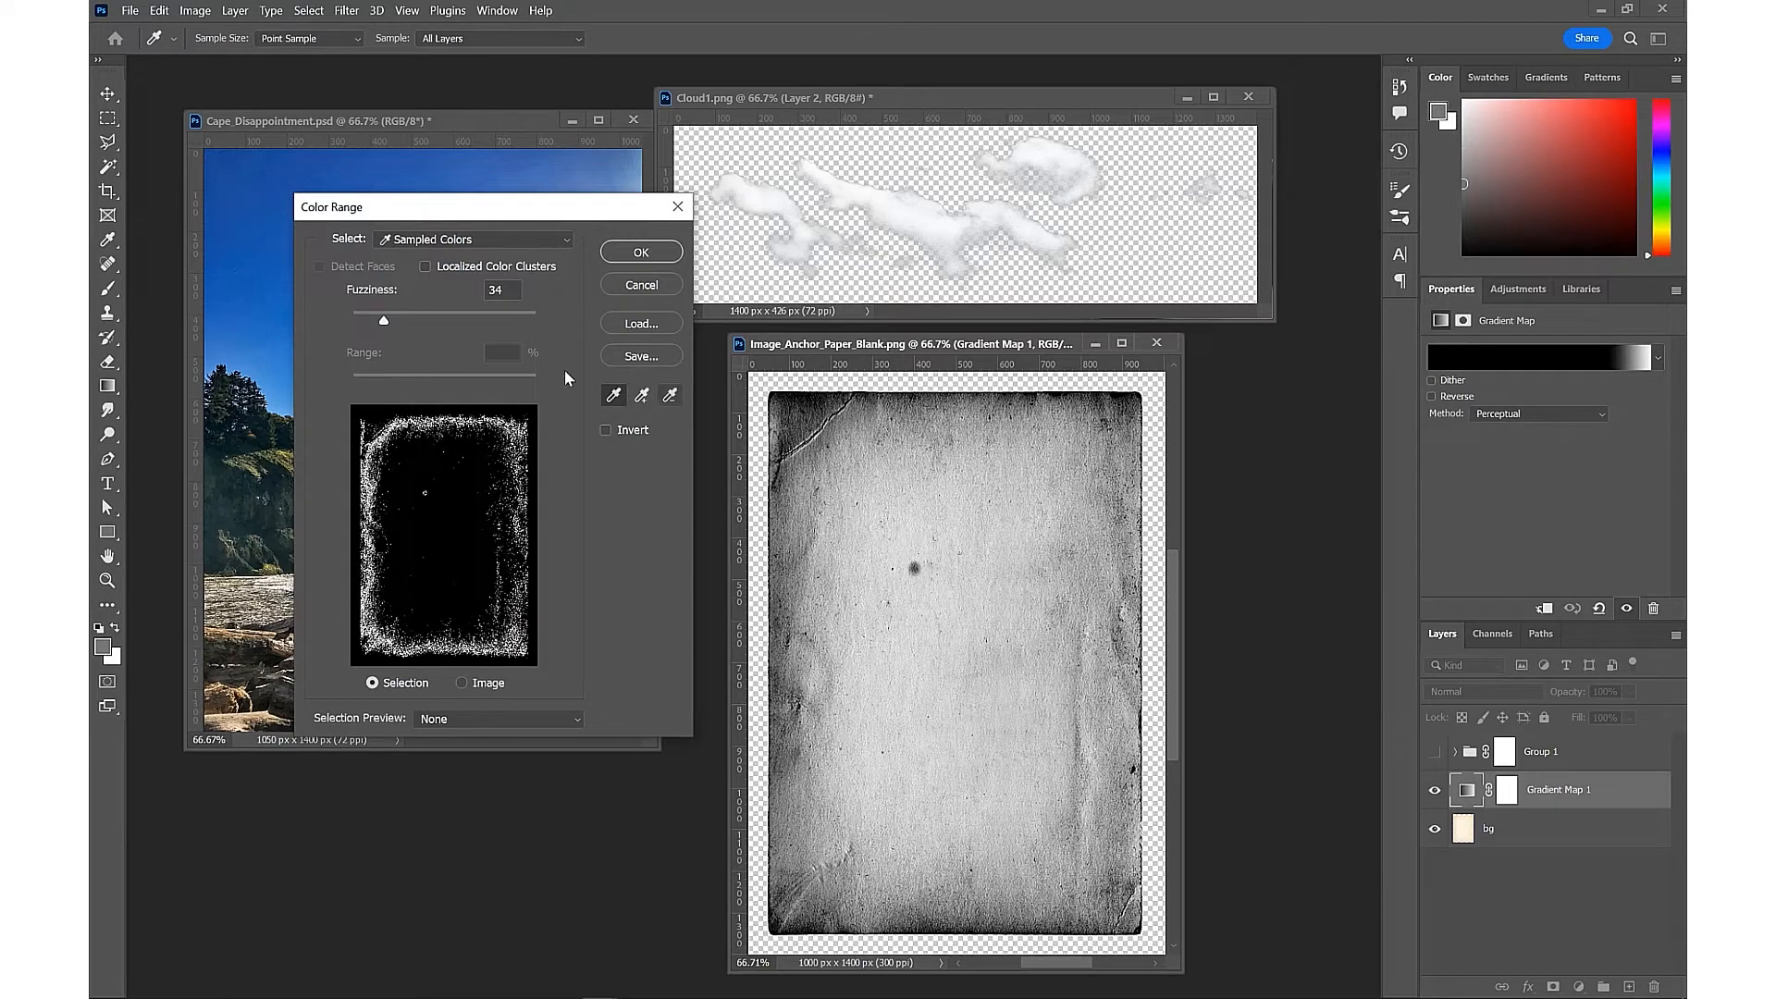
{"action": "mouse_move", "coordinate": [383, 326]}
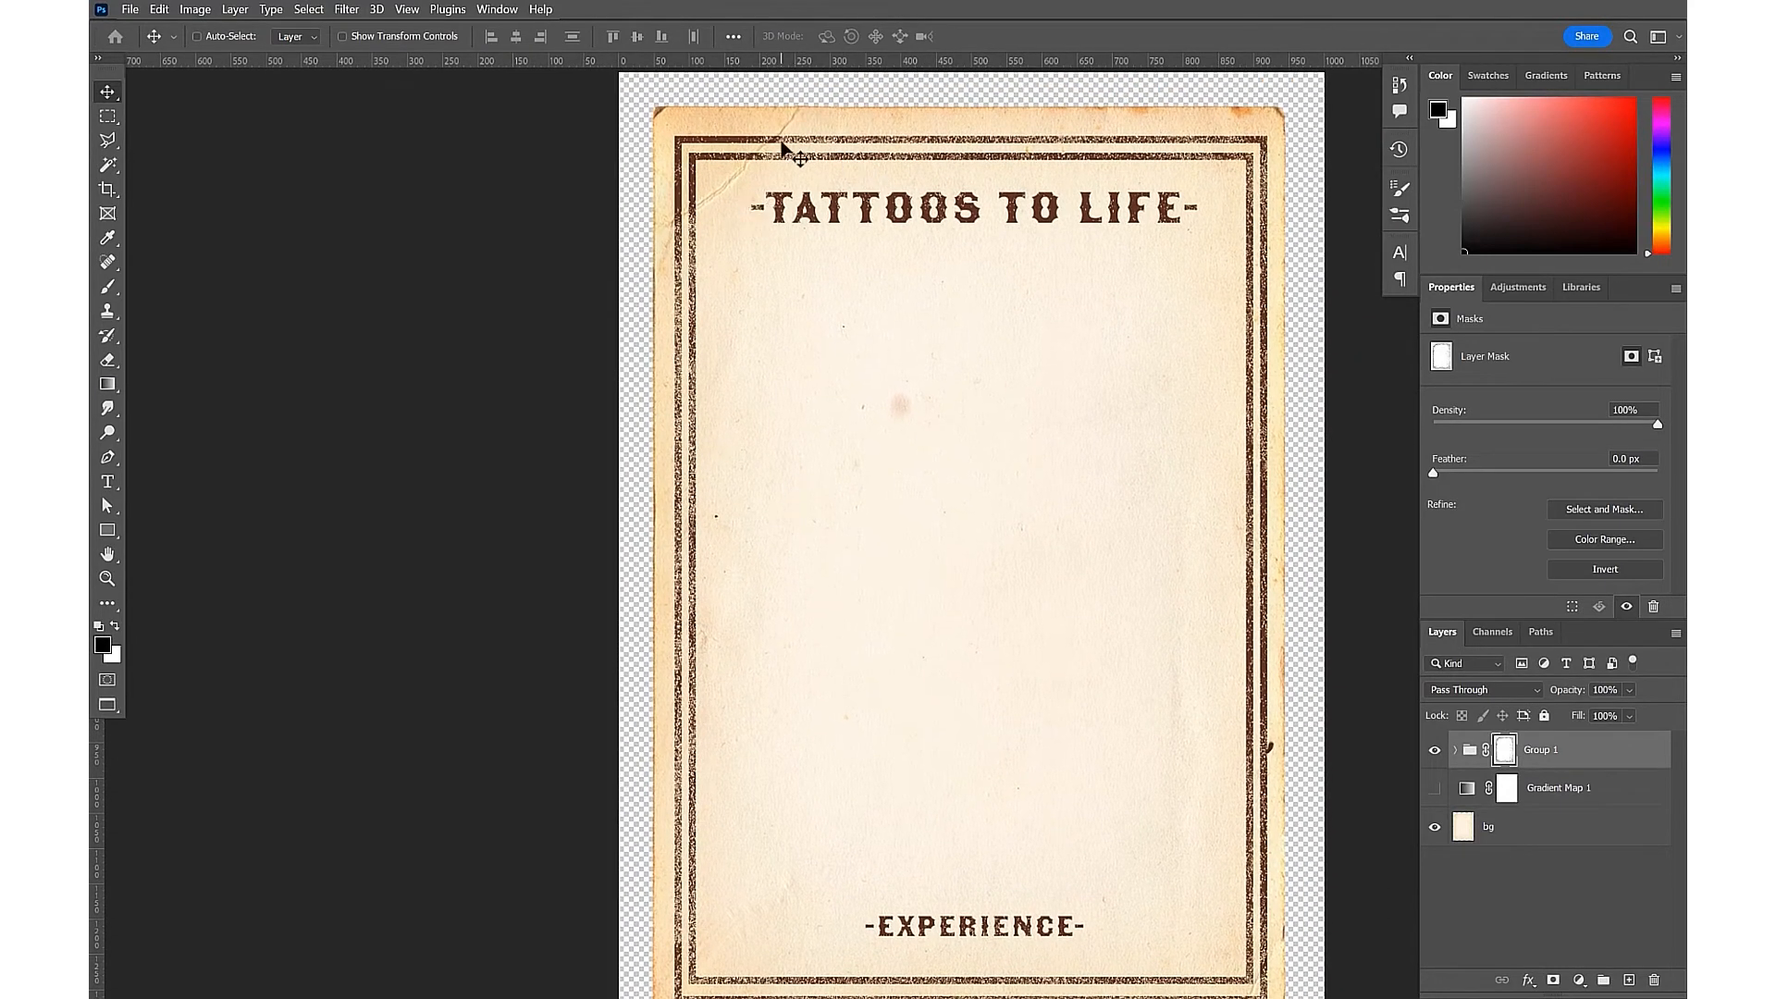
{"action": "mouse_move", "coordinate": [1088, 358]}
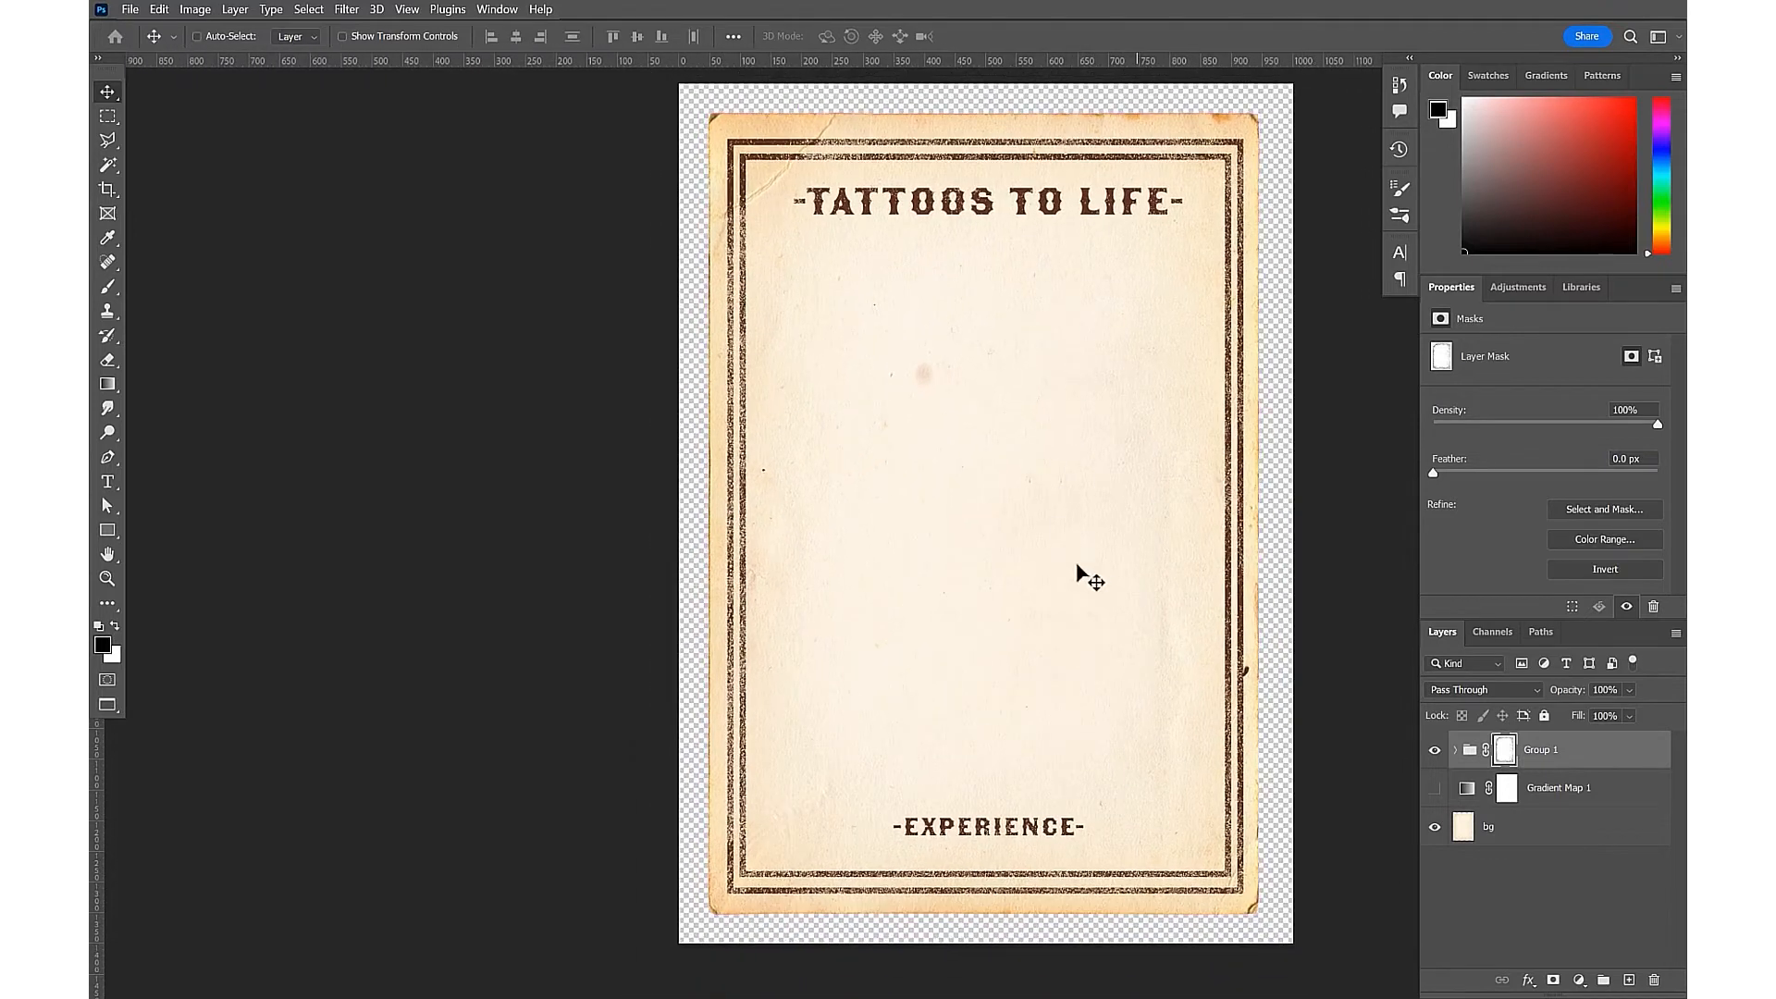
{"action": "mouse_move", "coordinate": [1058, 497]}
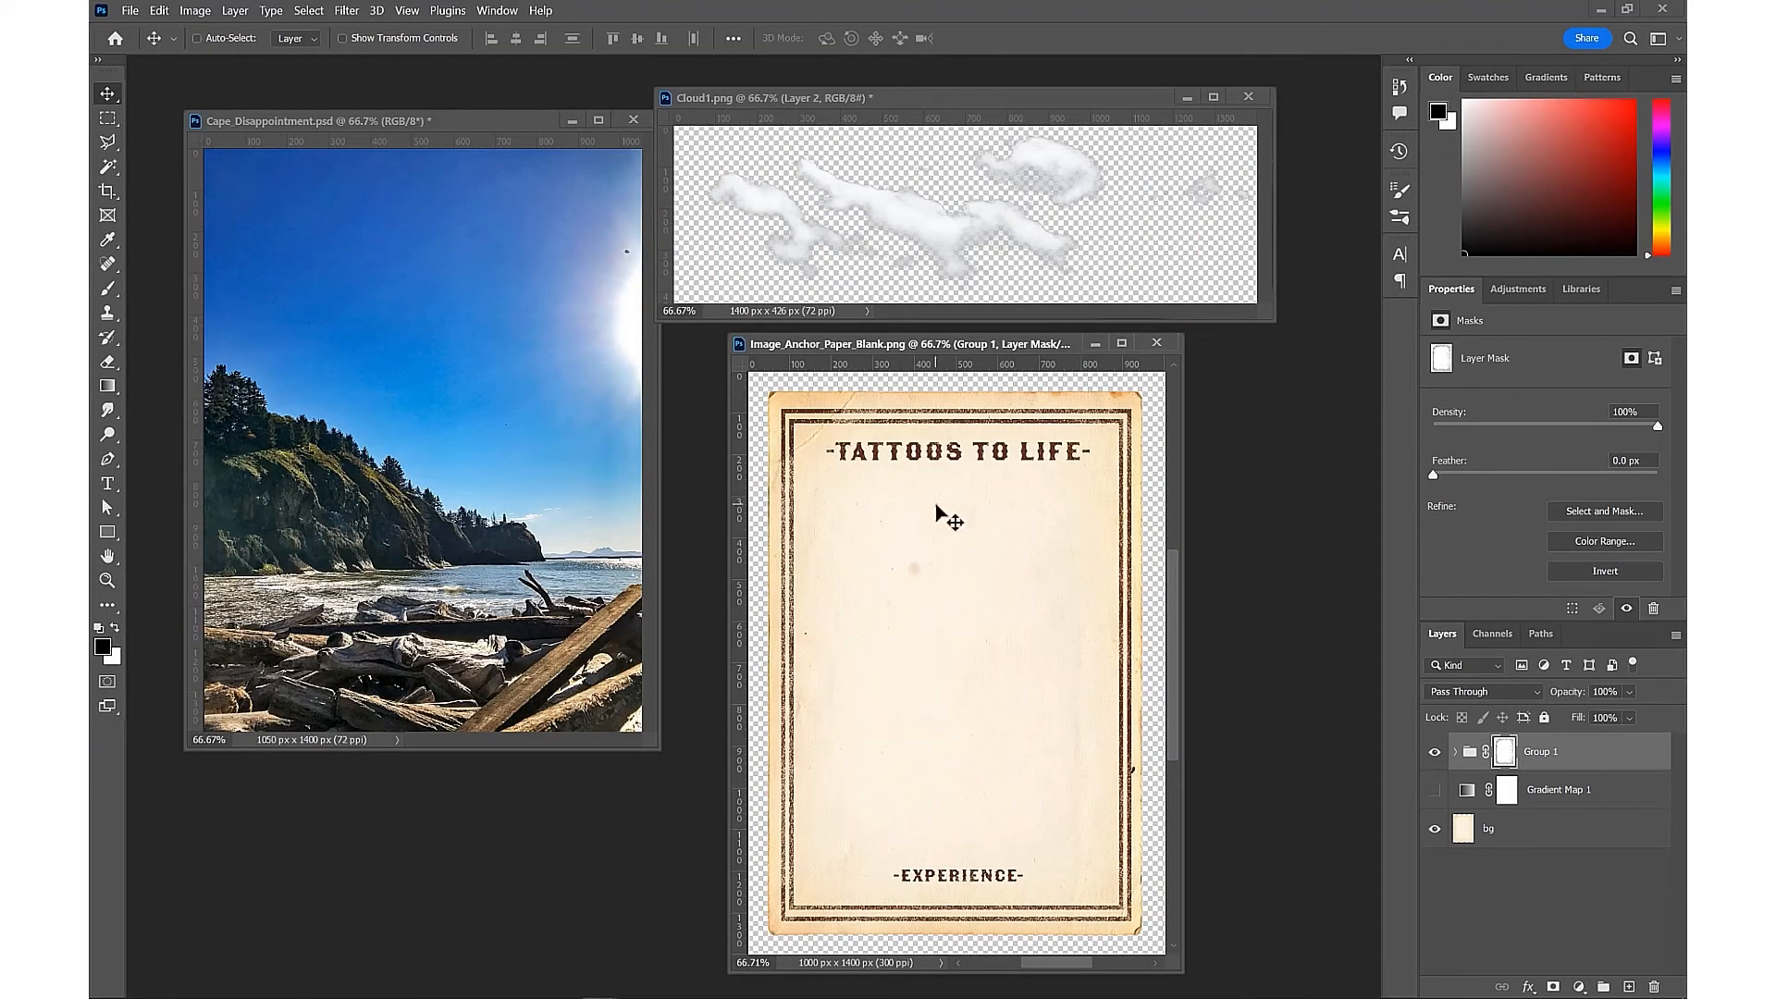
{"action": "mouse_move", "coordinate": [124, 11]}
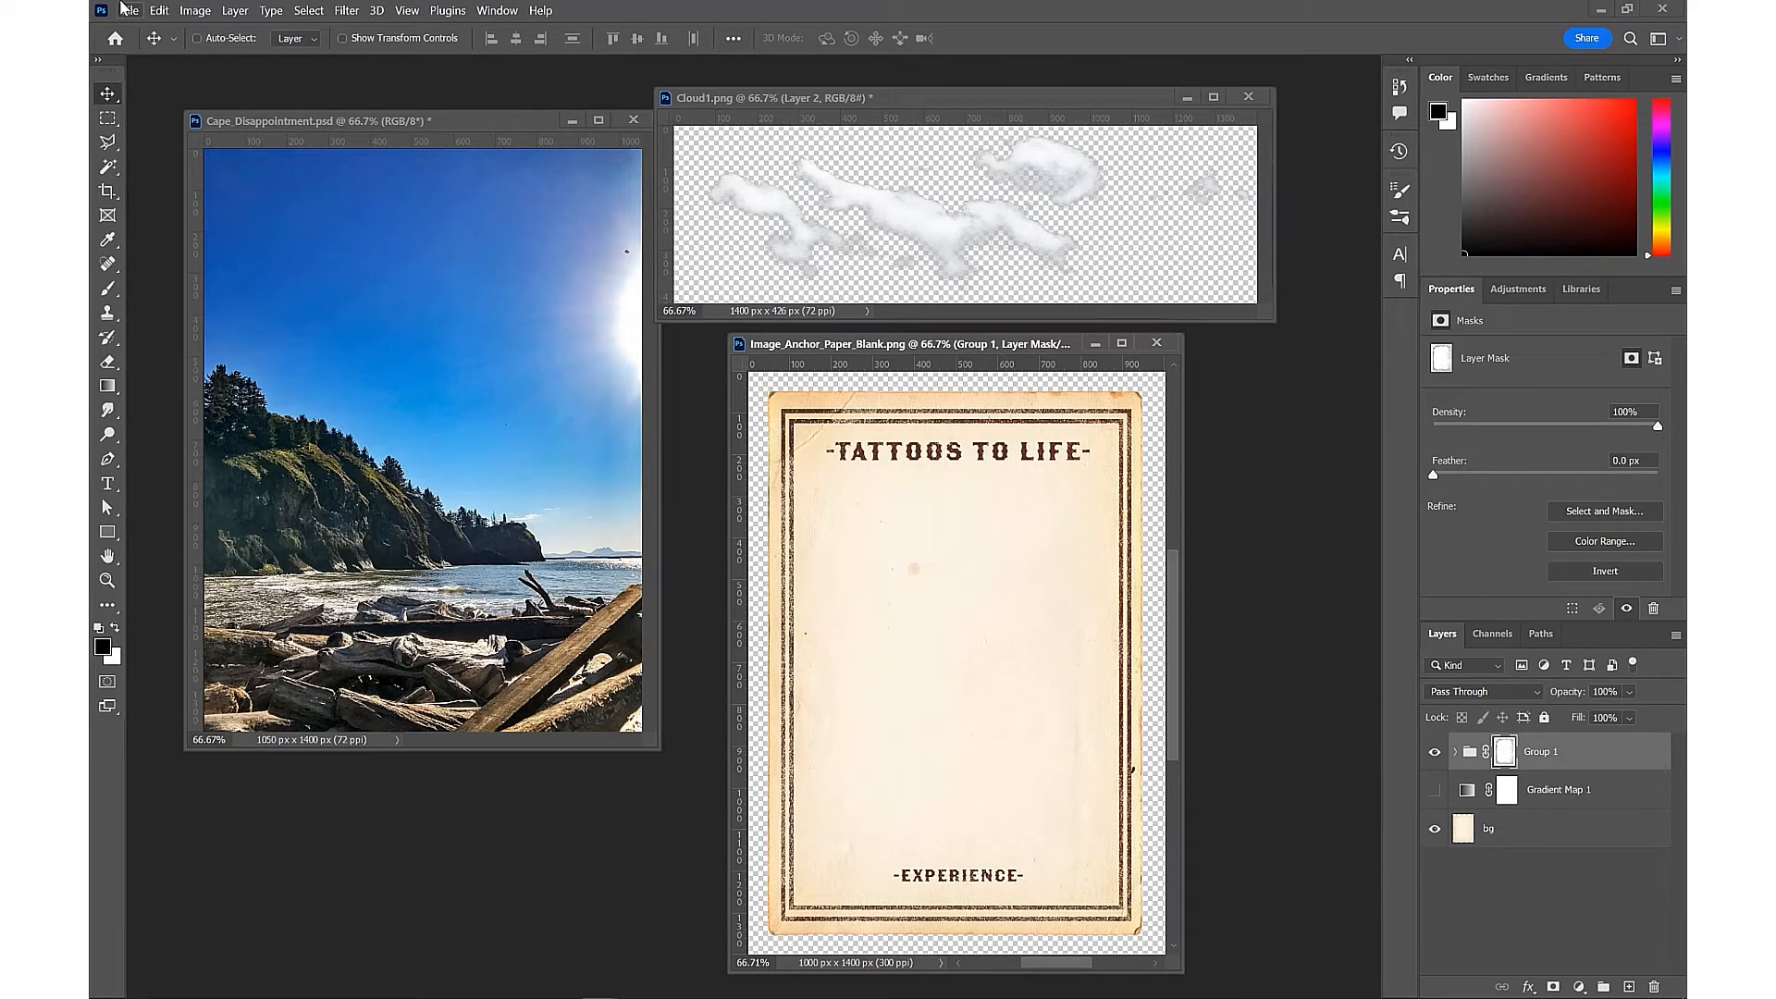
{"action": "left_click", "coordinate": [129, 11]}
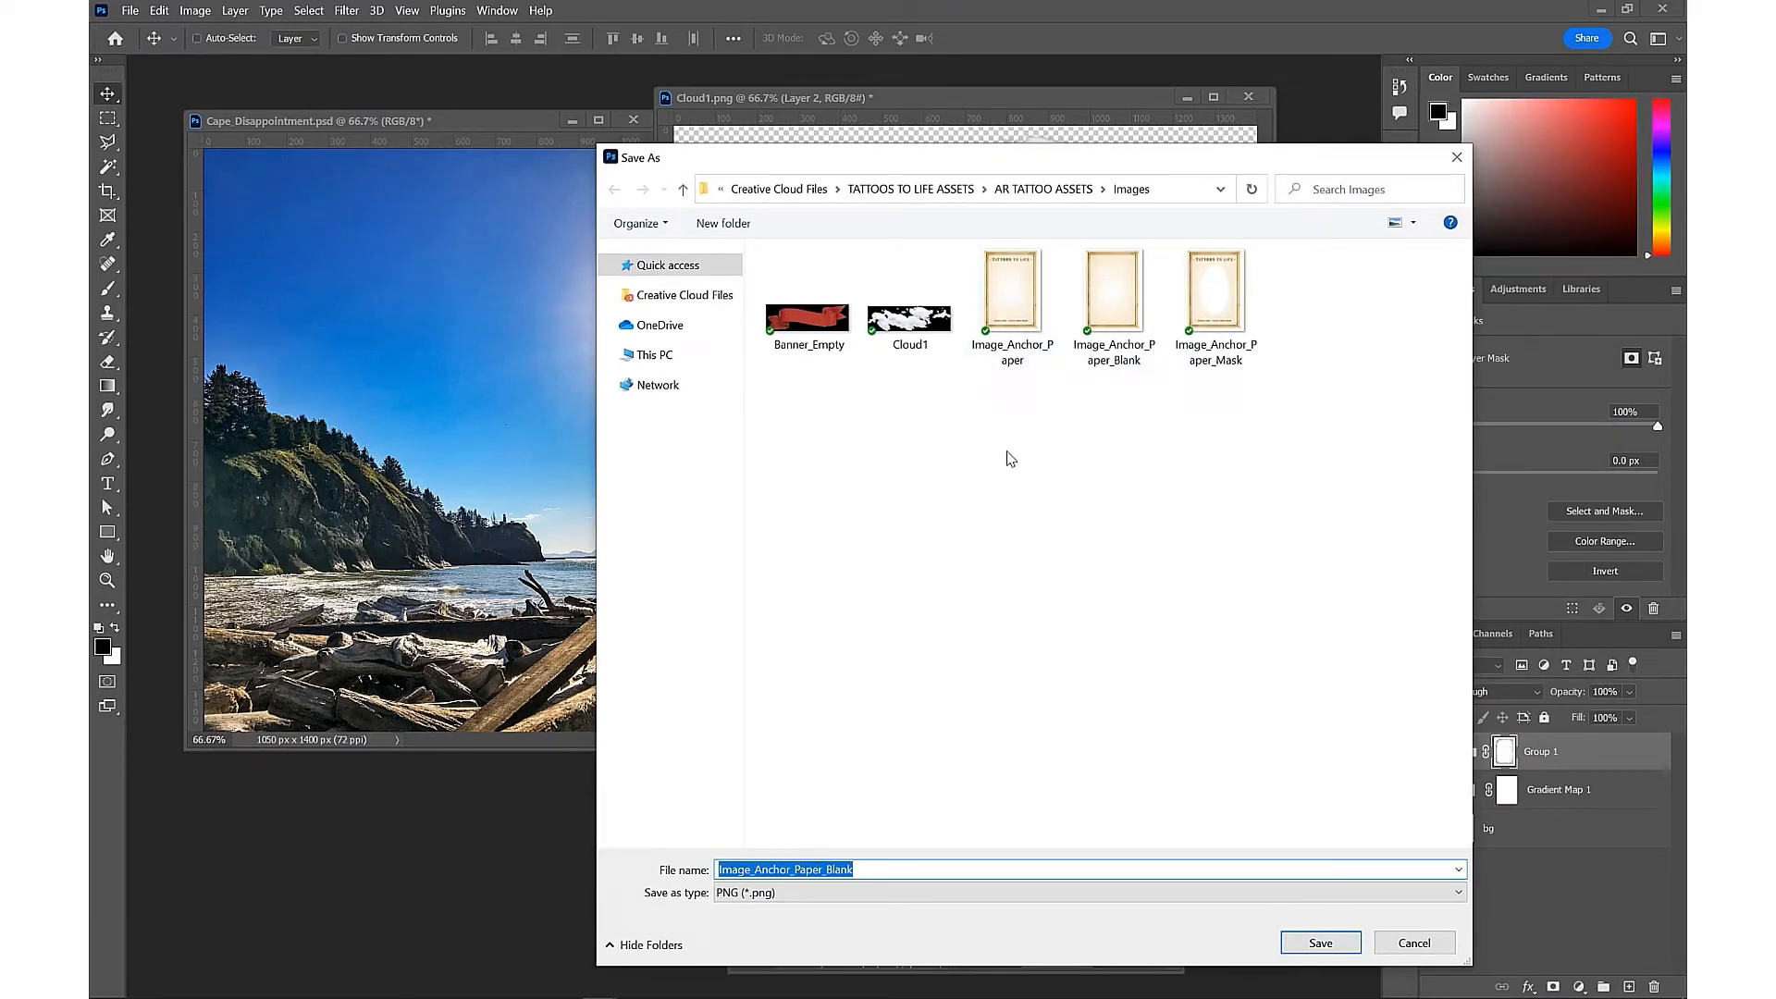
{"action": "mouse_move", "coordinate": [823, 794]}
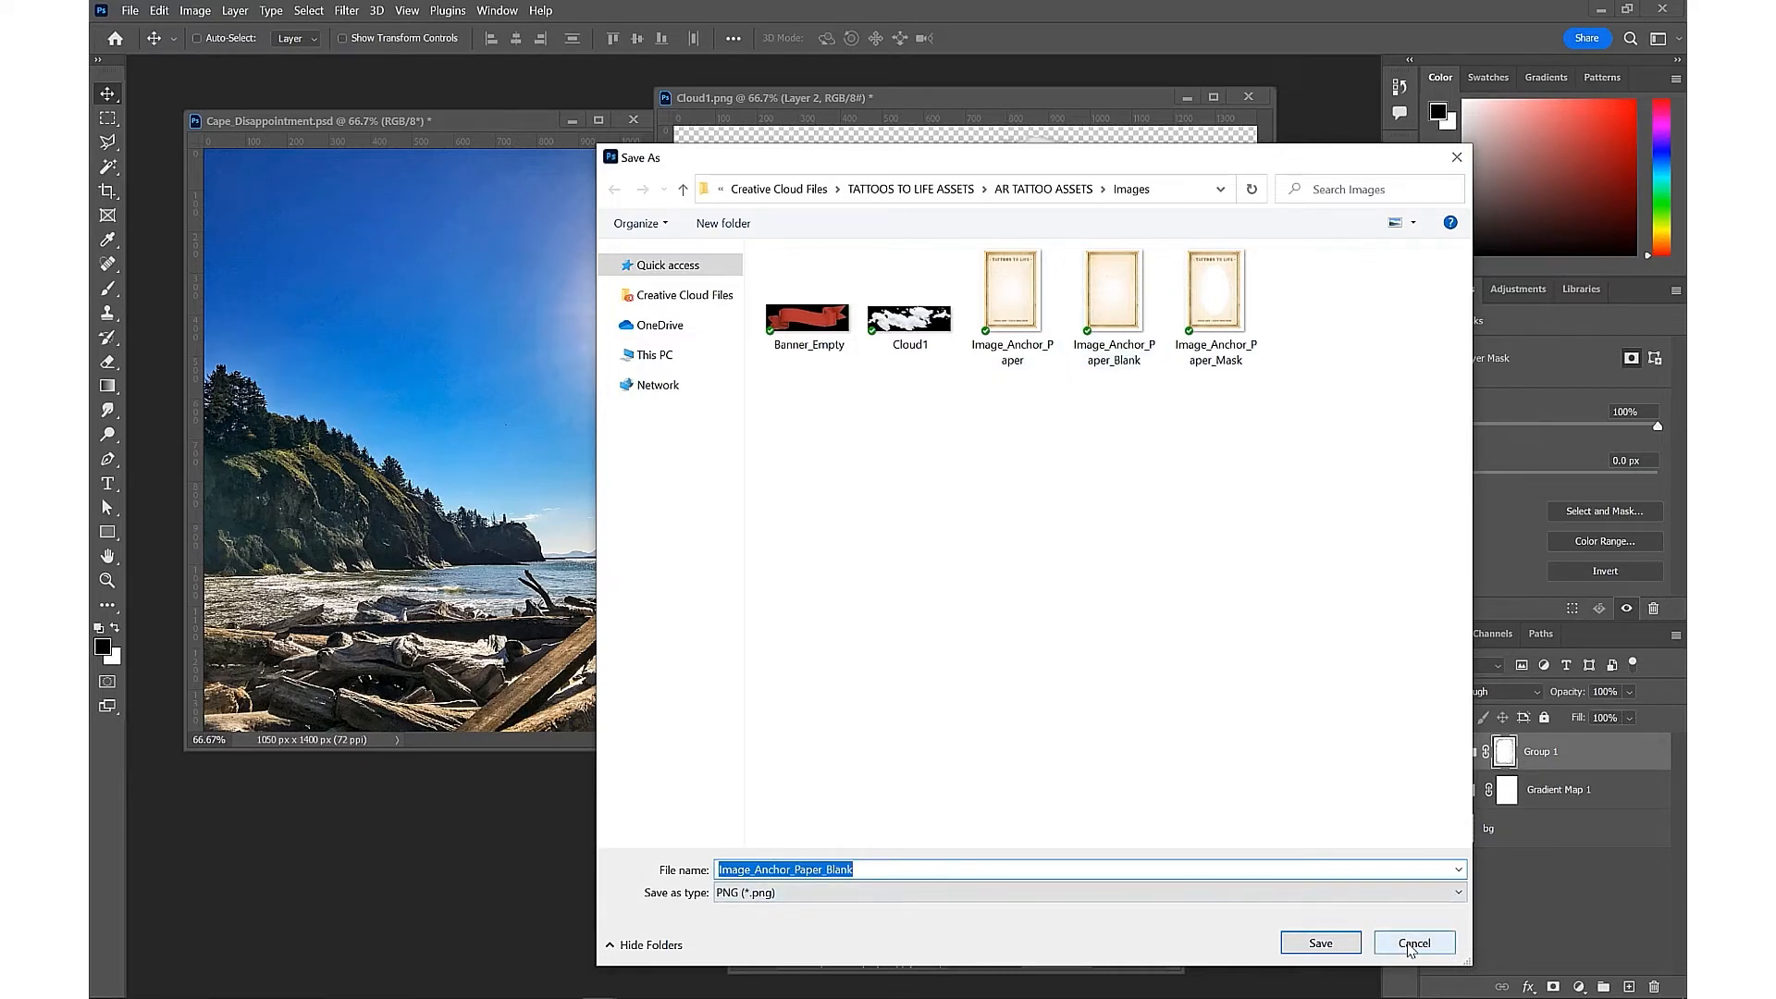
{"action": "left_click", "coordinate": [1411, 942]}
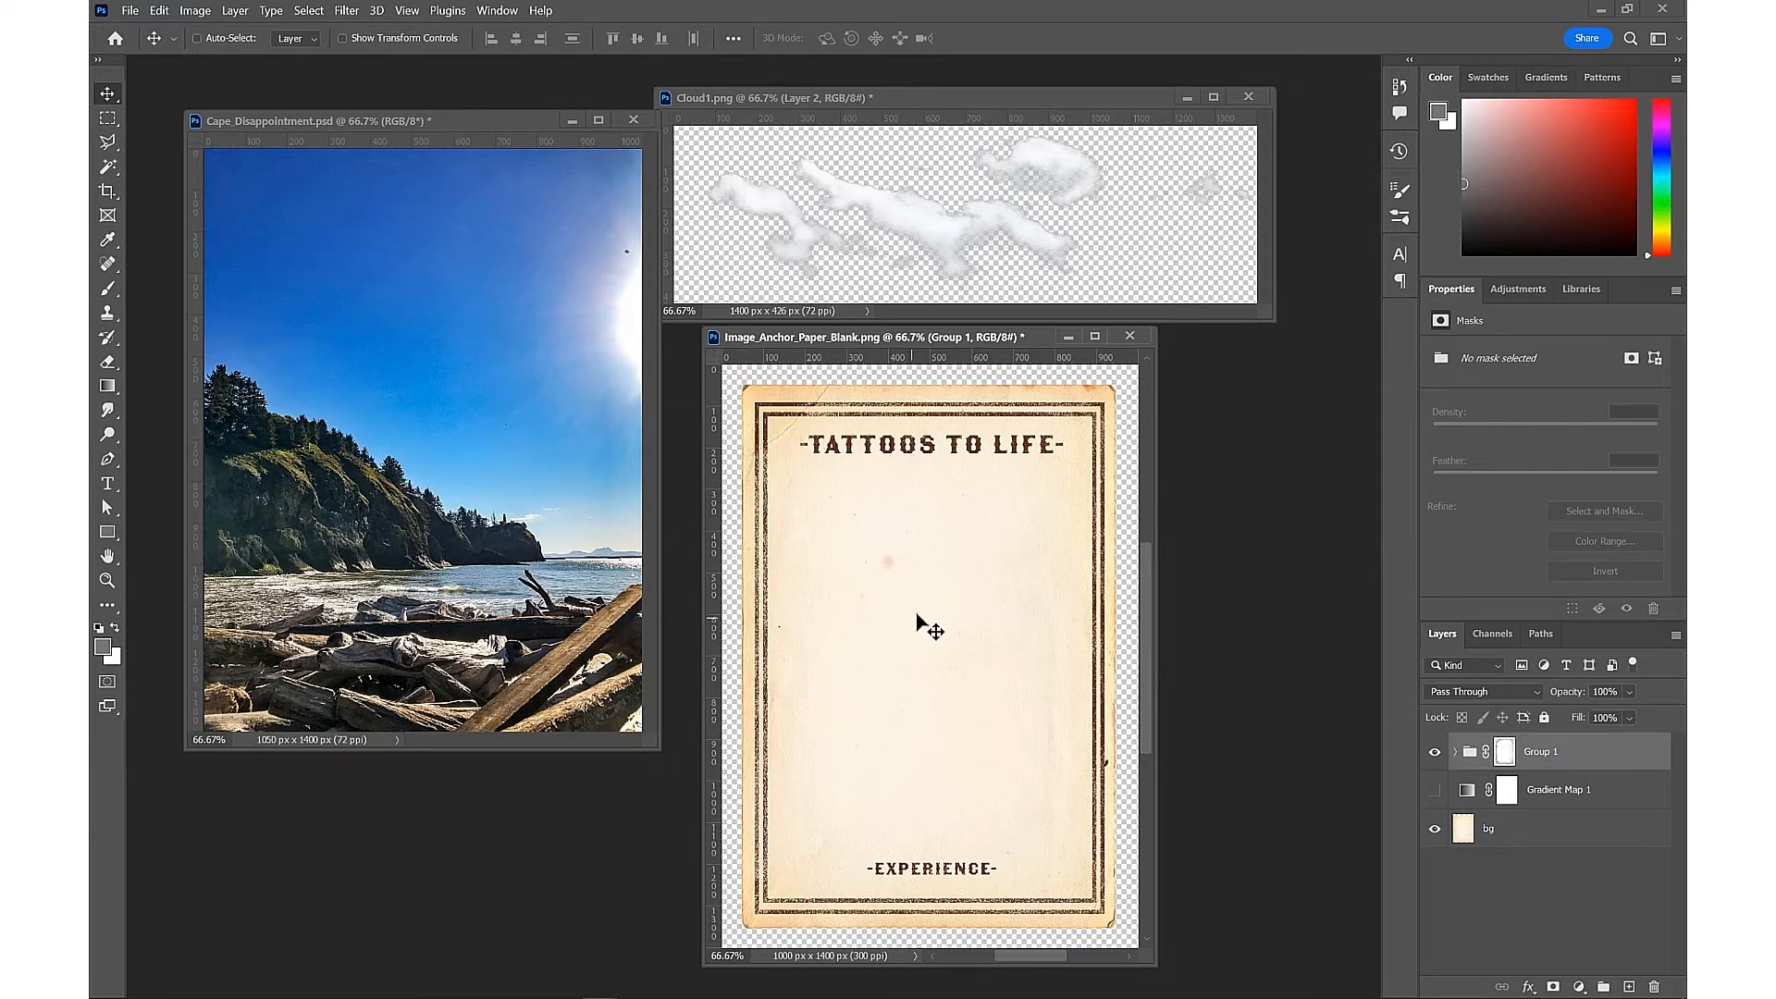
Open Rope_Frame from the Rope Frame folder as a new layer above the card group
{"action": "left_click", "coordinate": [128, 11]}
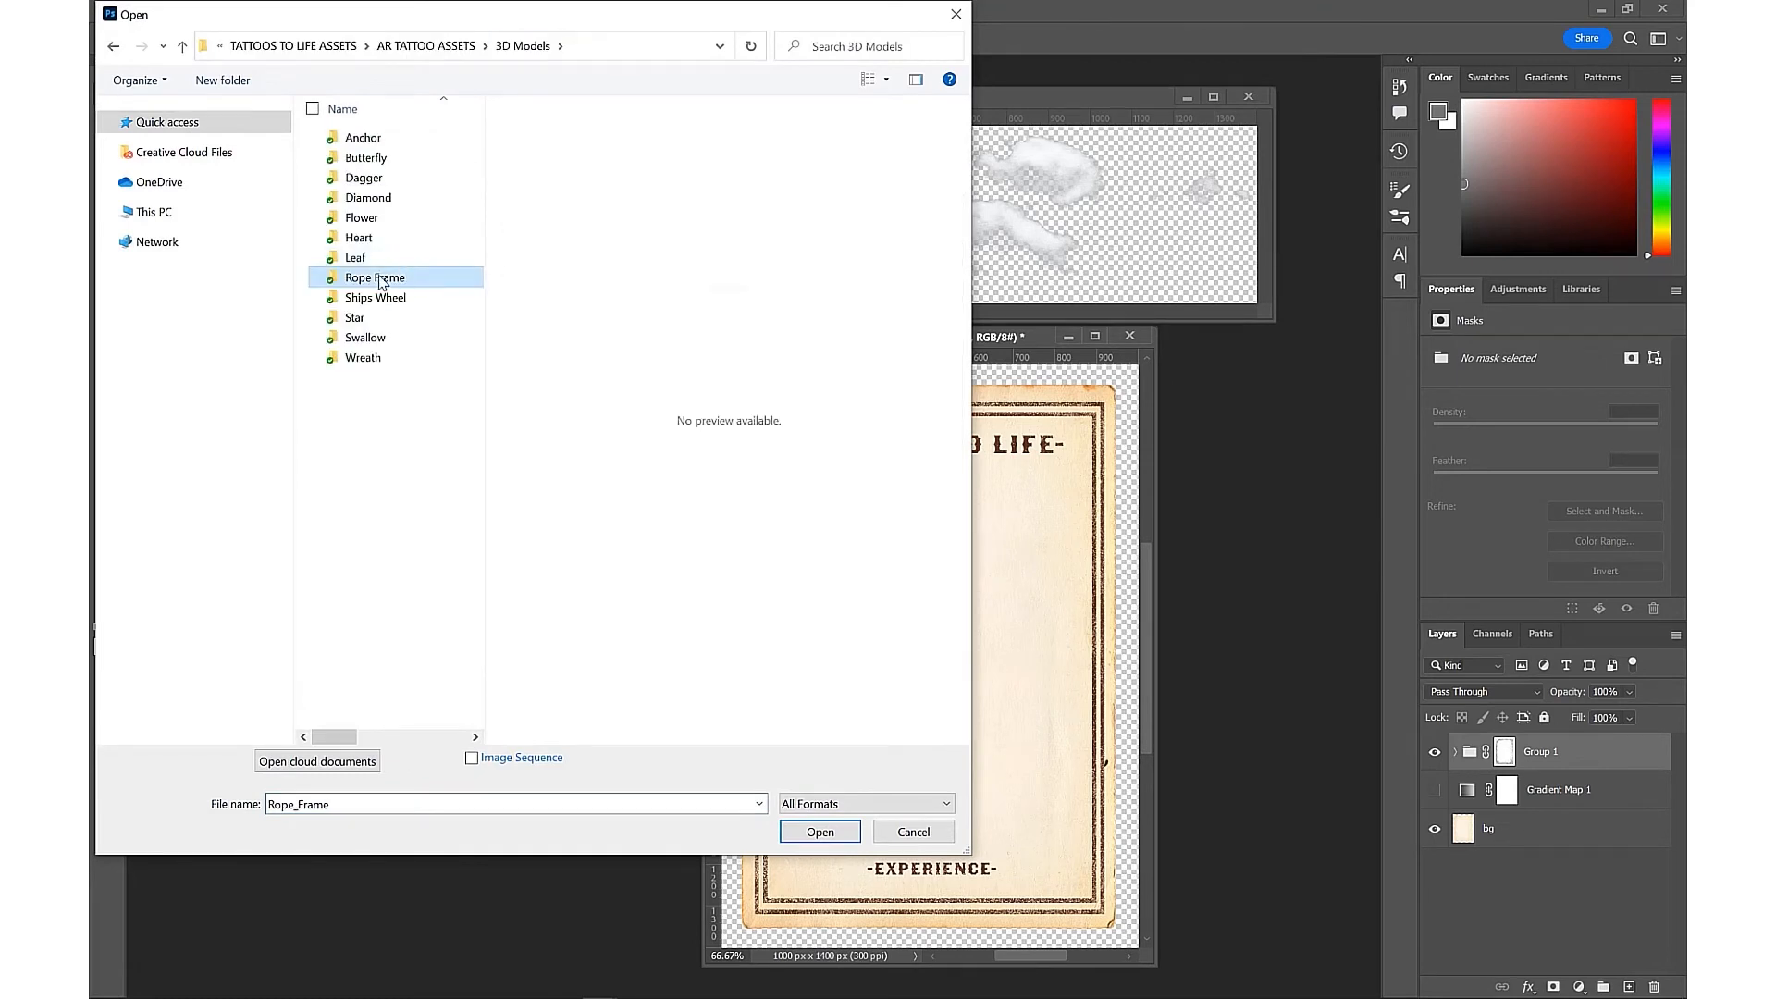
{"action": "double_click", "coordinate": [372, 277]}
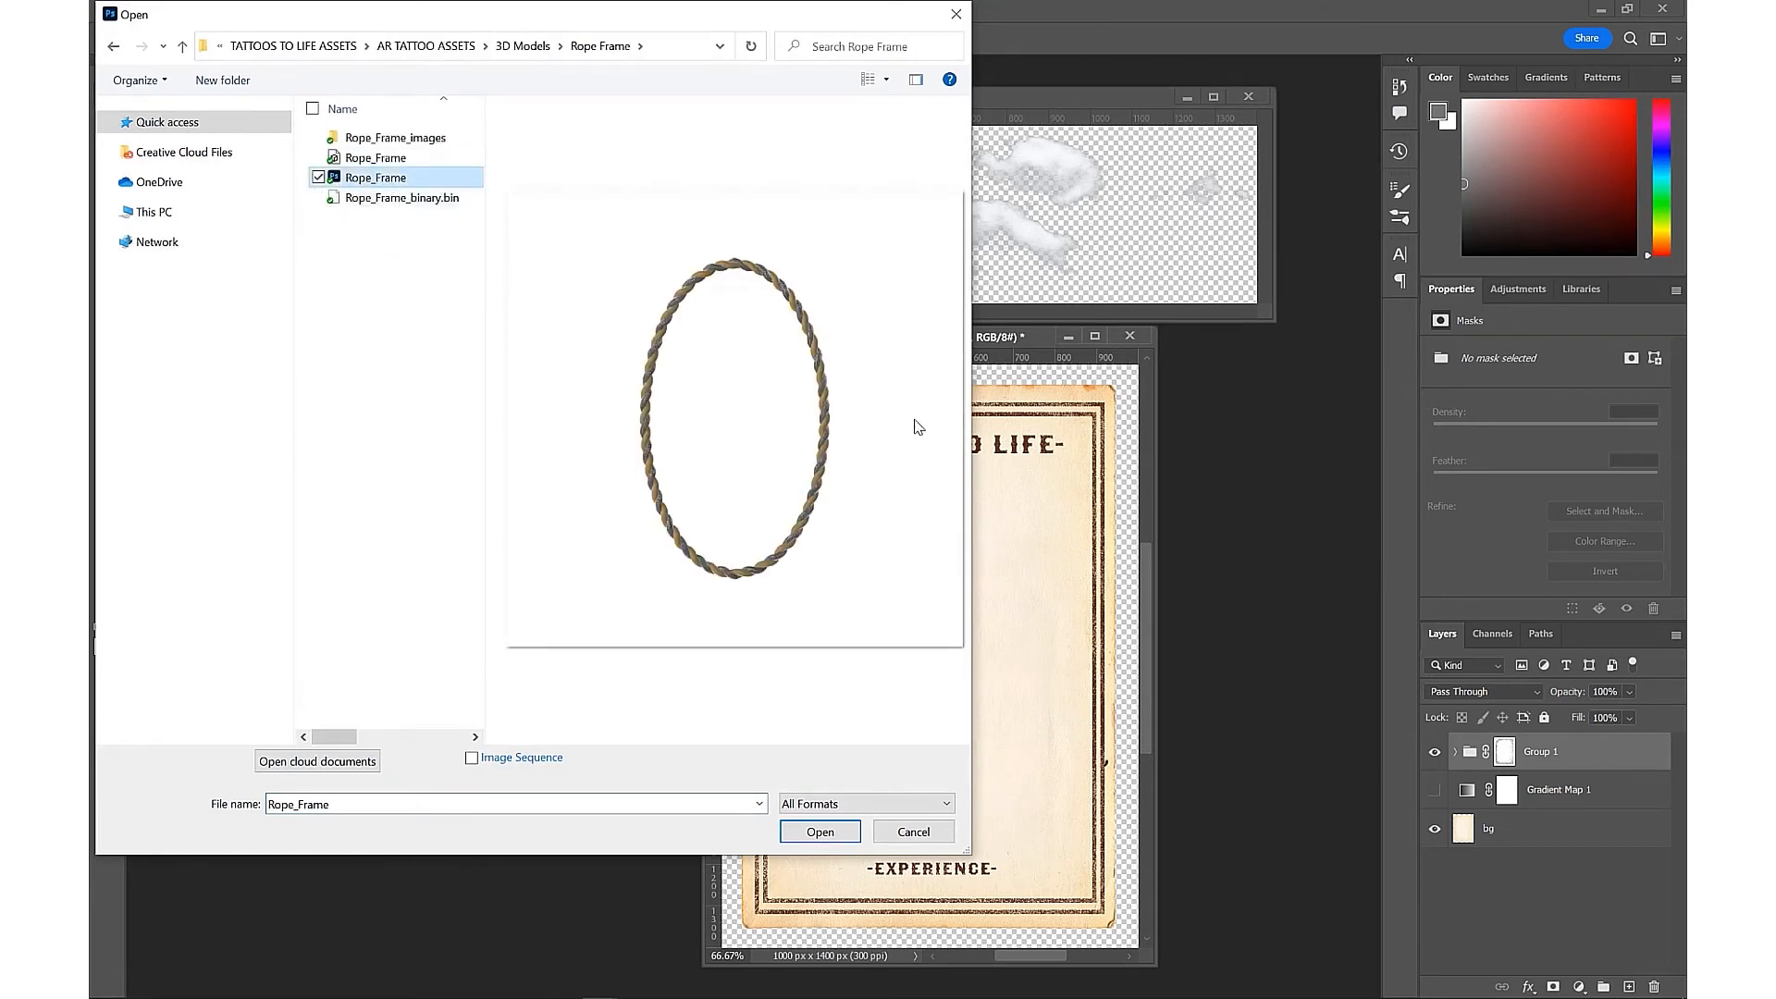
{"action": "mouse_move", "coordinate": [655, 444]}
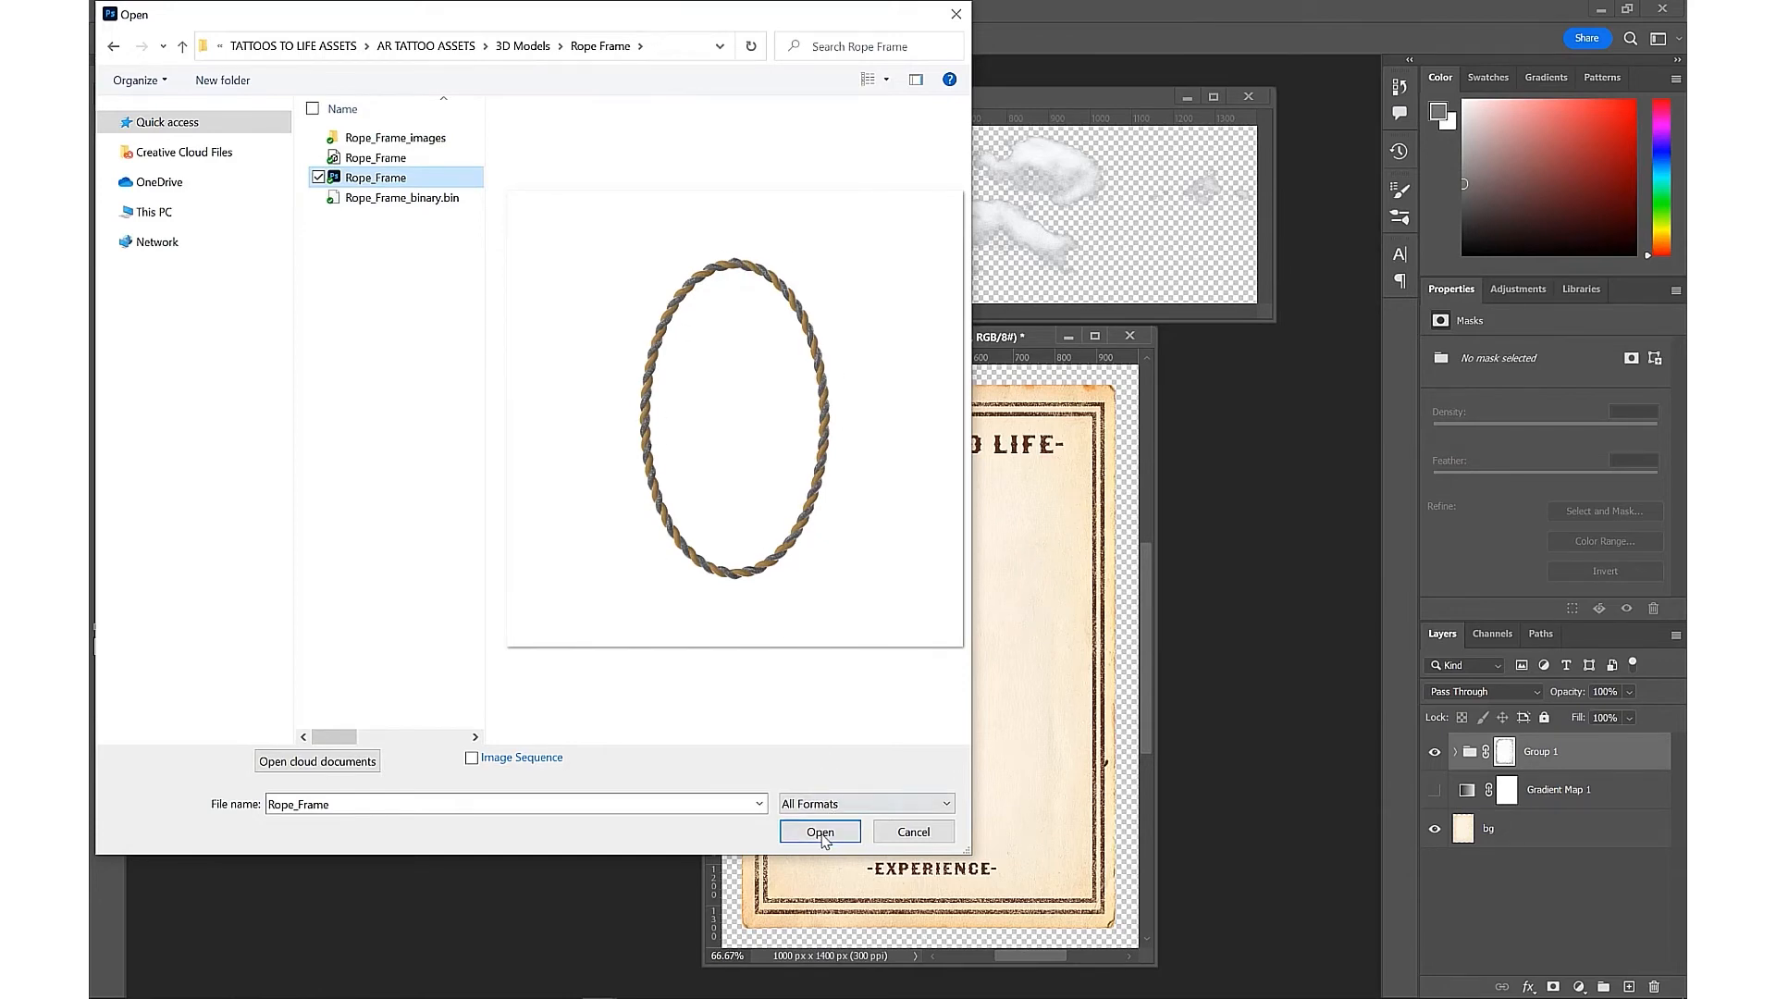
{"action": "left_click", "coordinate": [819, 830]}
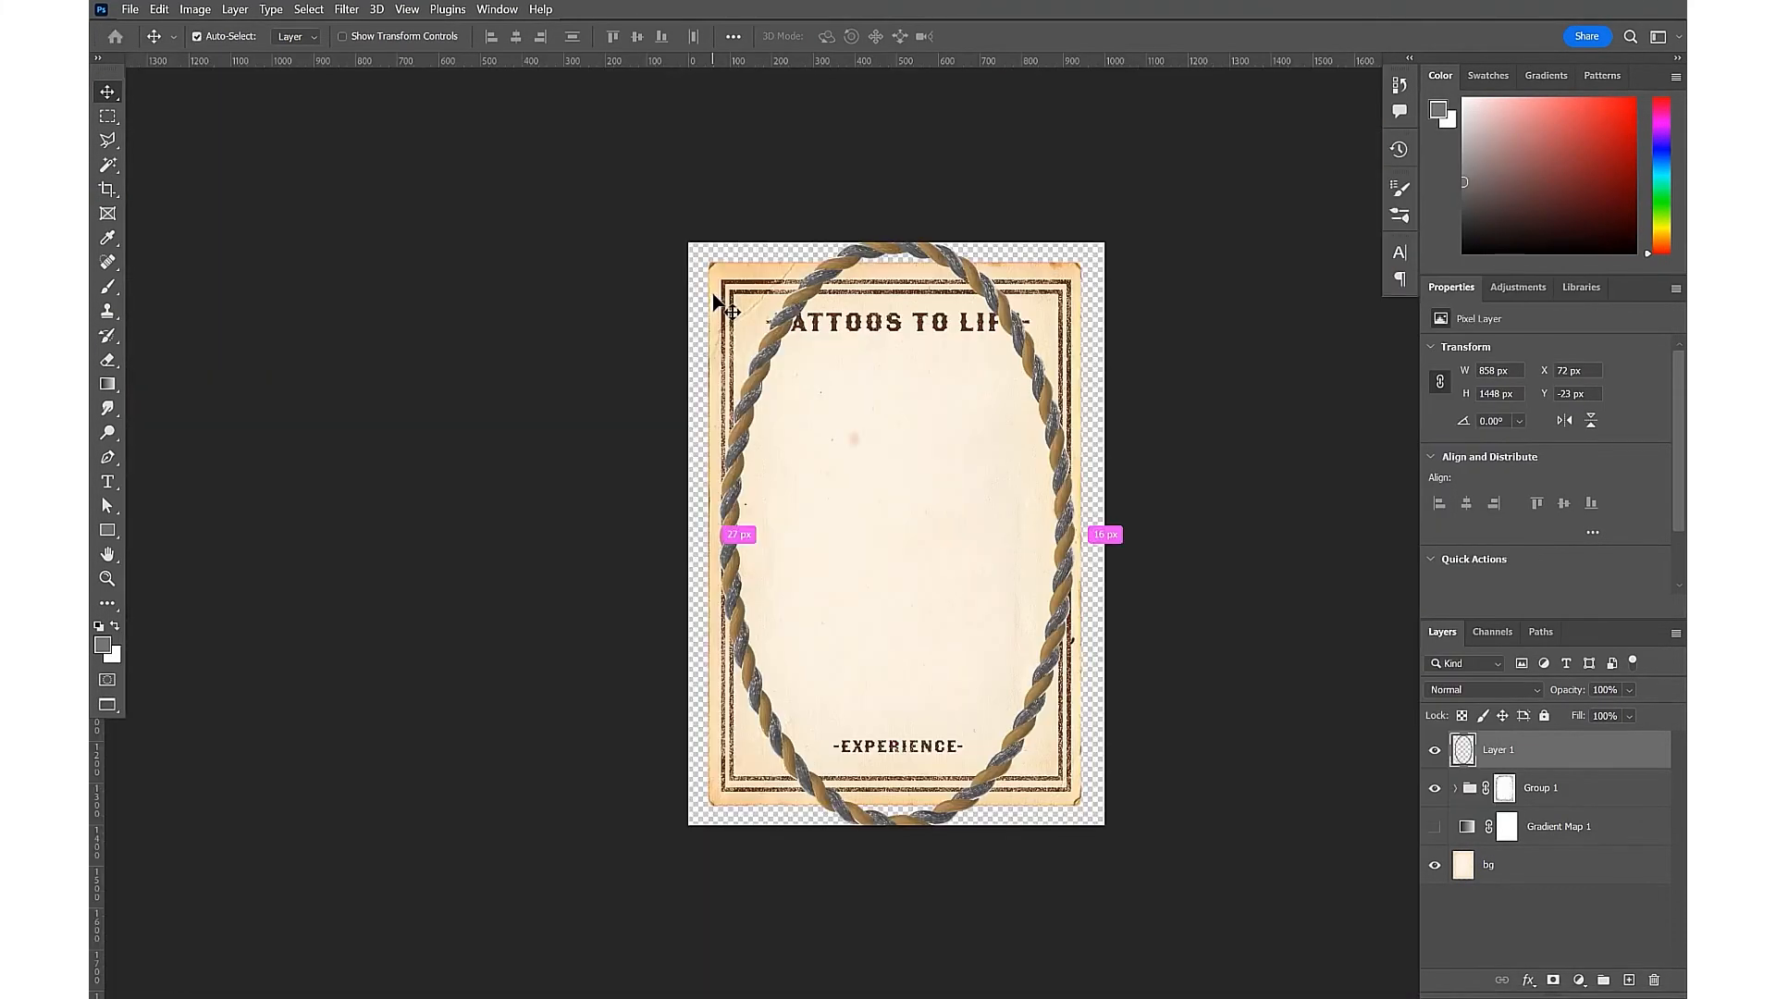
Scale the rope oval down inside the card's borders and load its outline as a selection
{"action": "key", "text": "ctrl+t"}
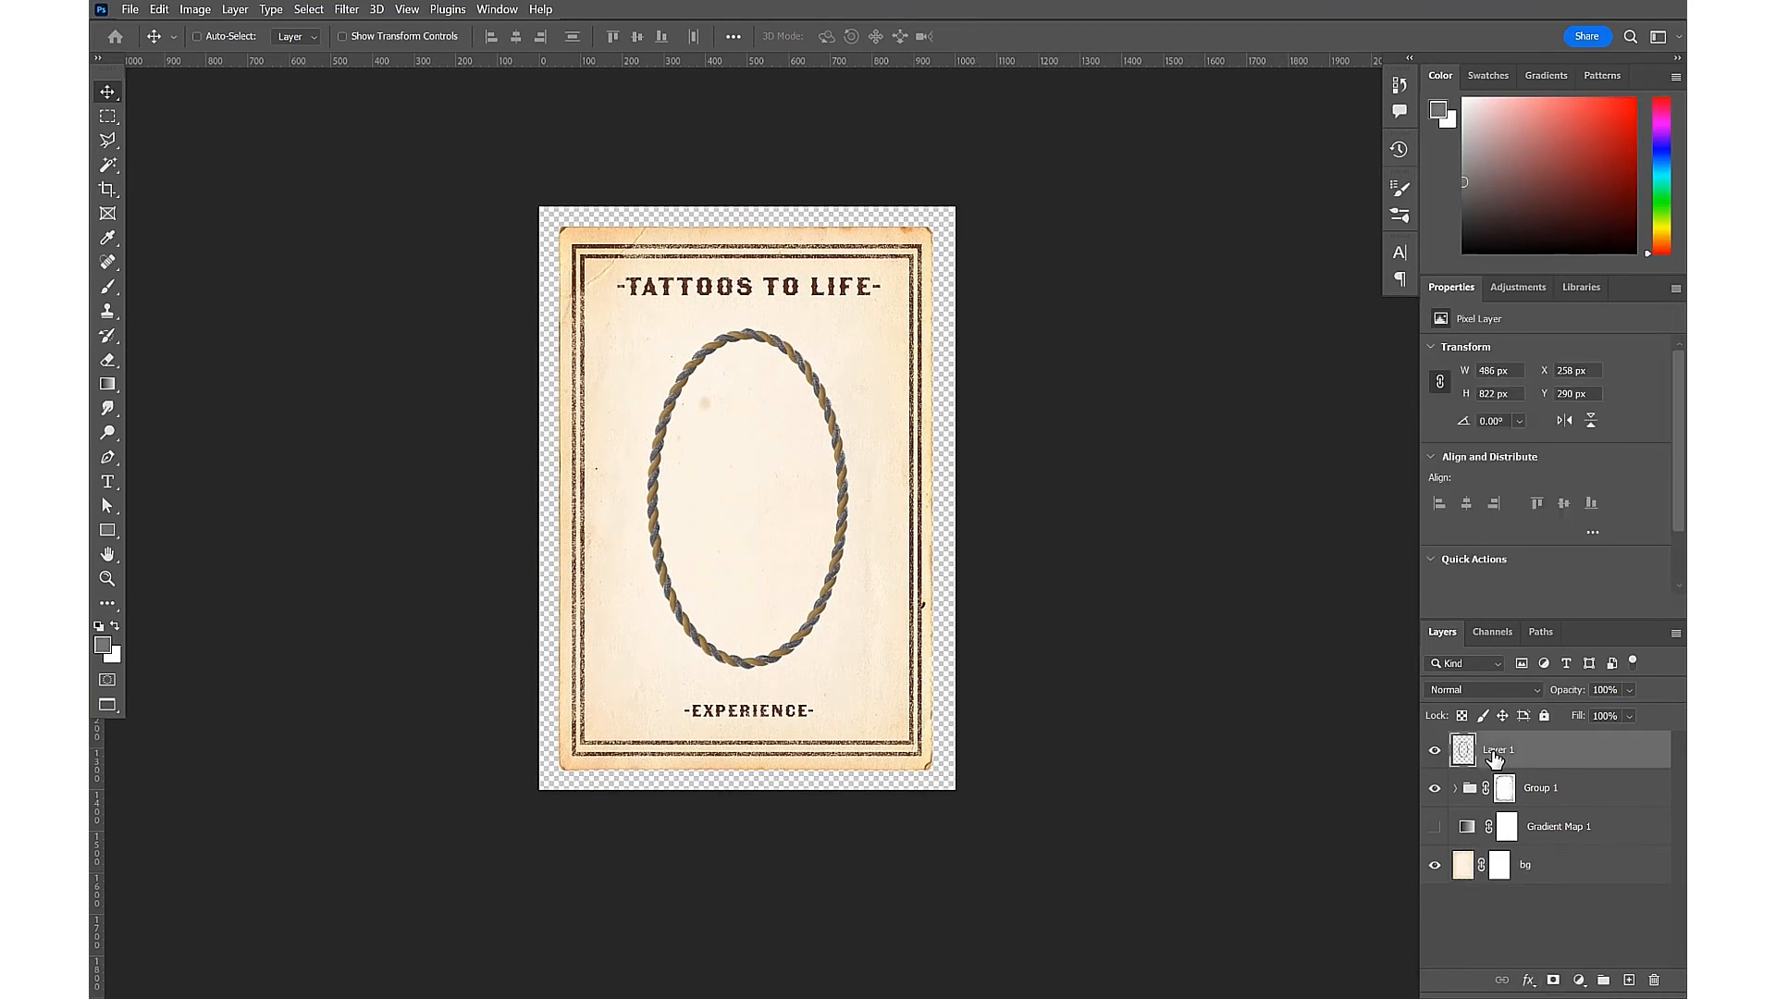
{"action": "left_click", "coordinate": [107, 165]}
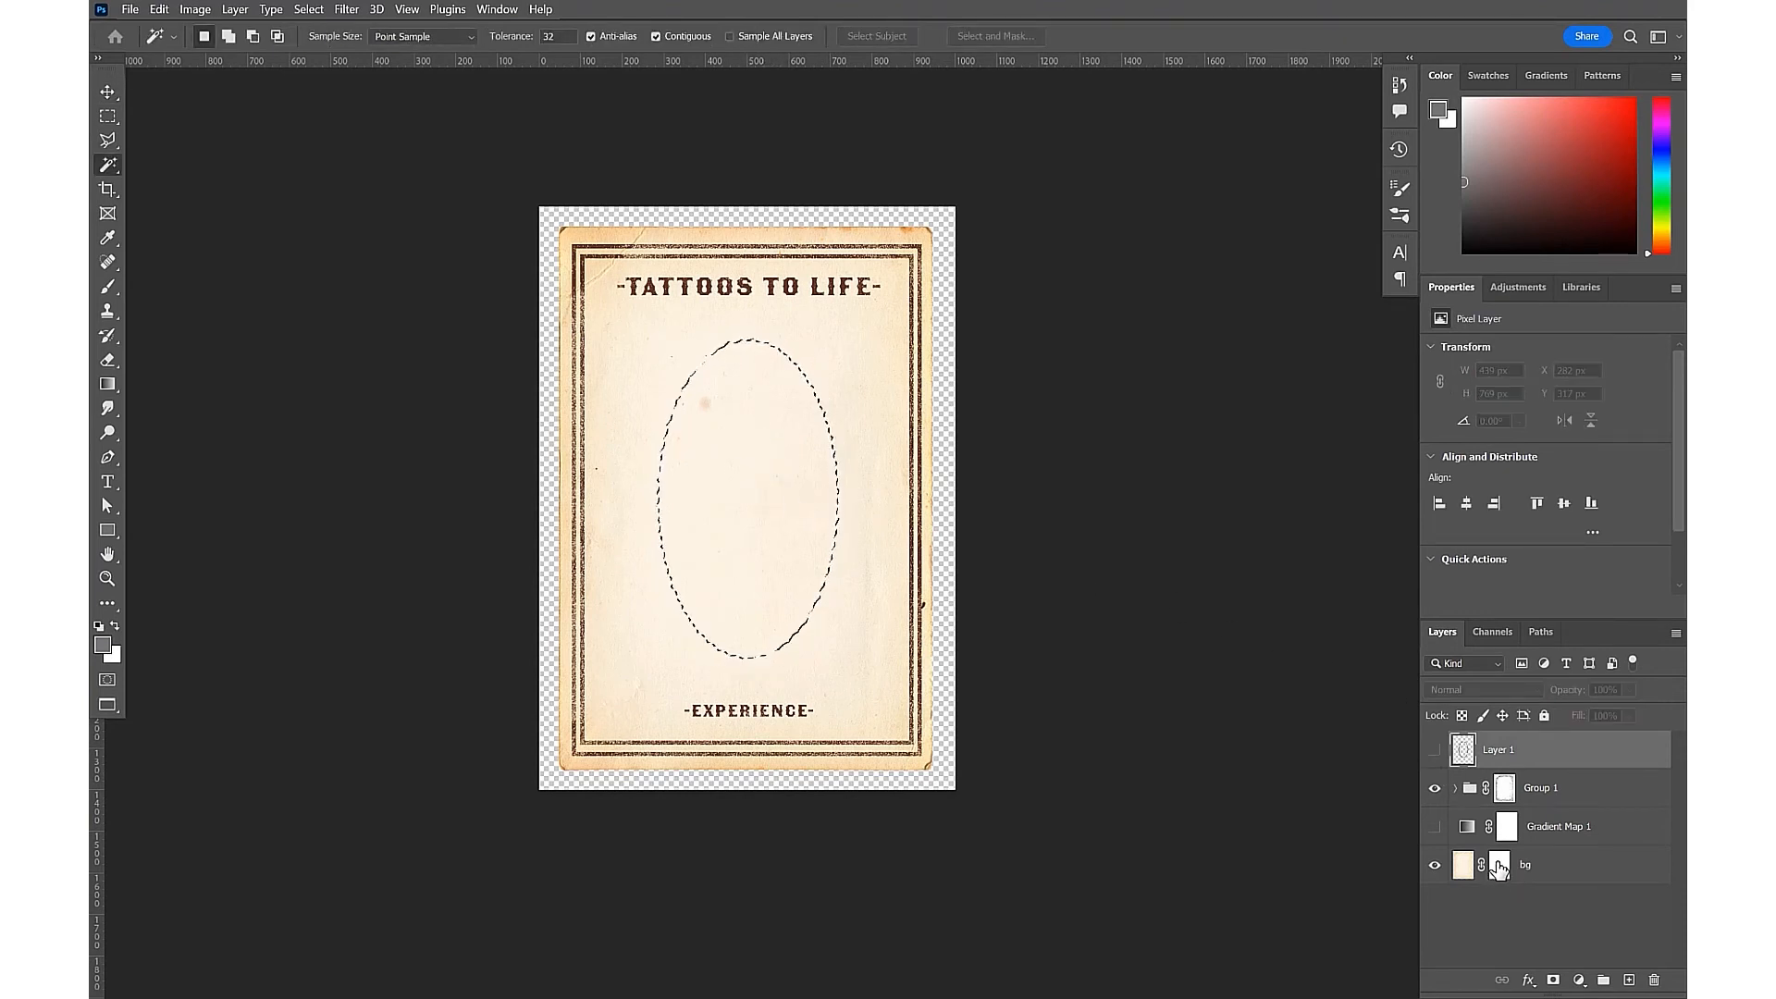
Fill the oval selection black on the bg layer's mask to cut a transparent window
{"action": "left_click", "coordinate": [1496, 864]}
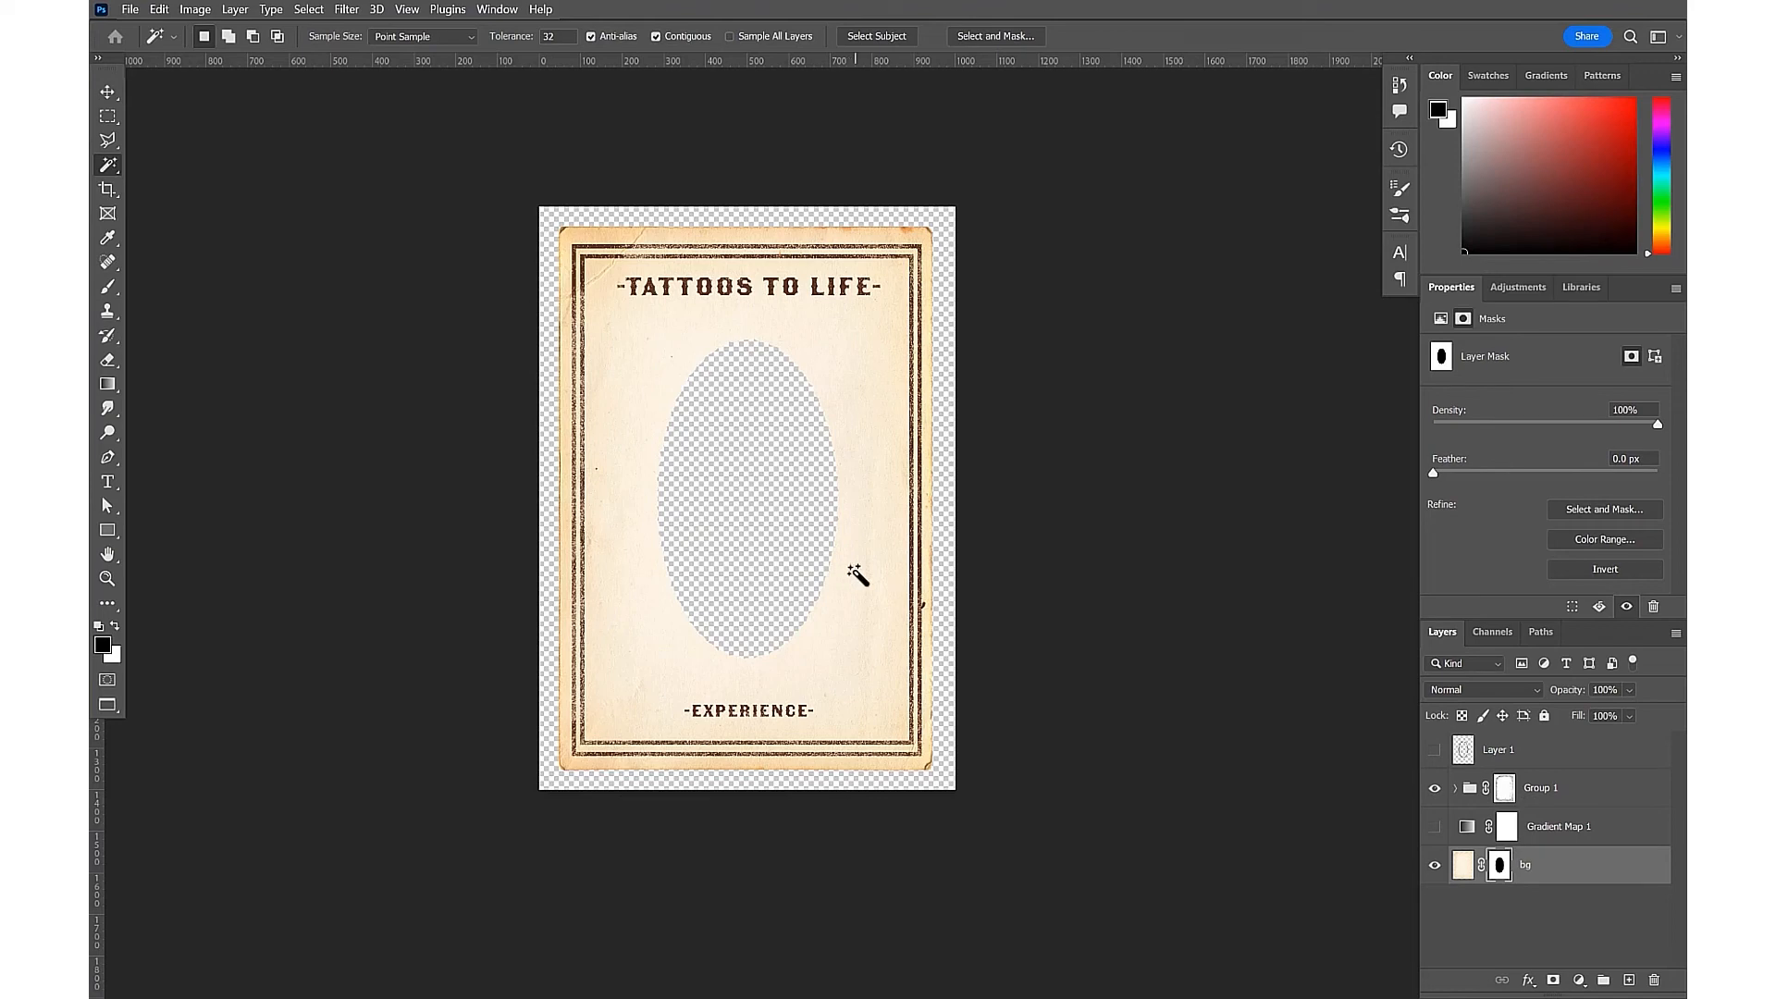
{"action": "left_click", "coordinate": [130, 9]}
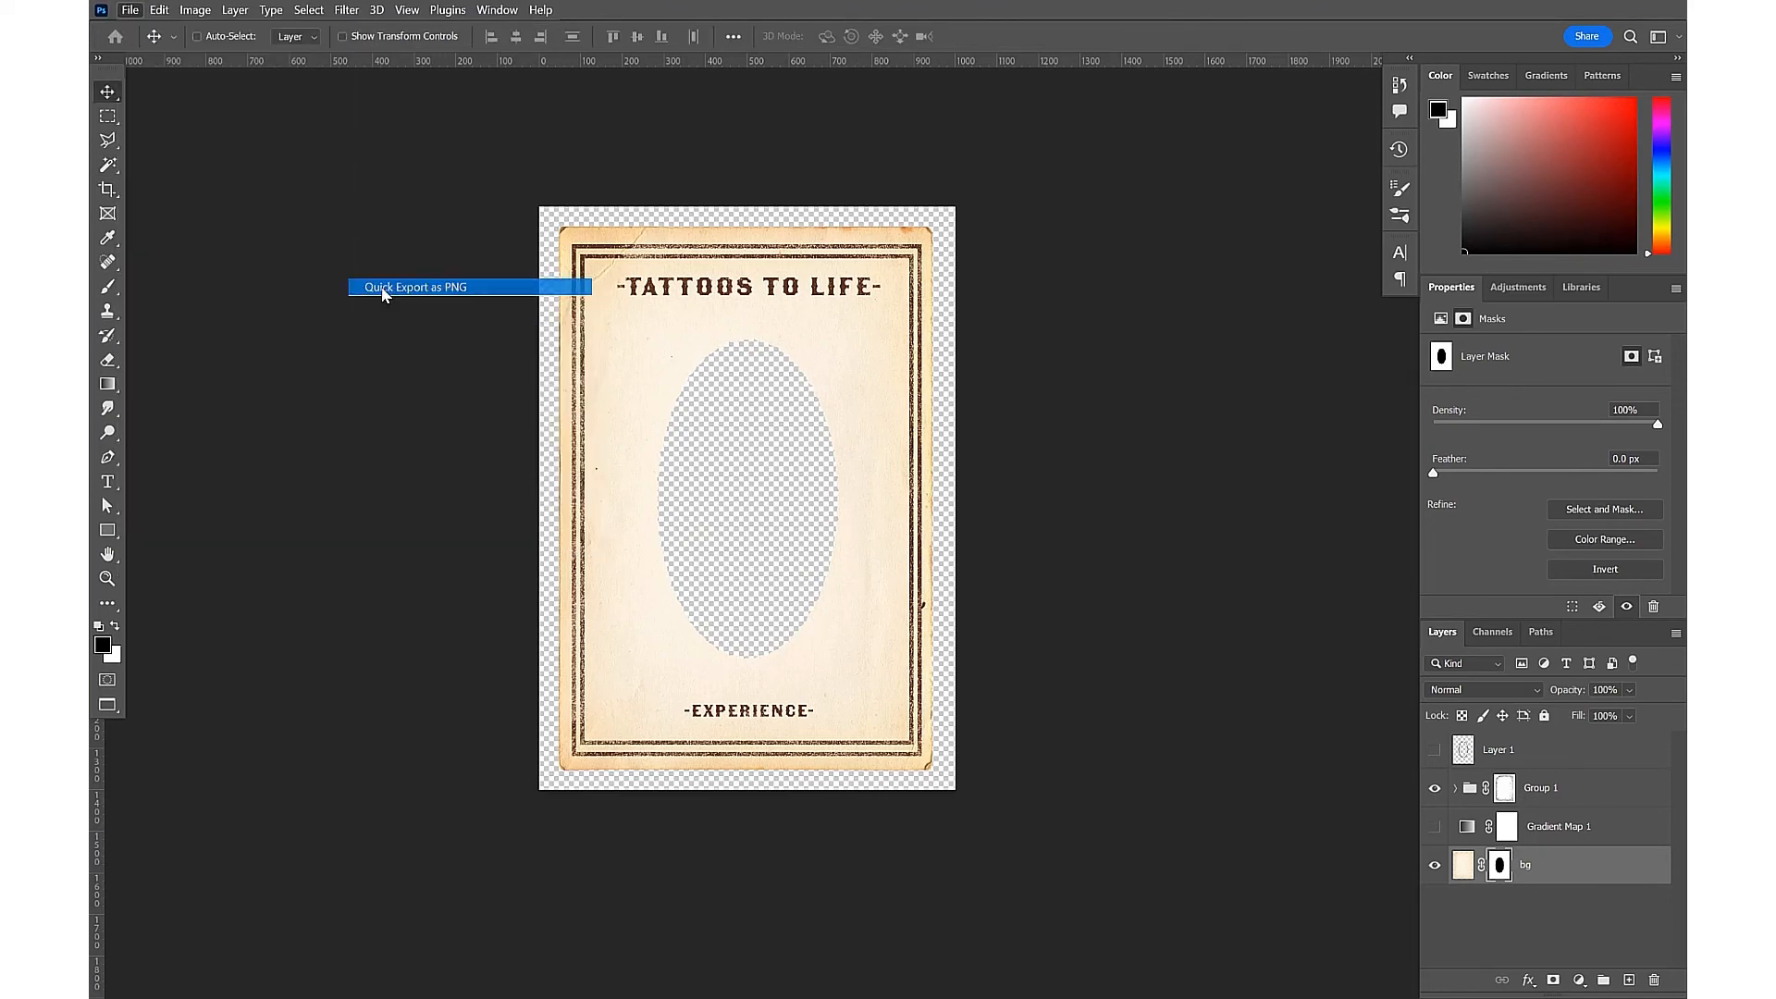
Start Quick Export as PNG for the card, pointed at the Images folder
{"action": "left_click", "coordinate": [416, 287]}
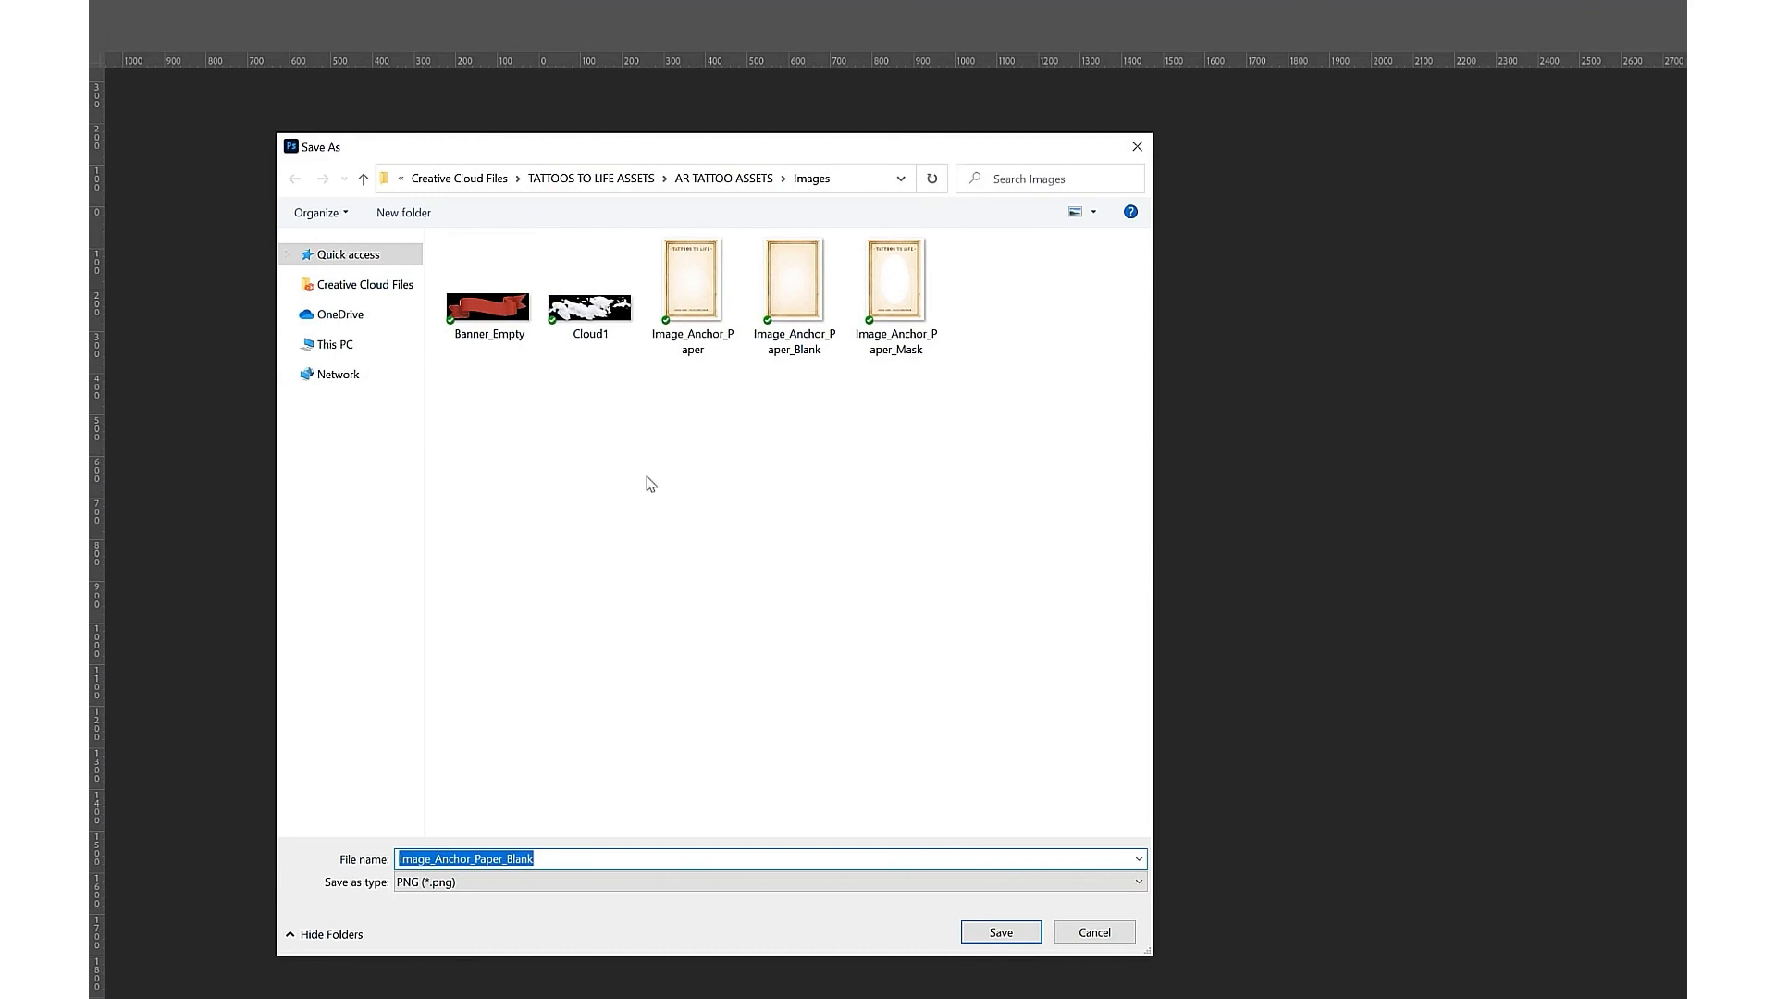
{"action": "mouse_move", "coordinate": [666, 790]}
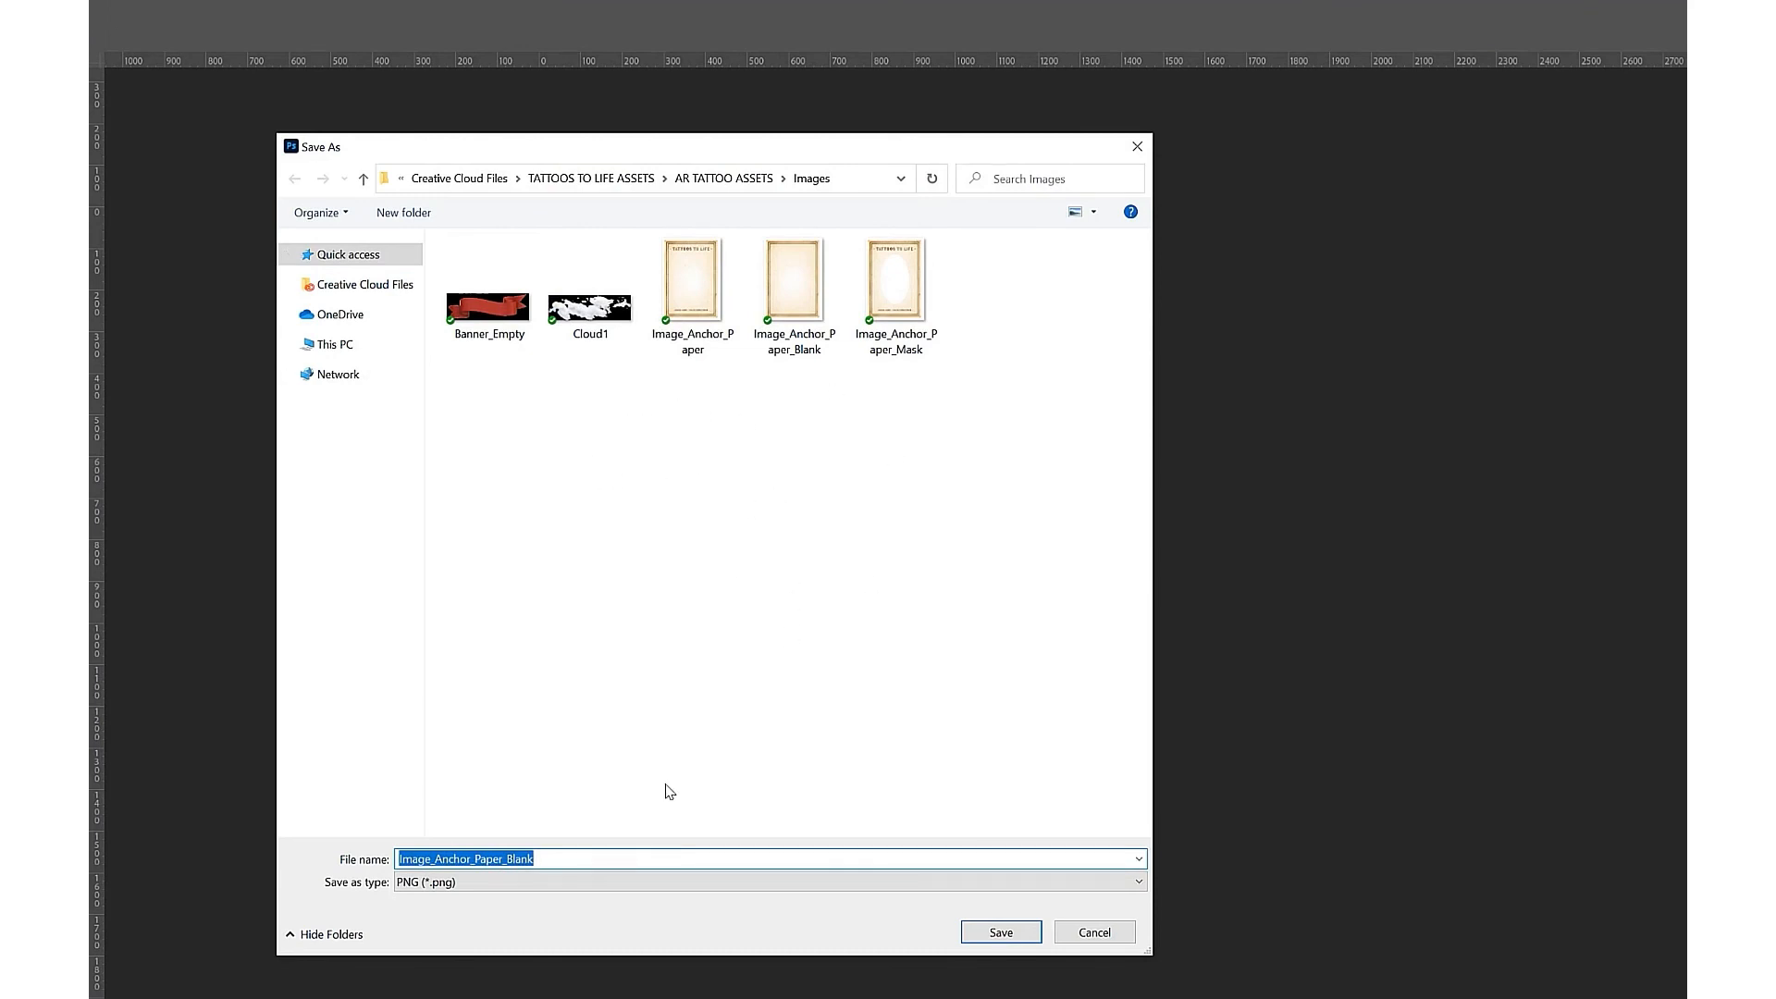